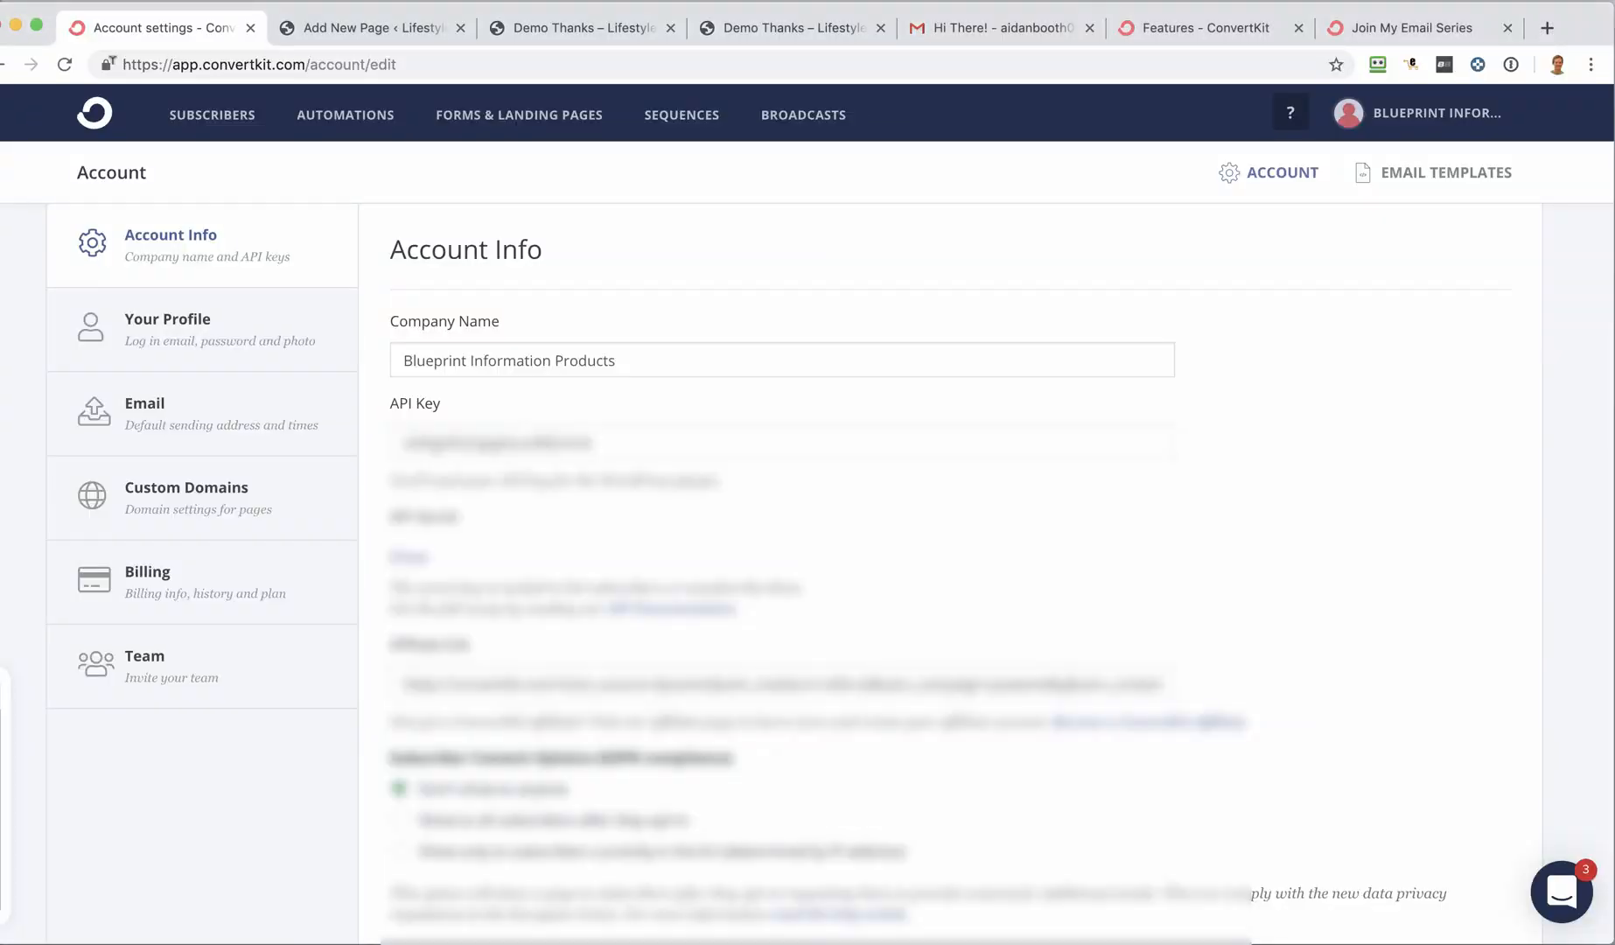
mouse_move(1079, 133)
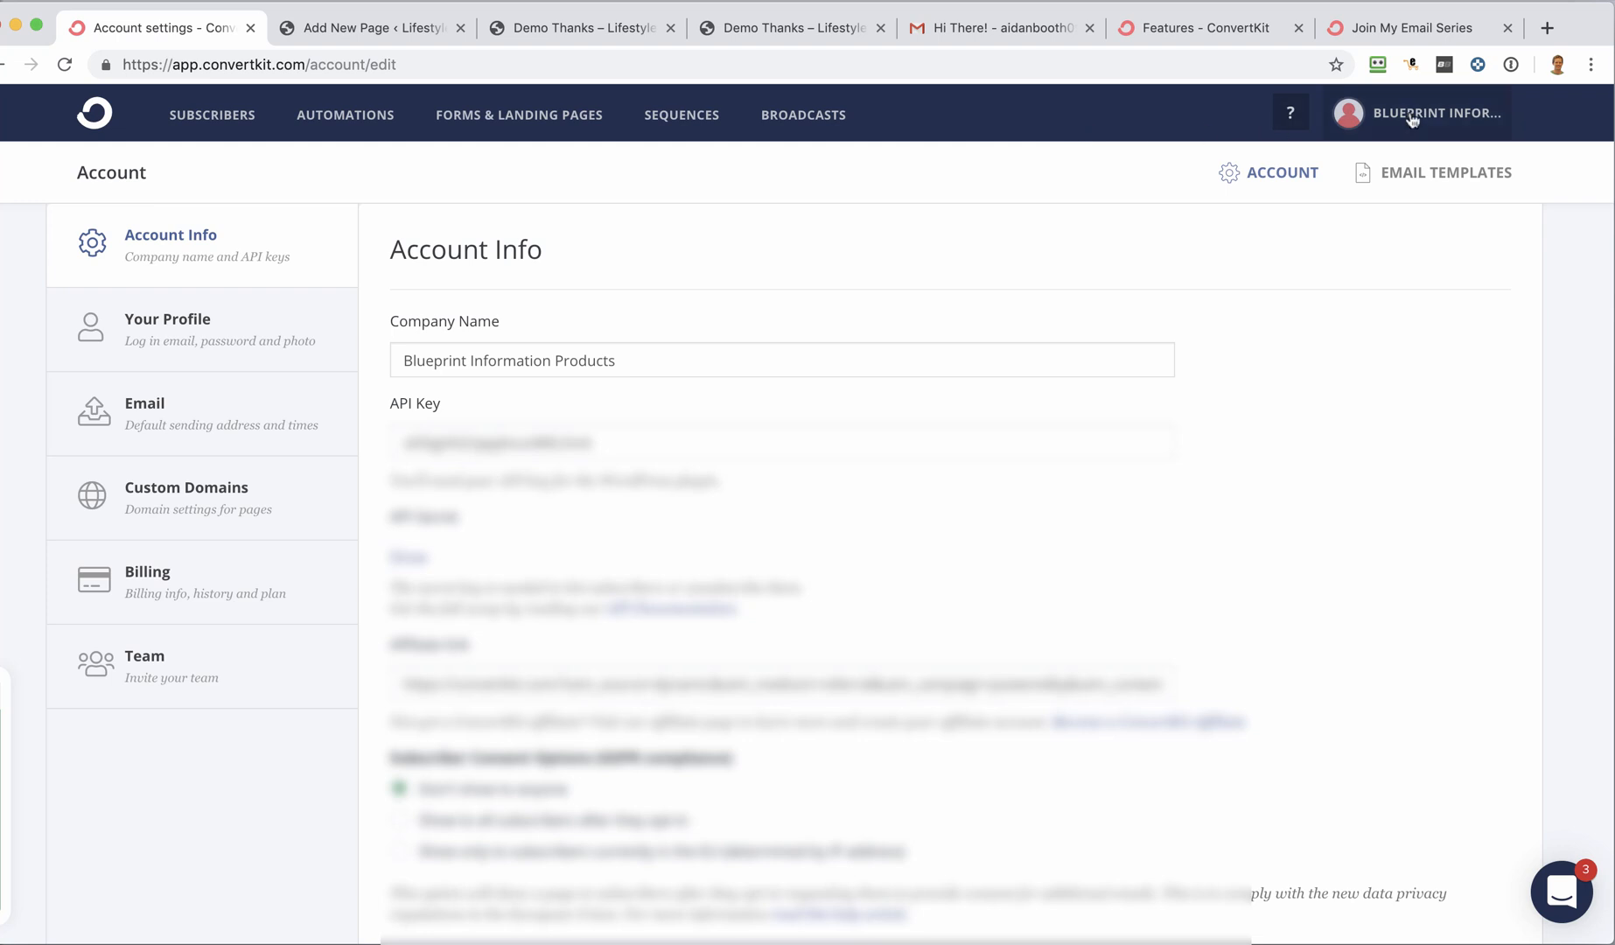
- Go from the account menu to the Email Templates page listing the saved templates
click(1428, 112)
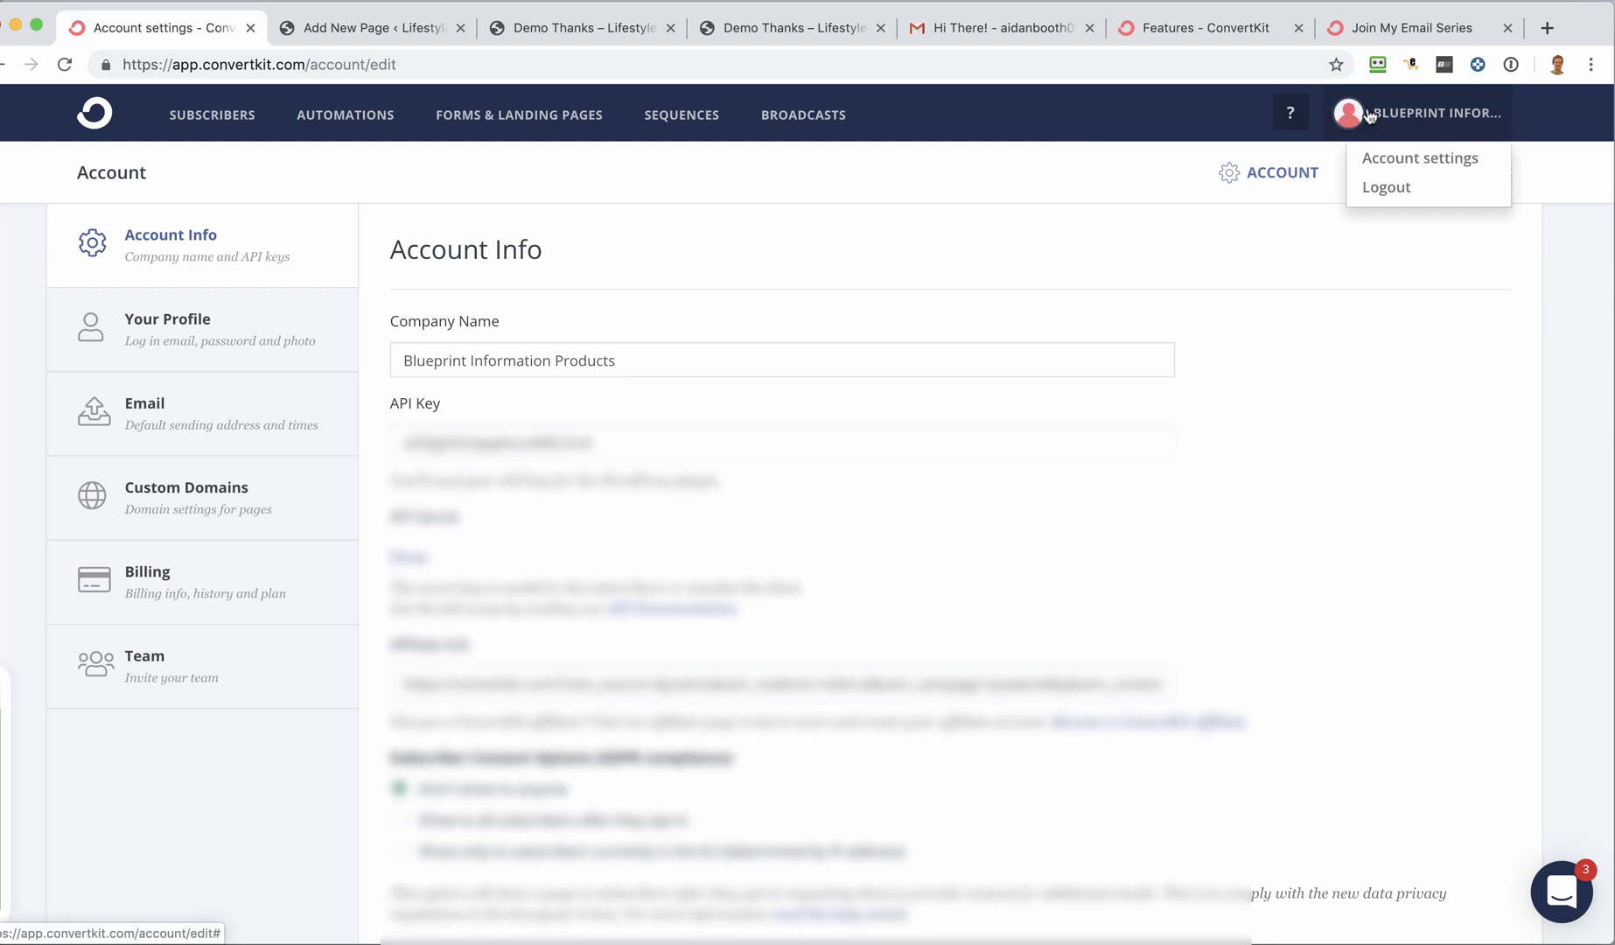
mouse_move(1178, 163)
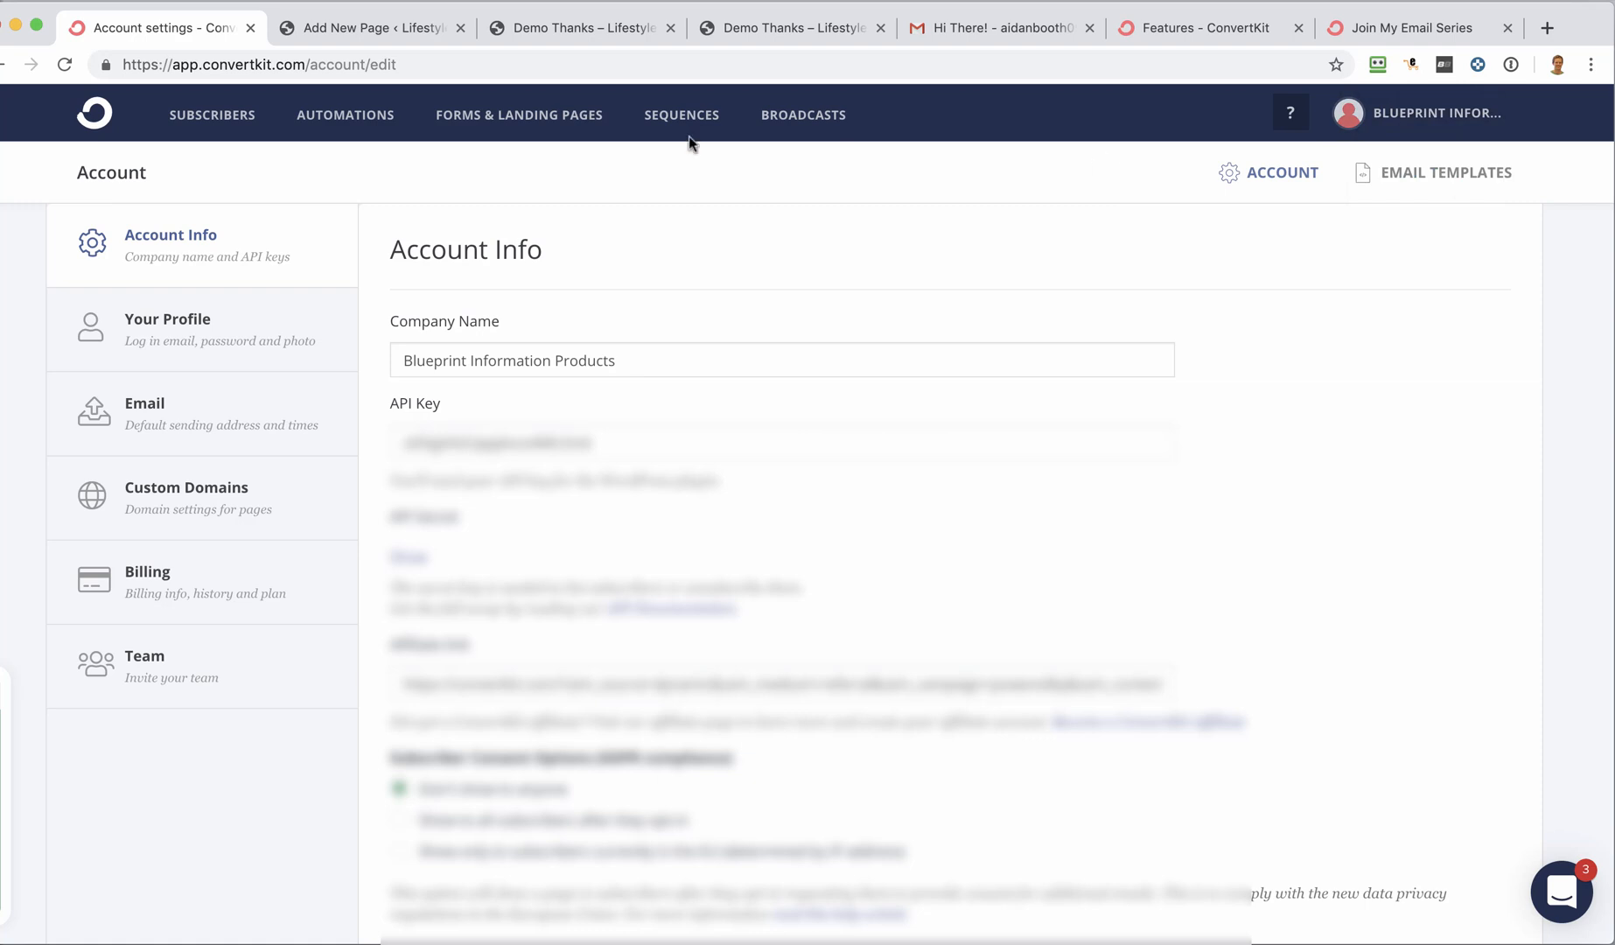
mouse_move(352, 373)
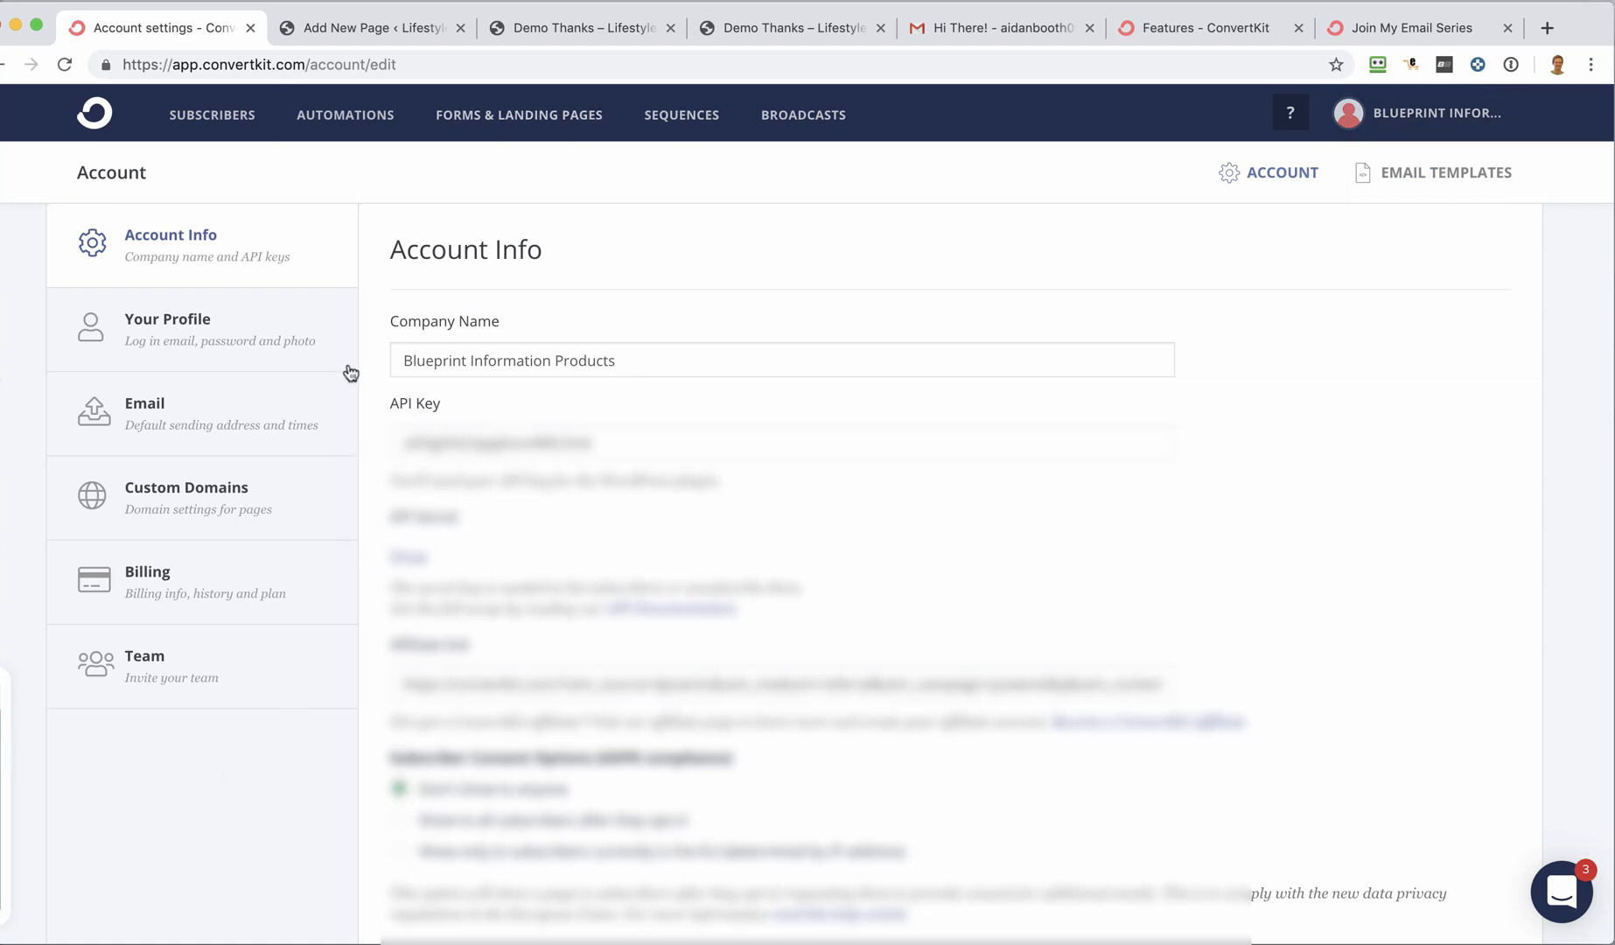
mouse_move(146, 430)
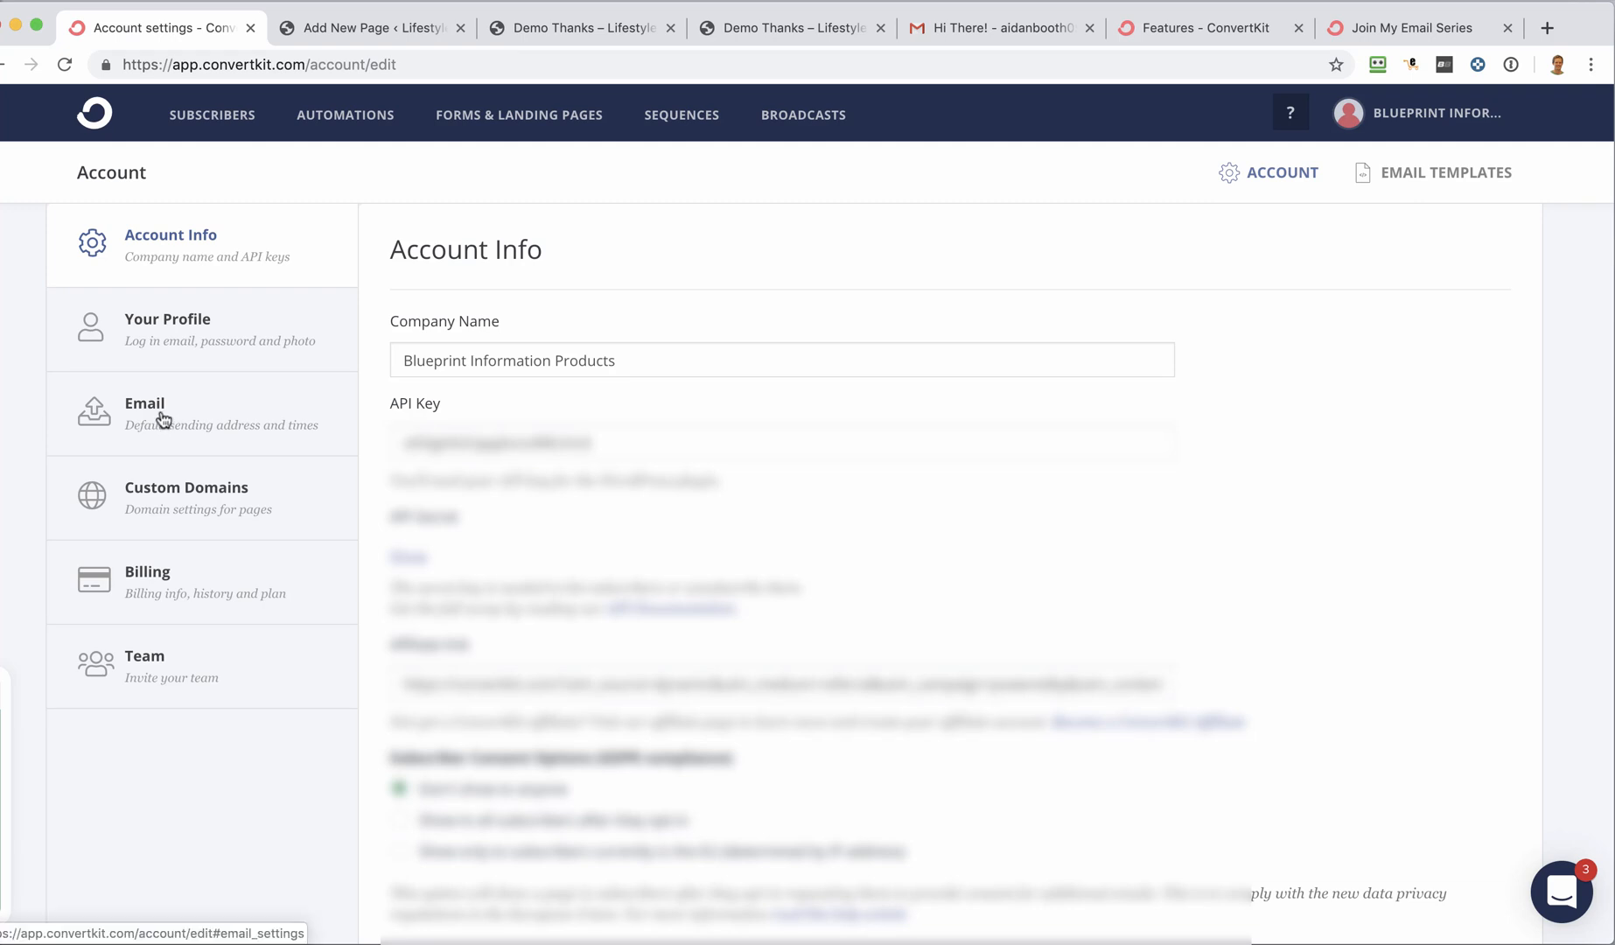
mouse_move(186, 492)
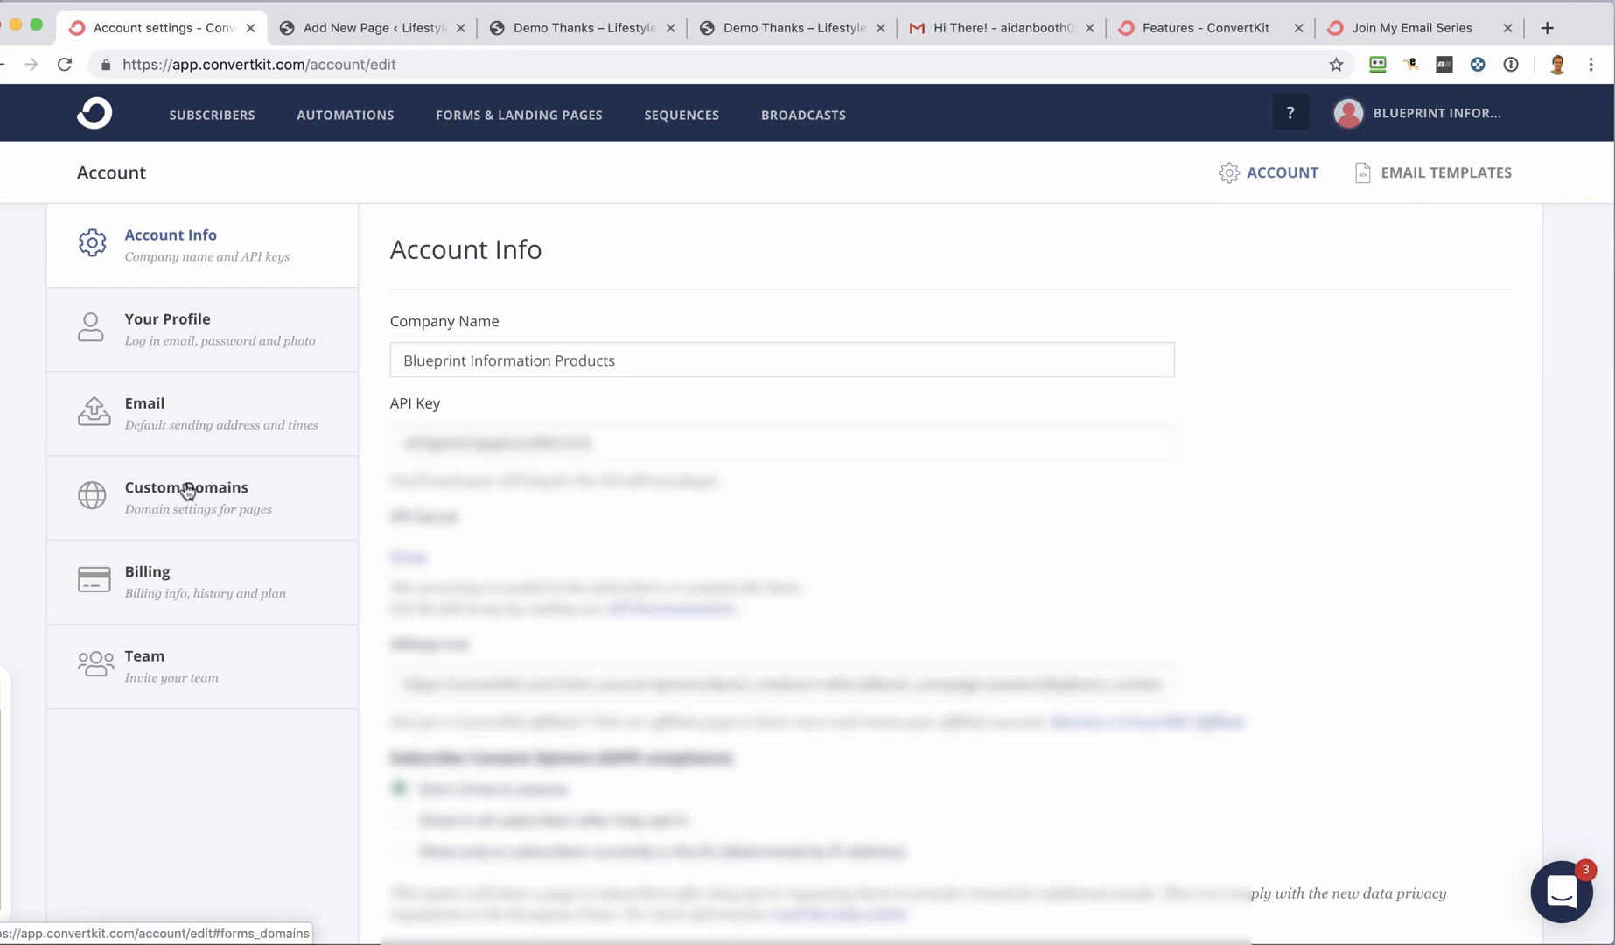
mouse_move(289, 487)
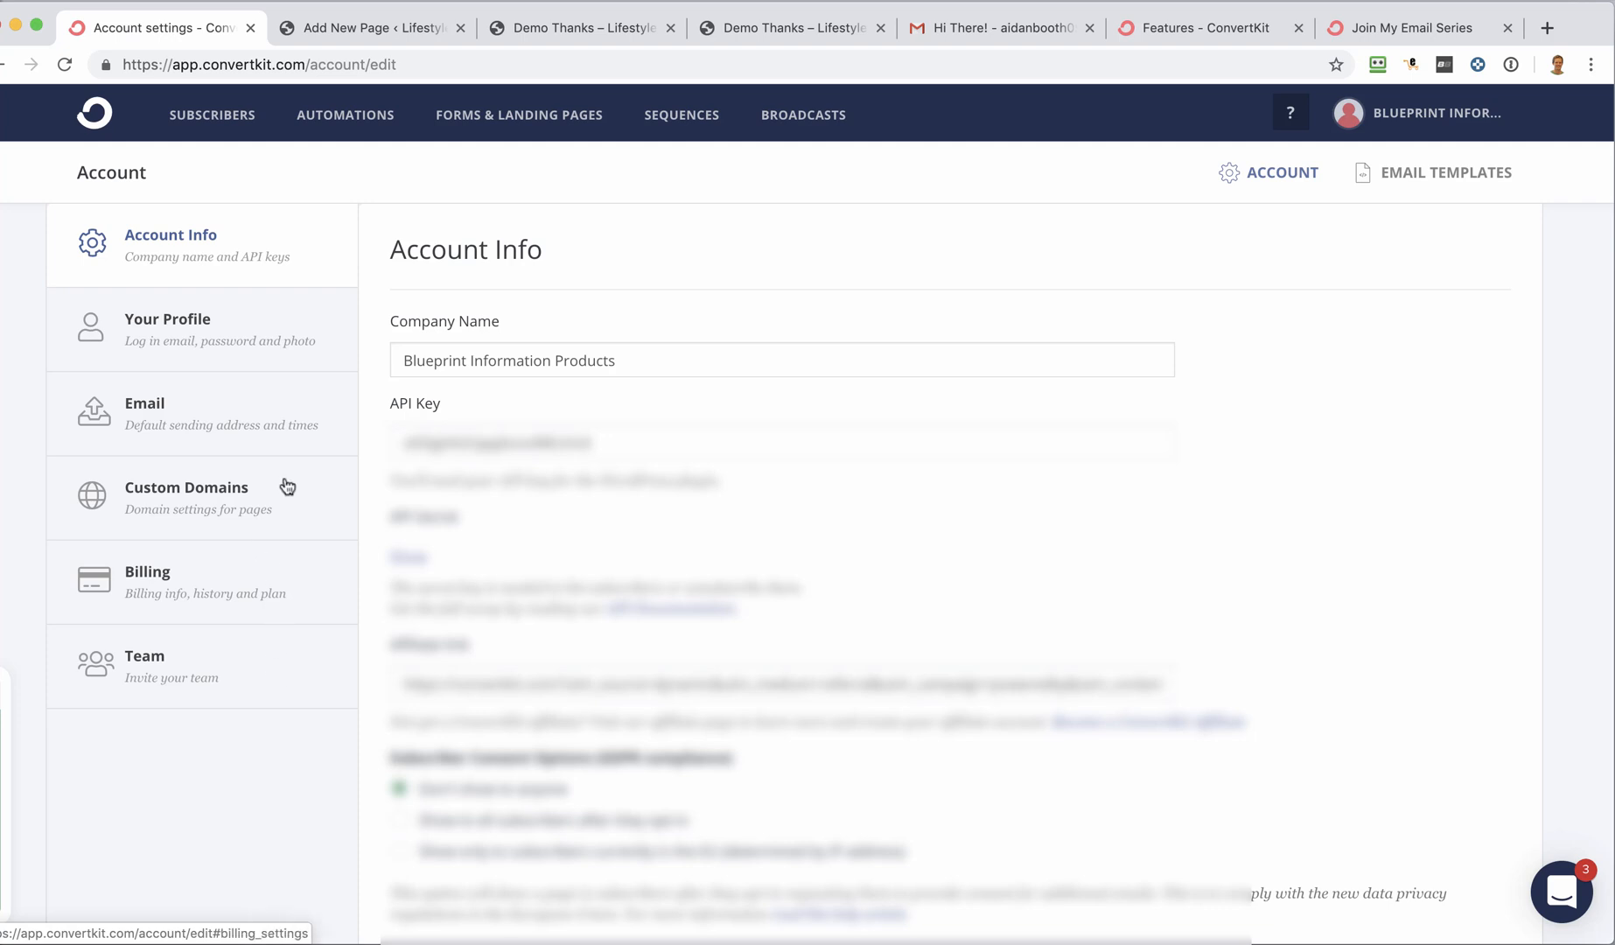
mouse_move(1374, 242)
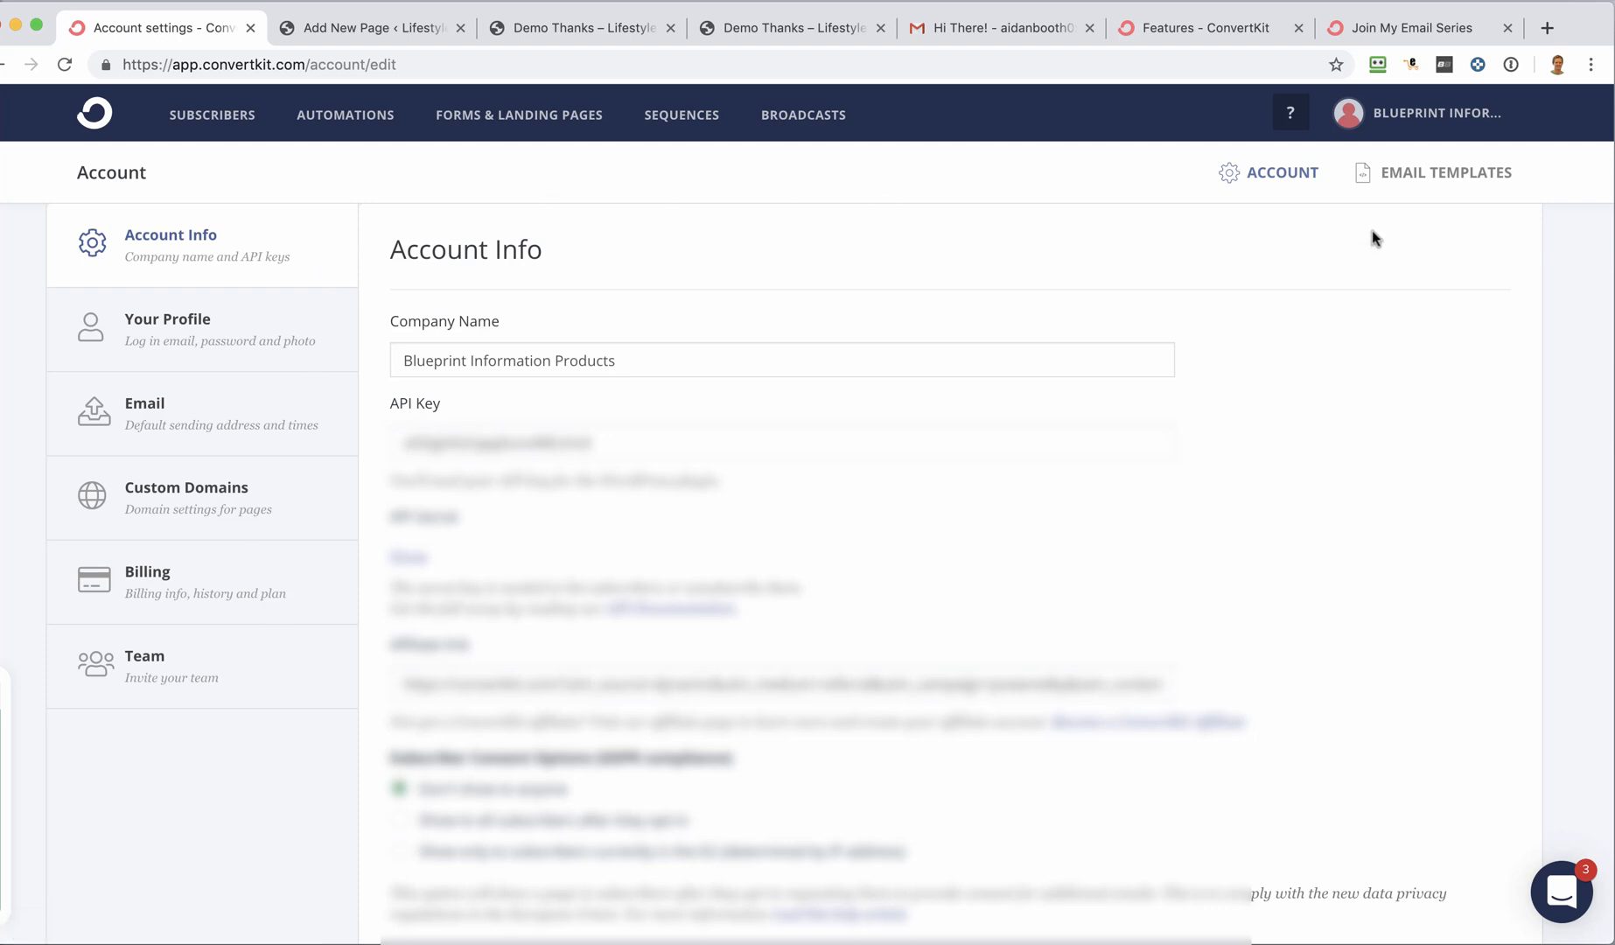
mouse_move(1426, 178)
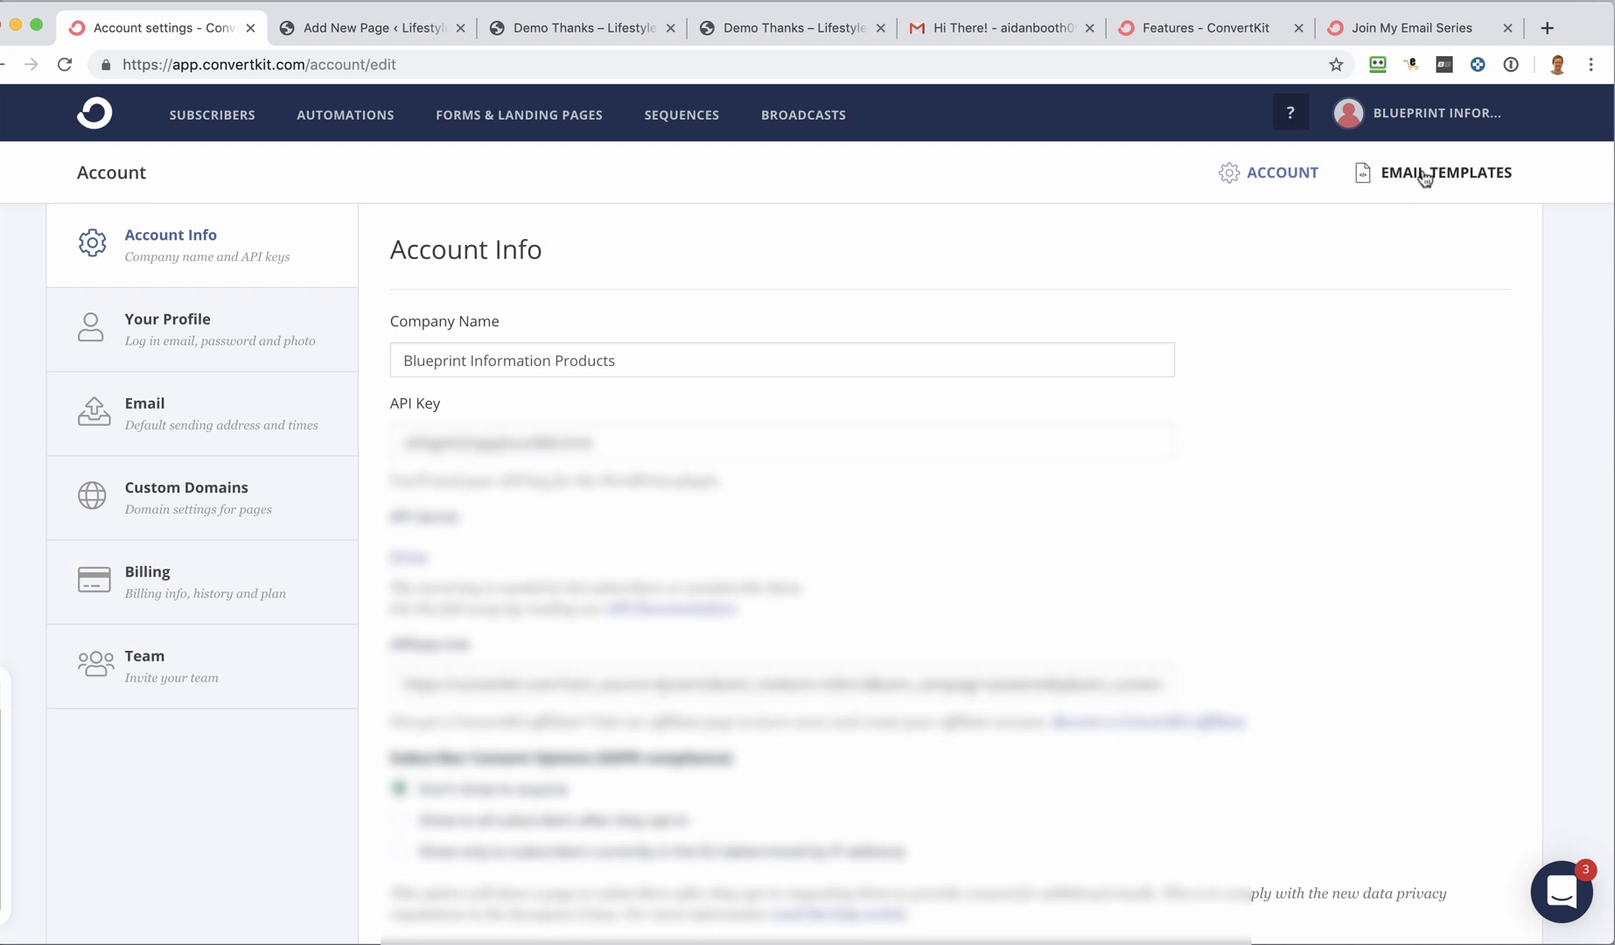
click(1446, 171)
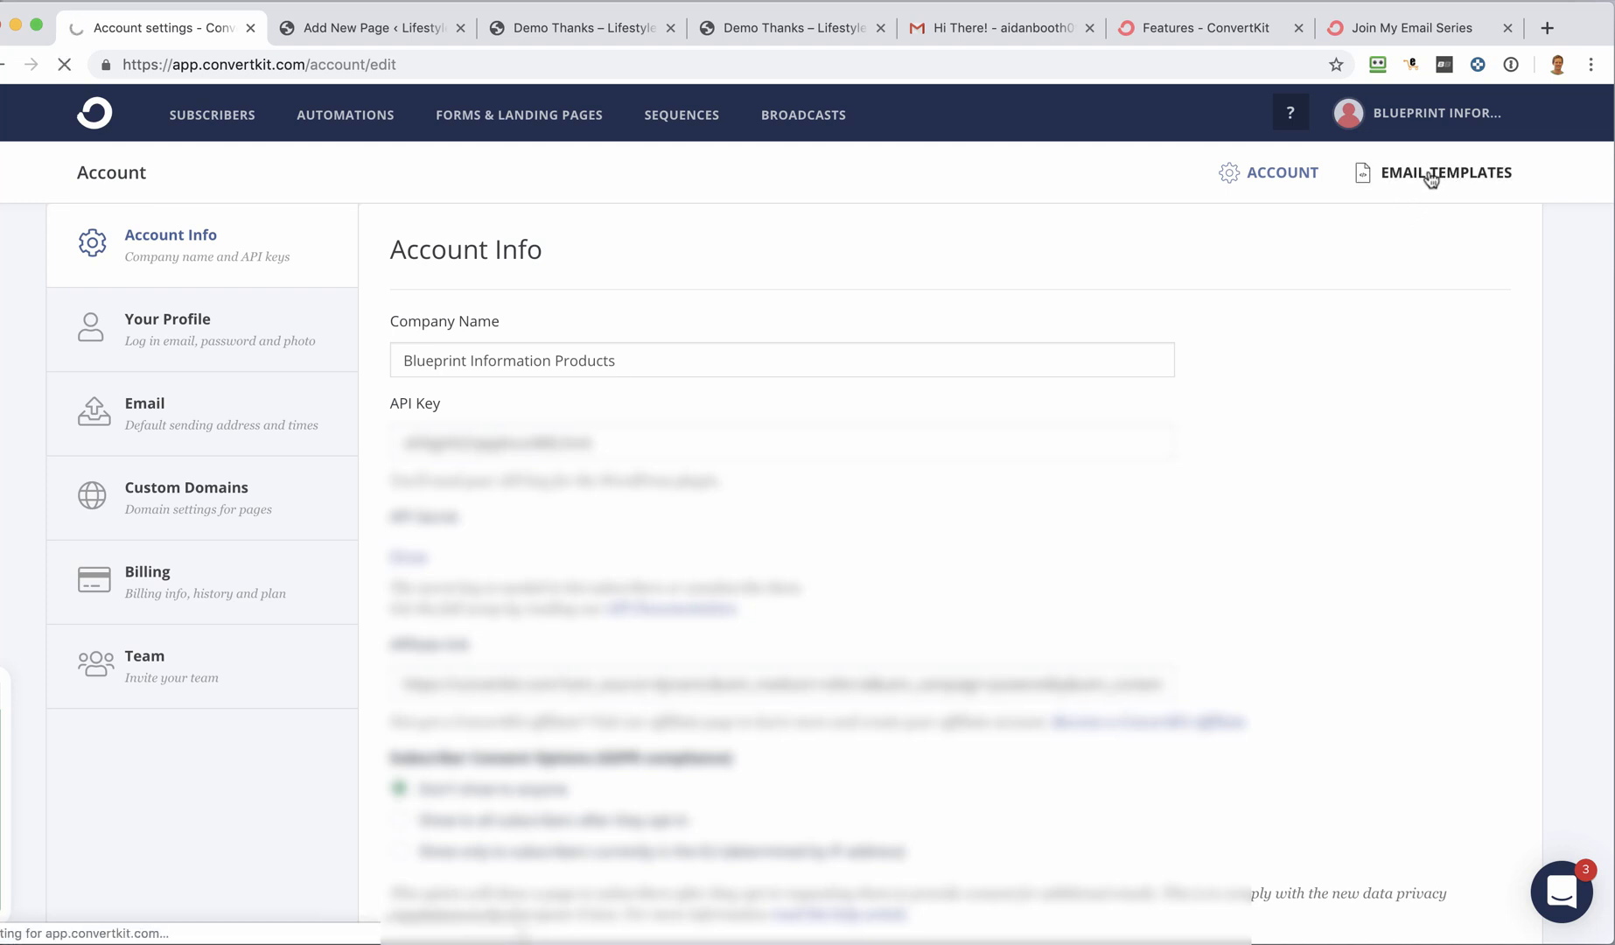
click(1444, 172)
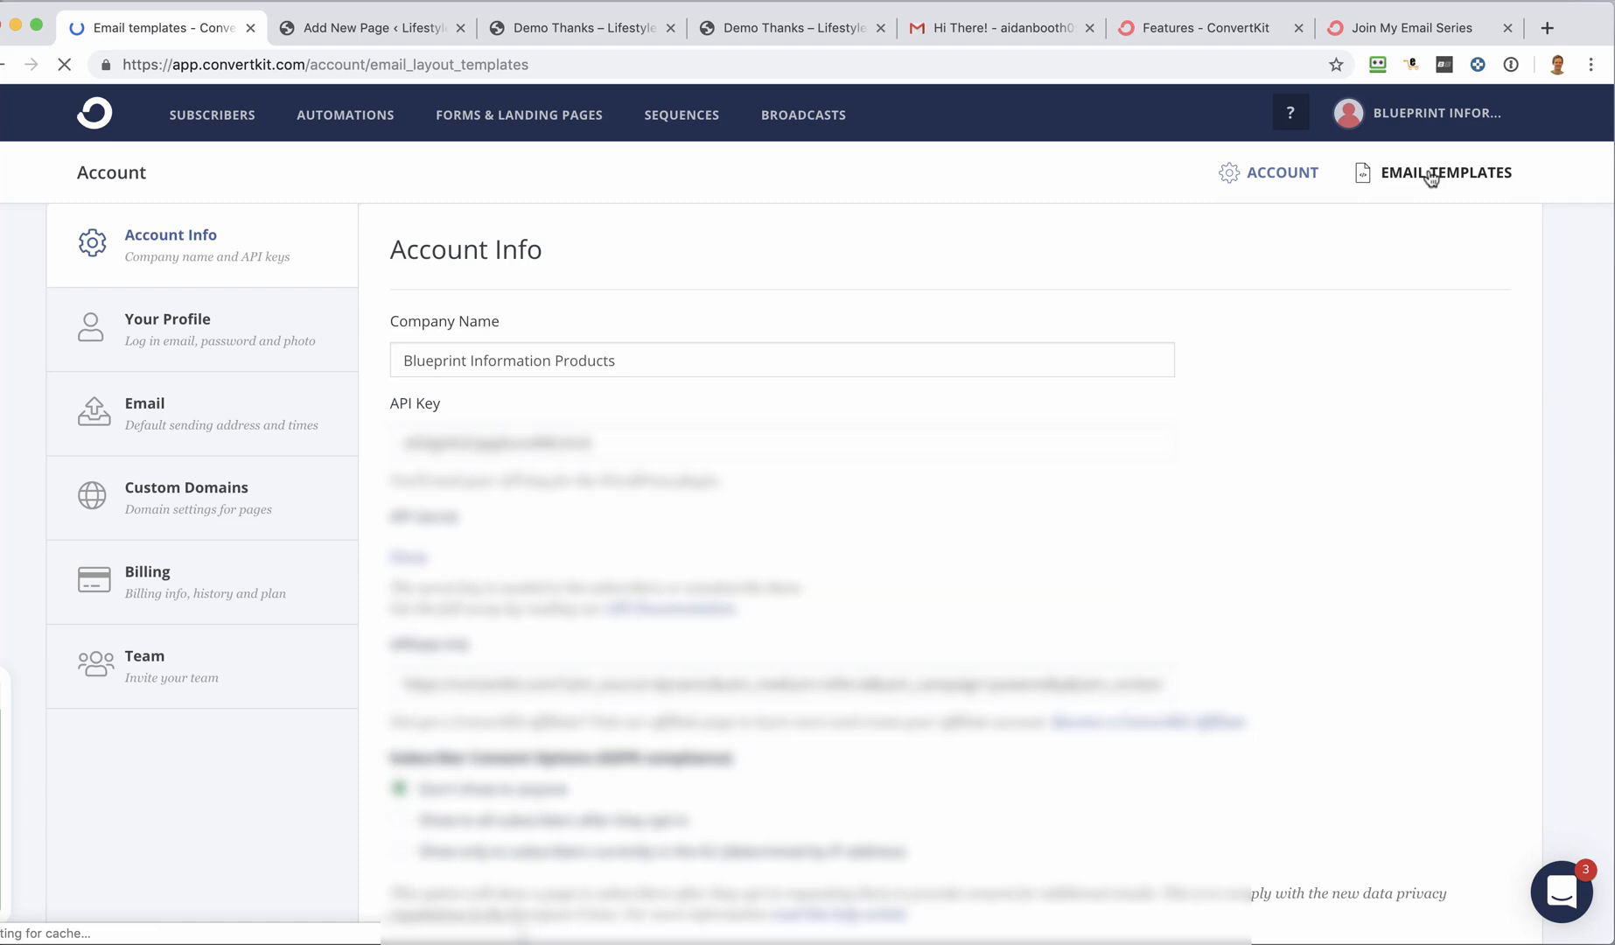
click(1444, 172)
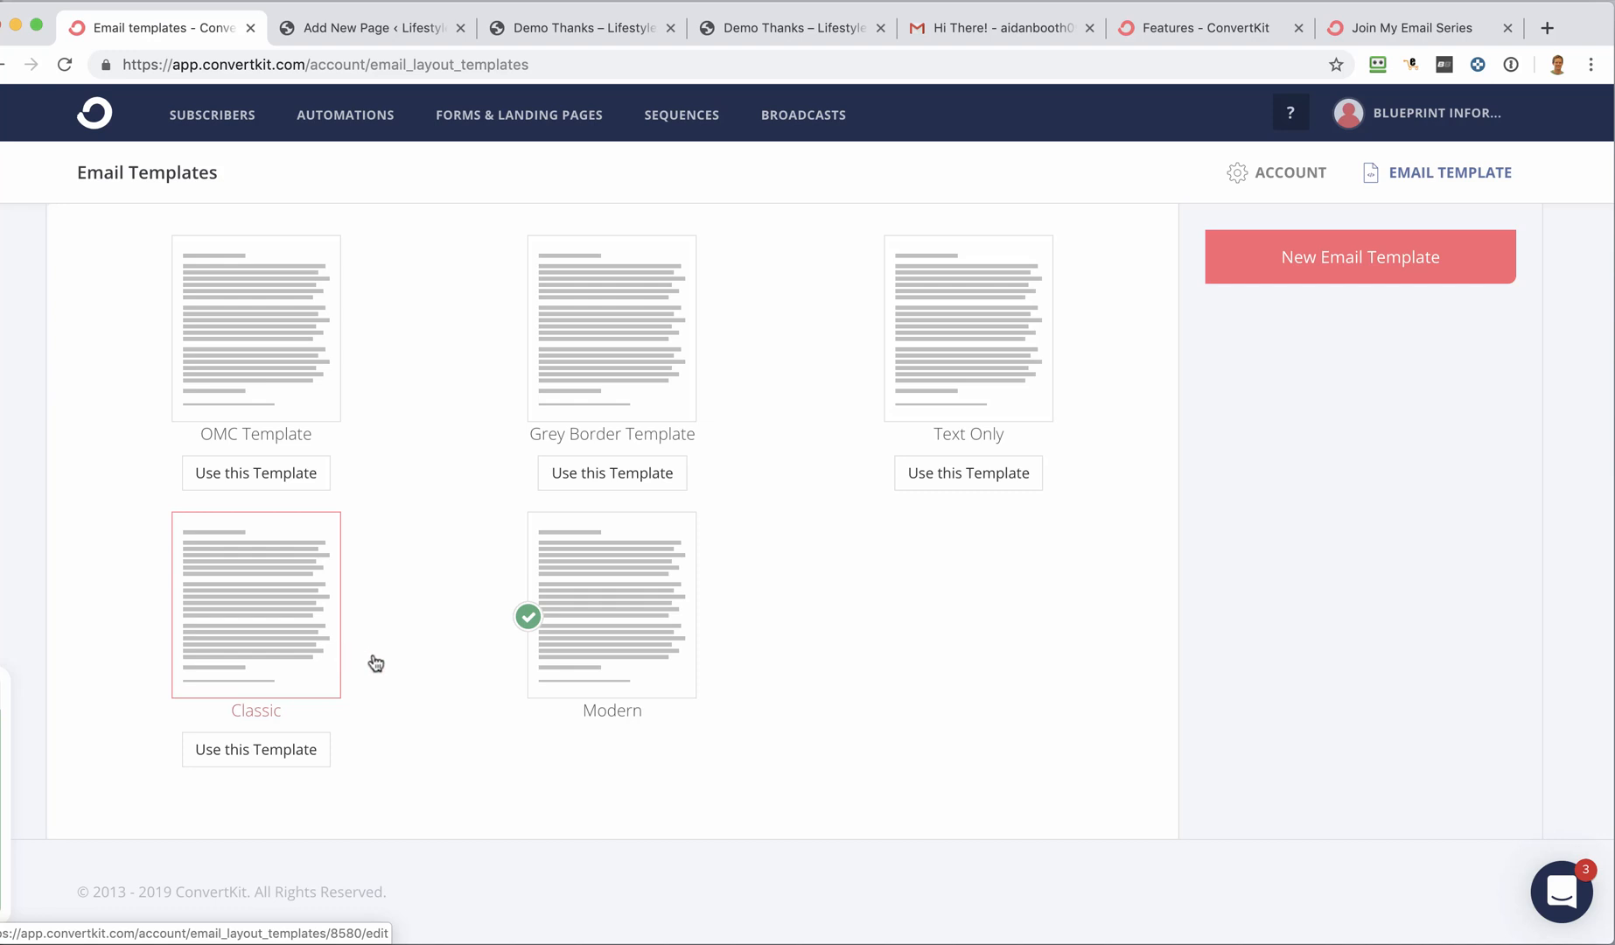
mouse_move(284, 666)
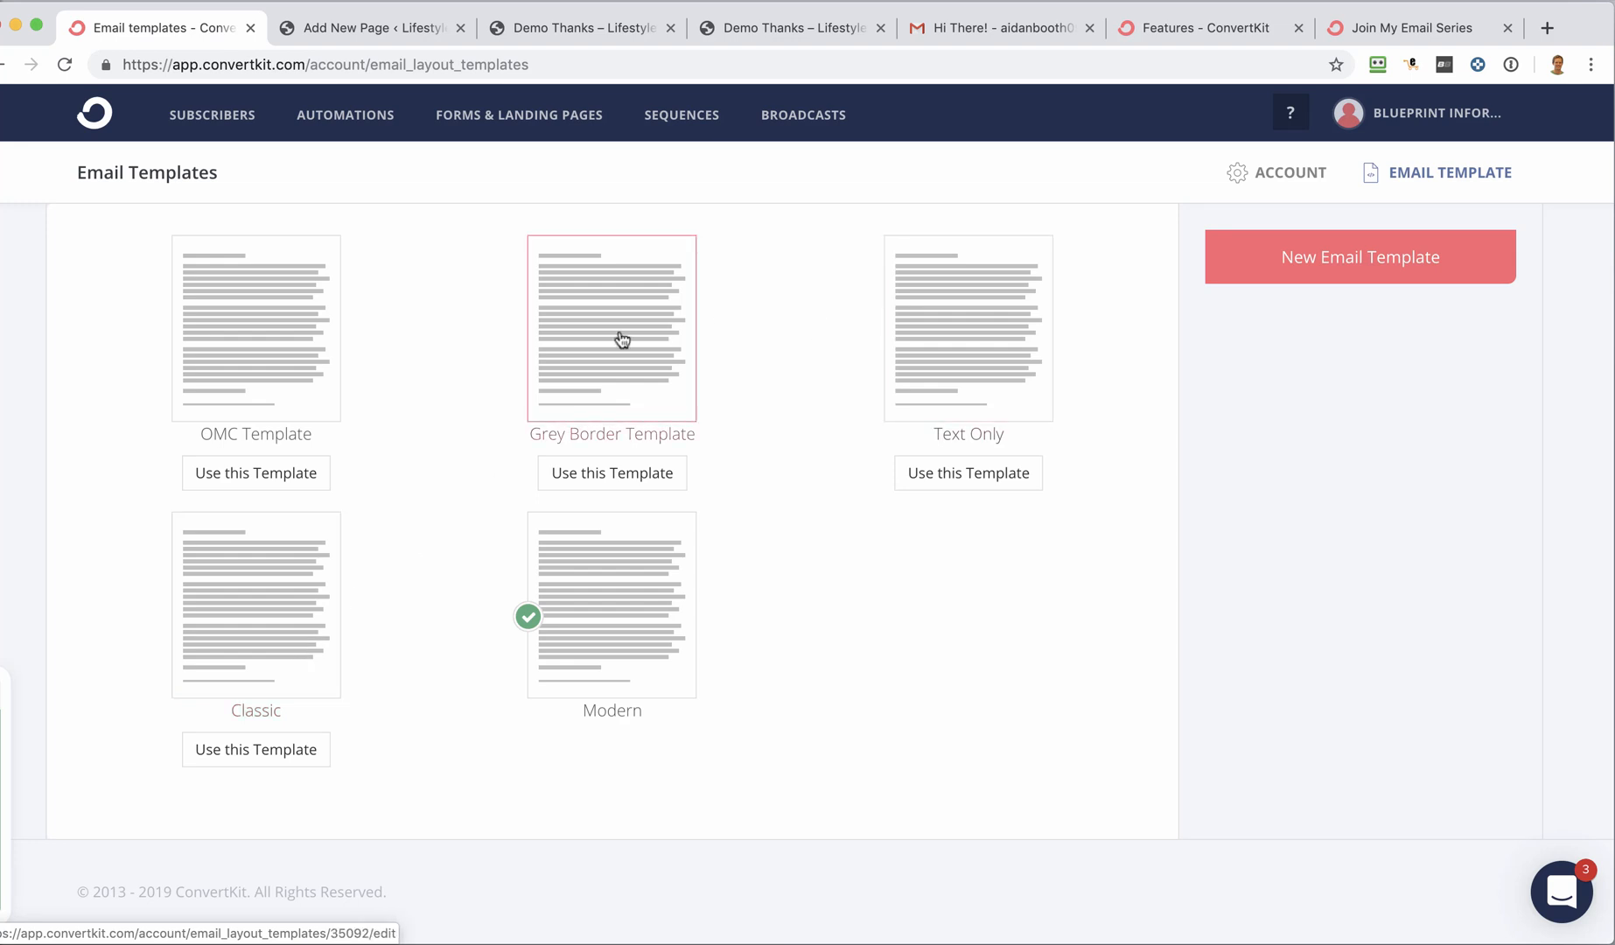
- Open the Grey Border Template and look through its HTML and CSS code
click(610, 327)
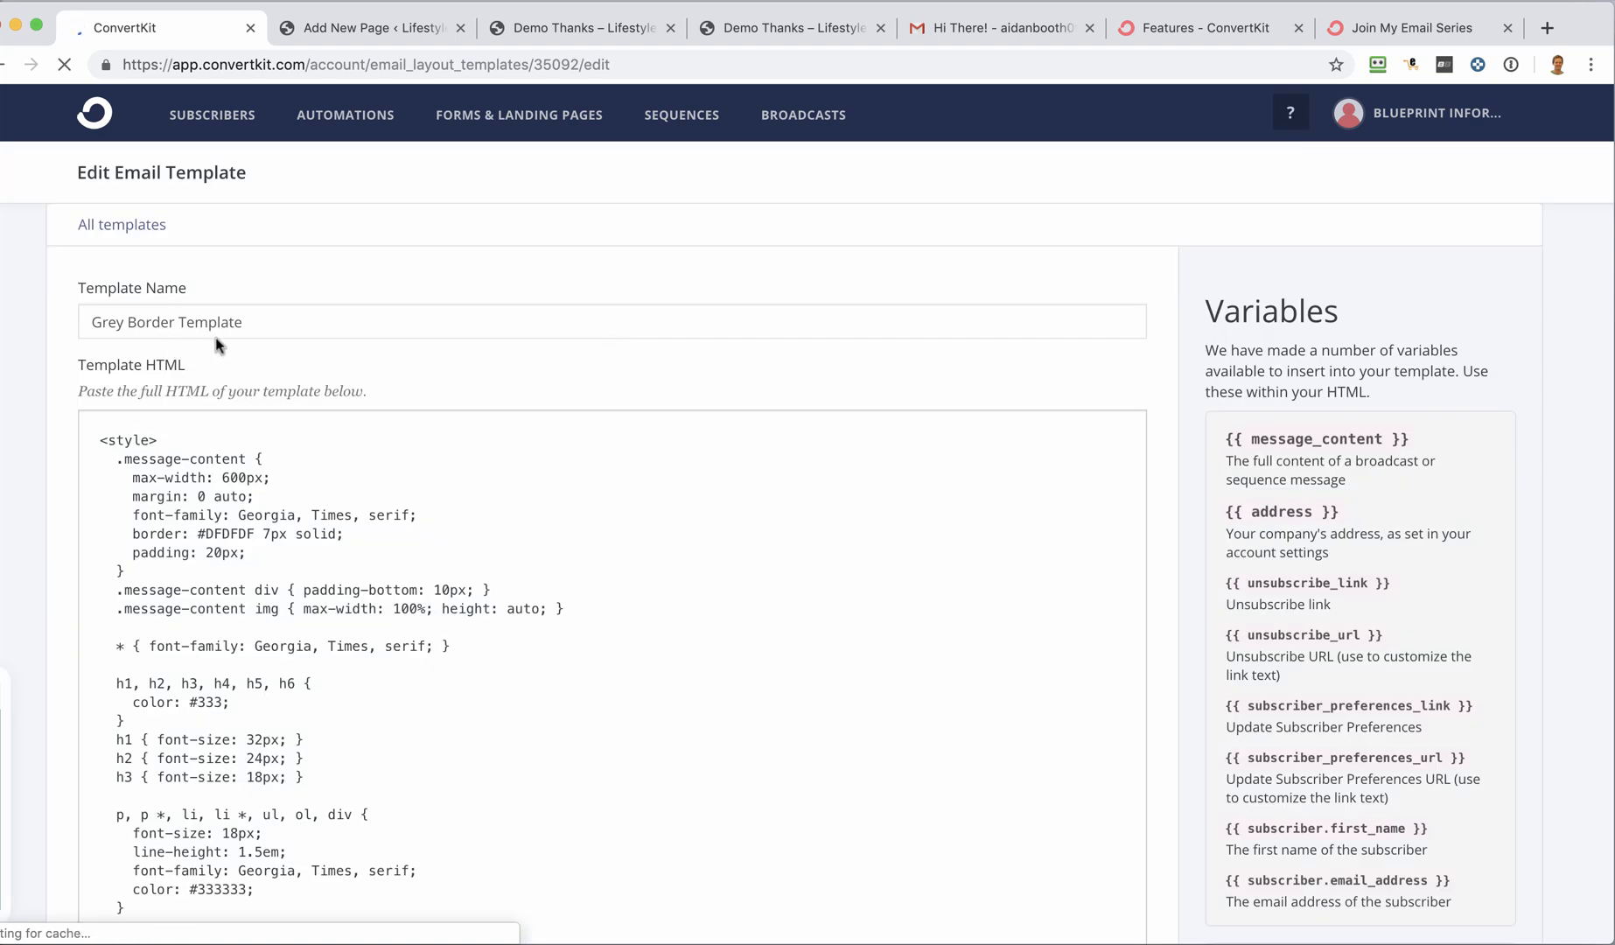
click(310, 458)
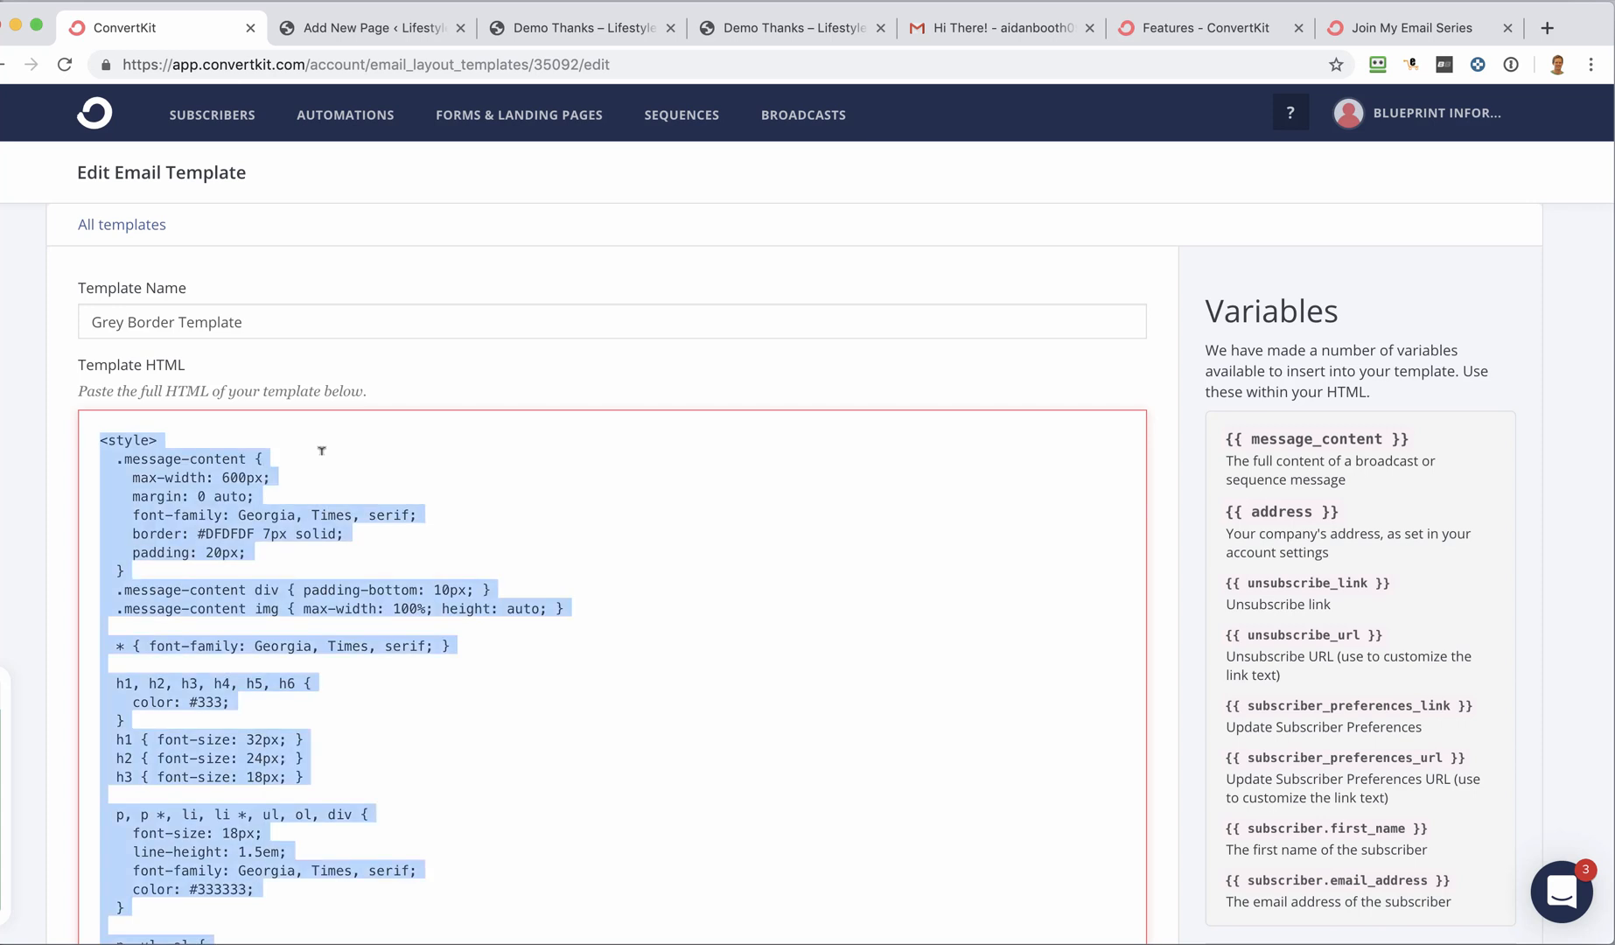
scroll(down, 3)
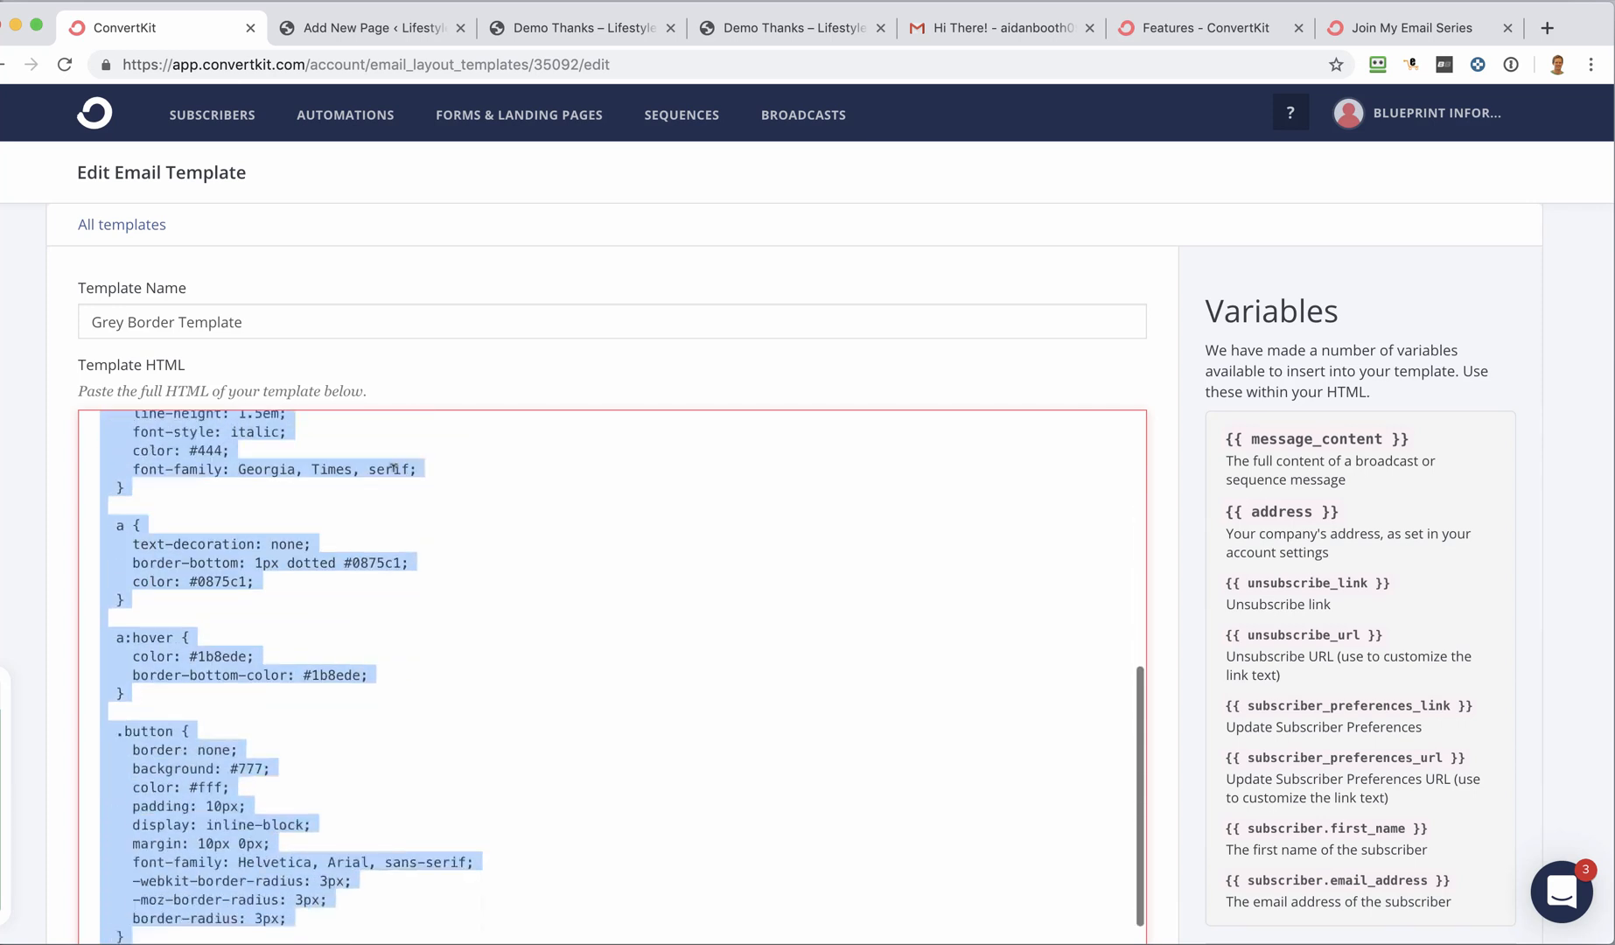
scroll(down, 3)
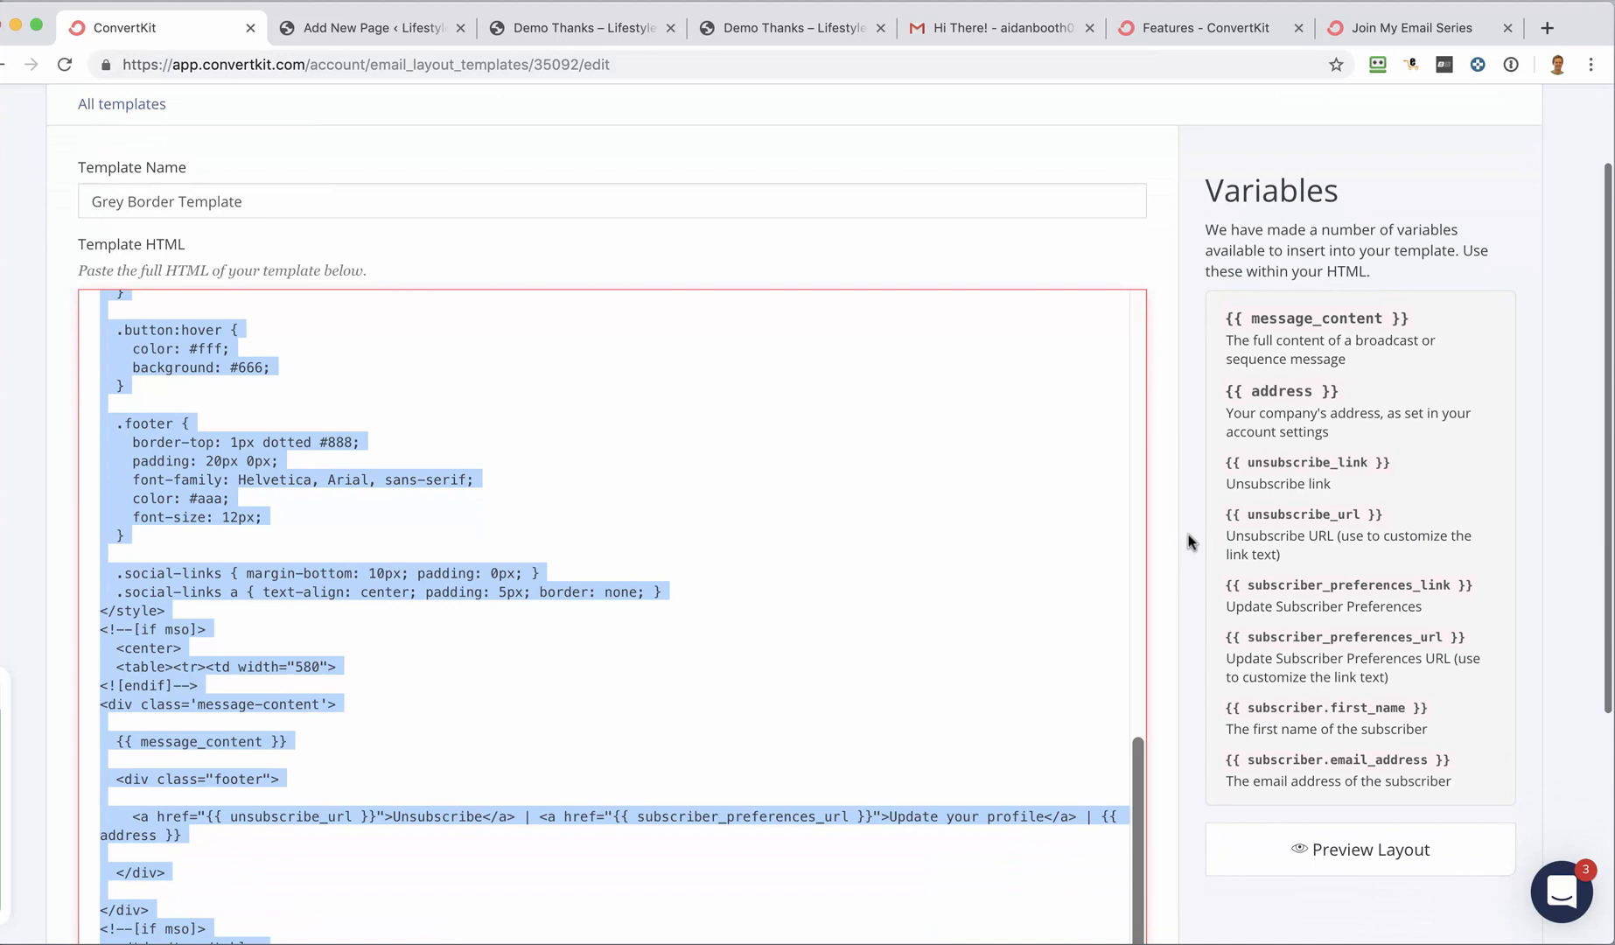
scroll(down, 3)
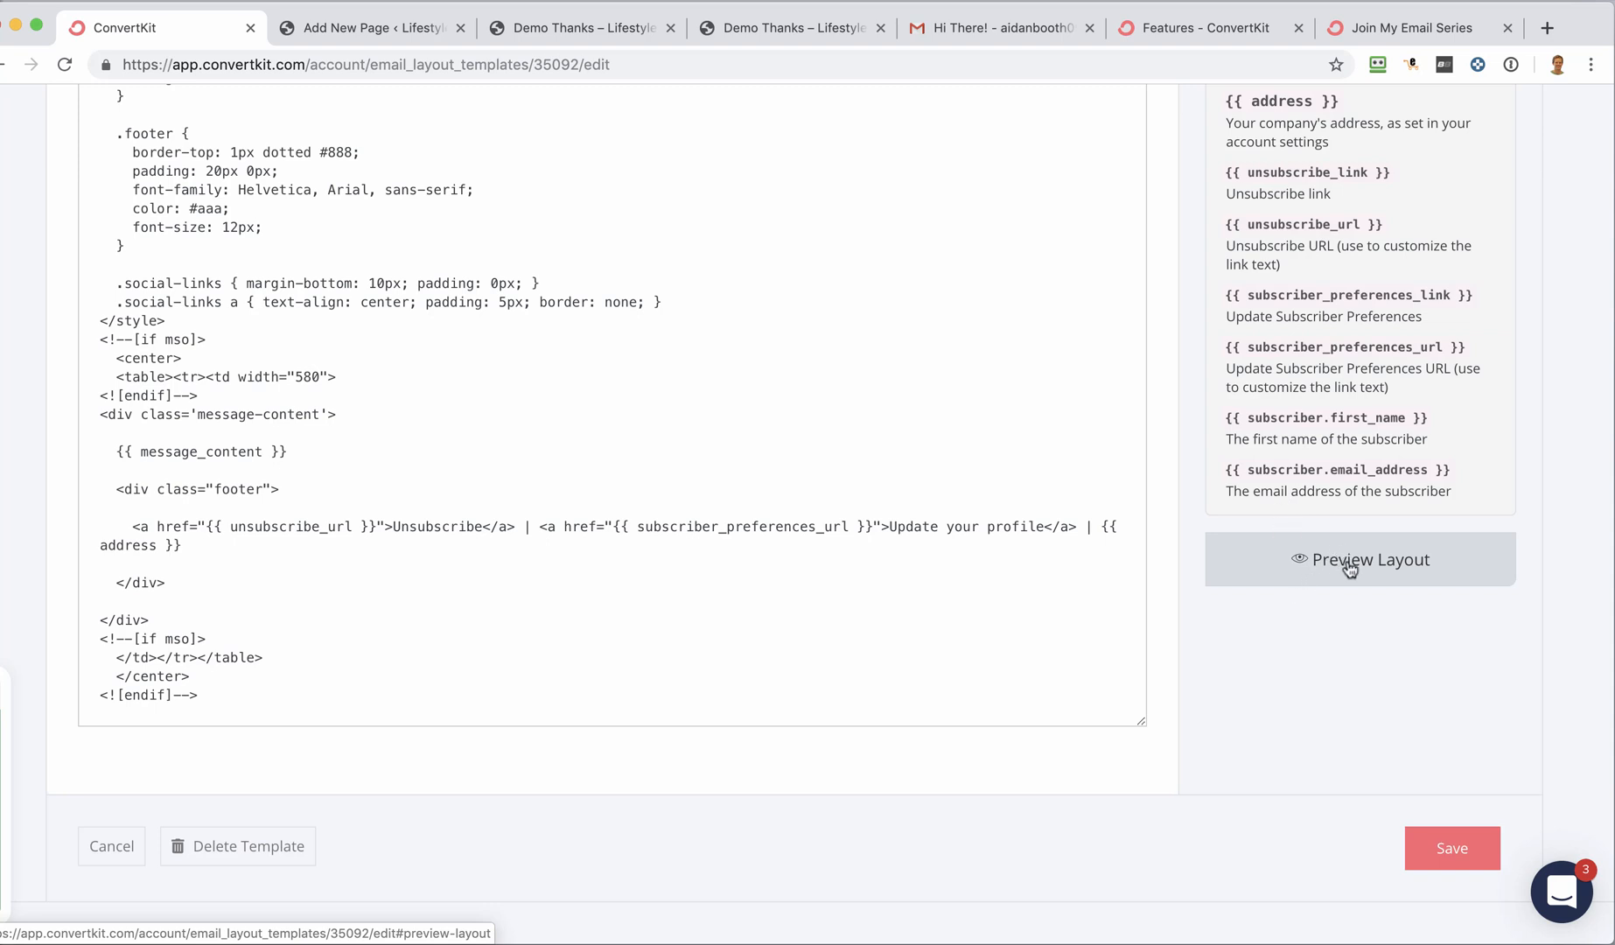
- Show the template's layout preview popup, then close the blank window
click(1367, 560)
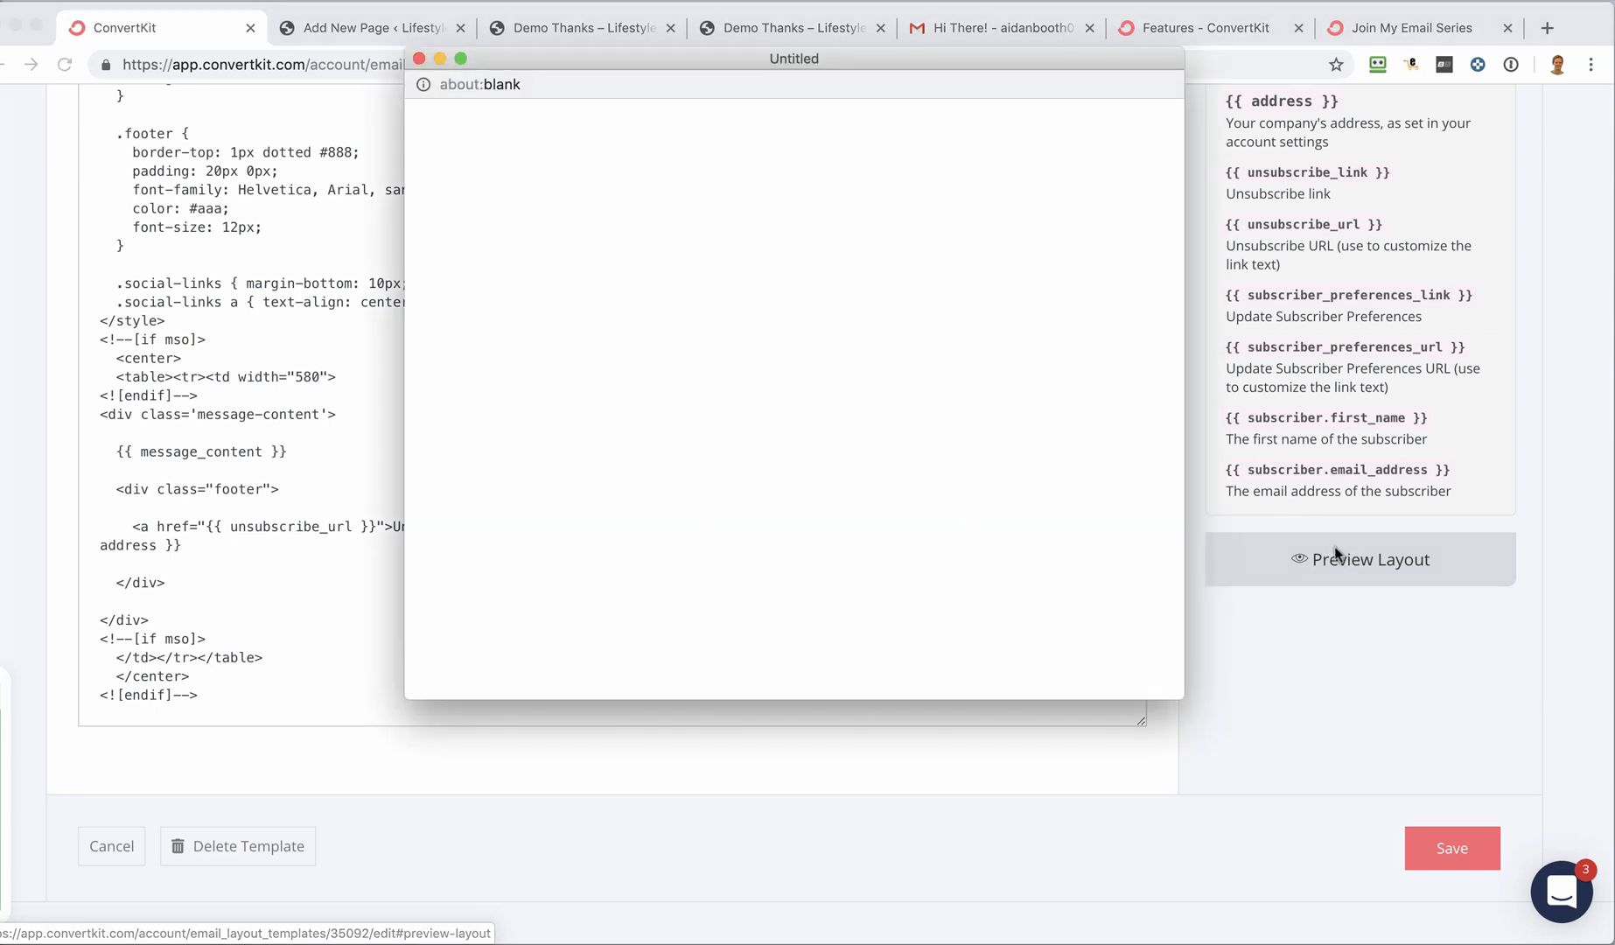
click(1358, 560)
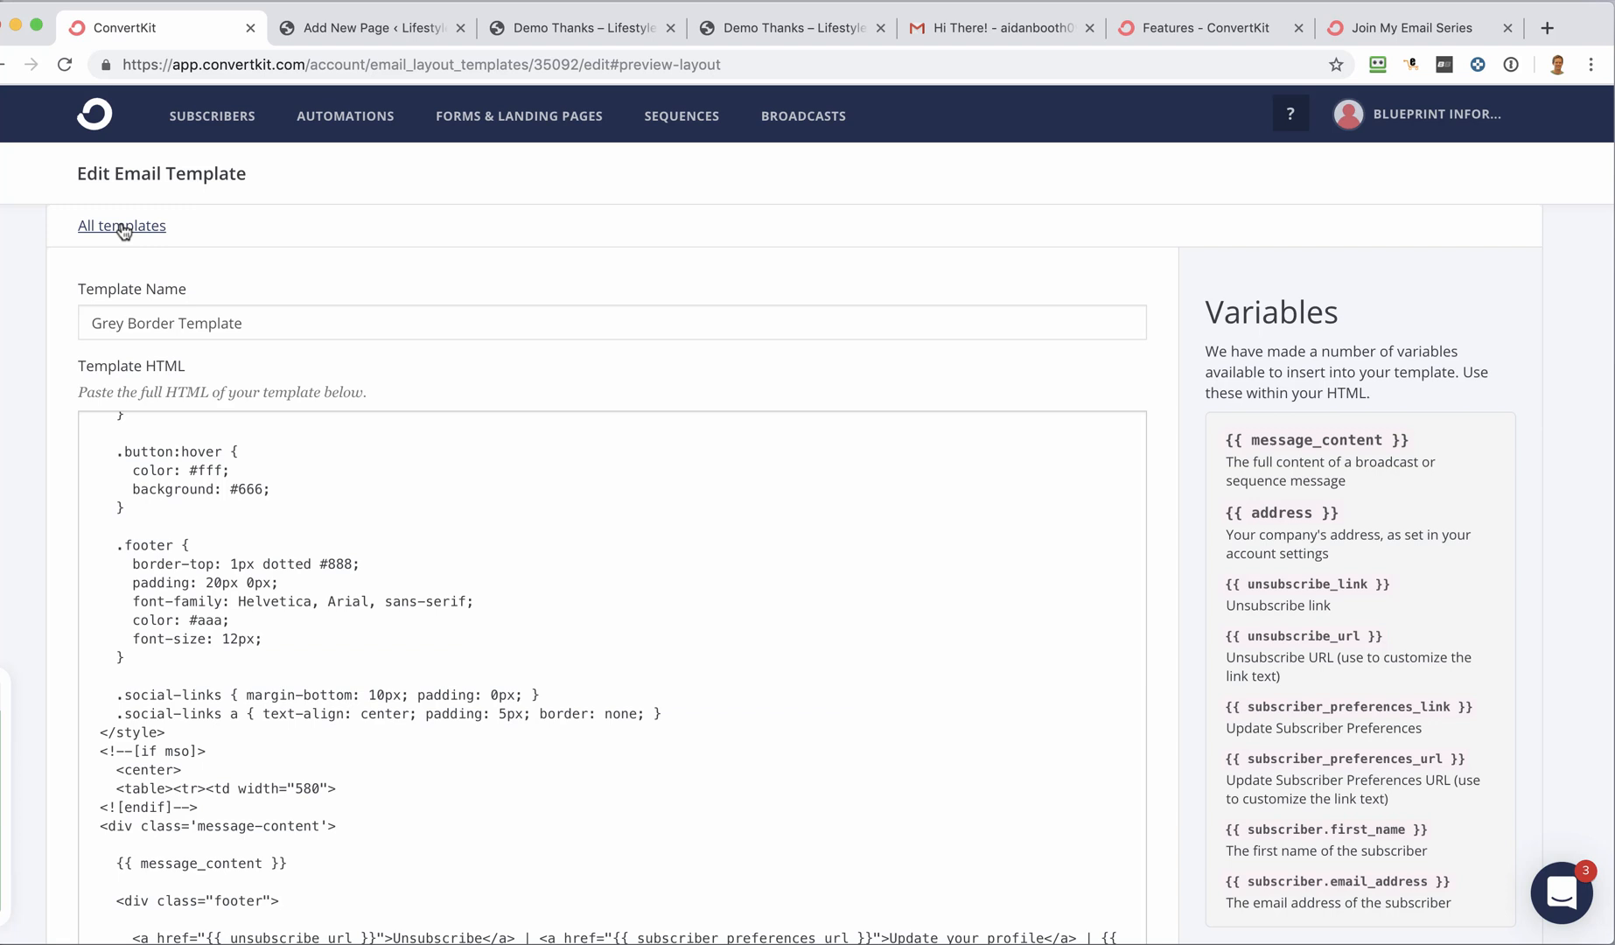
- Return to the Email Templates list and start a New Email Template
click(121, 226)
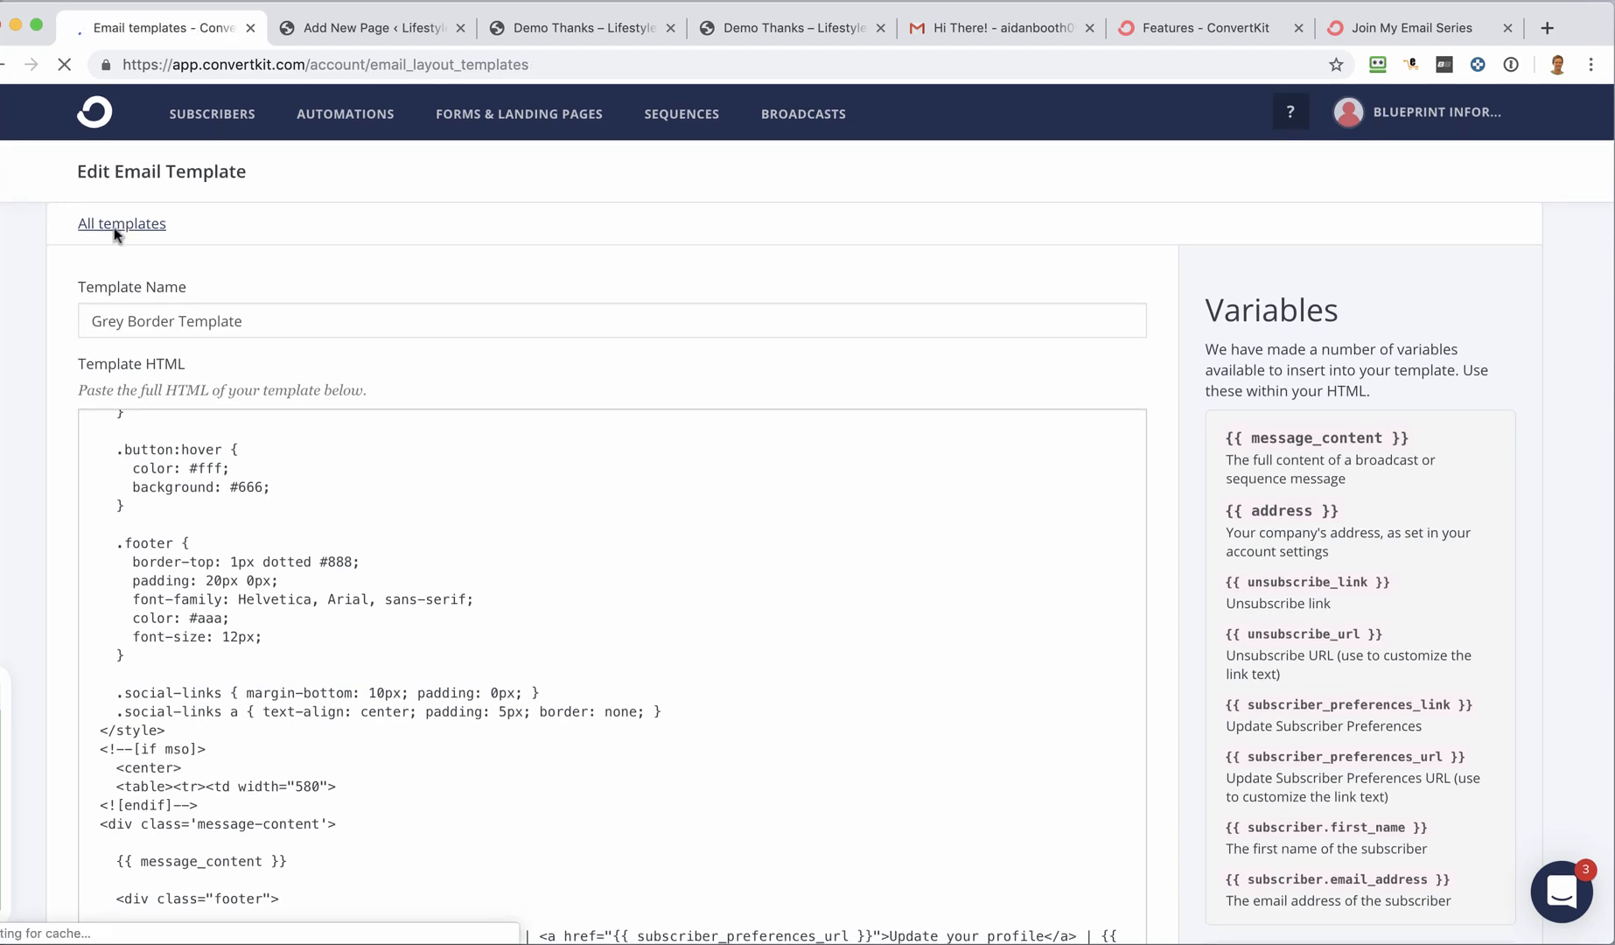
click(121, 224)
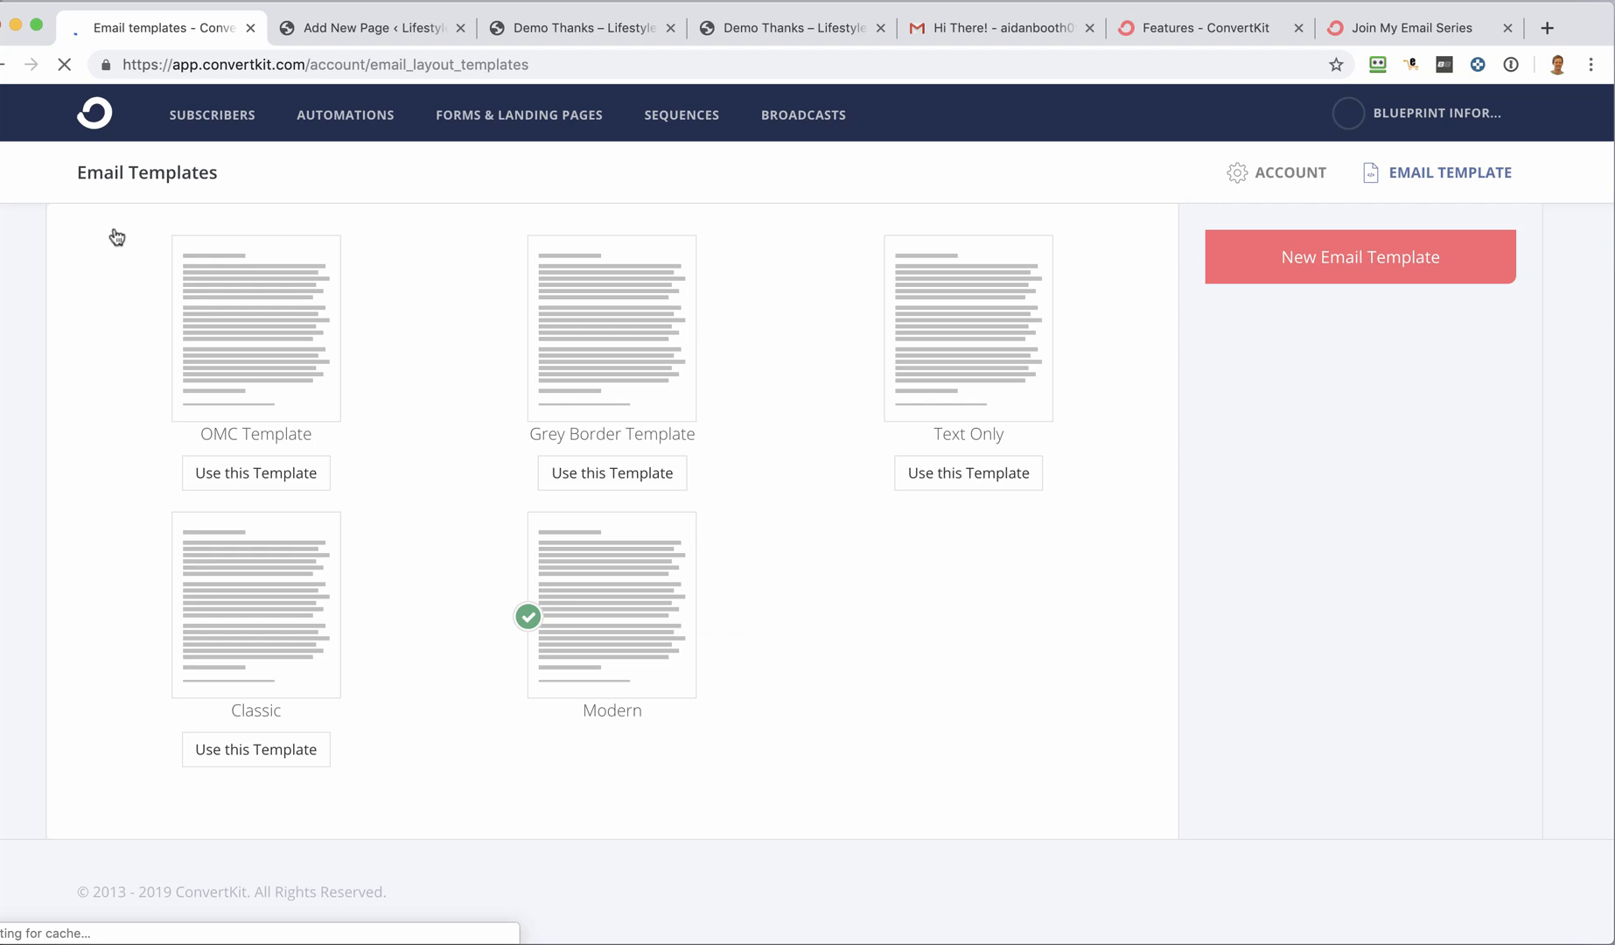
click(1359, 257)
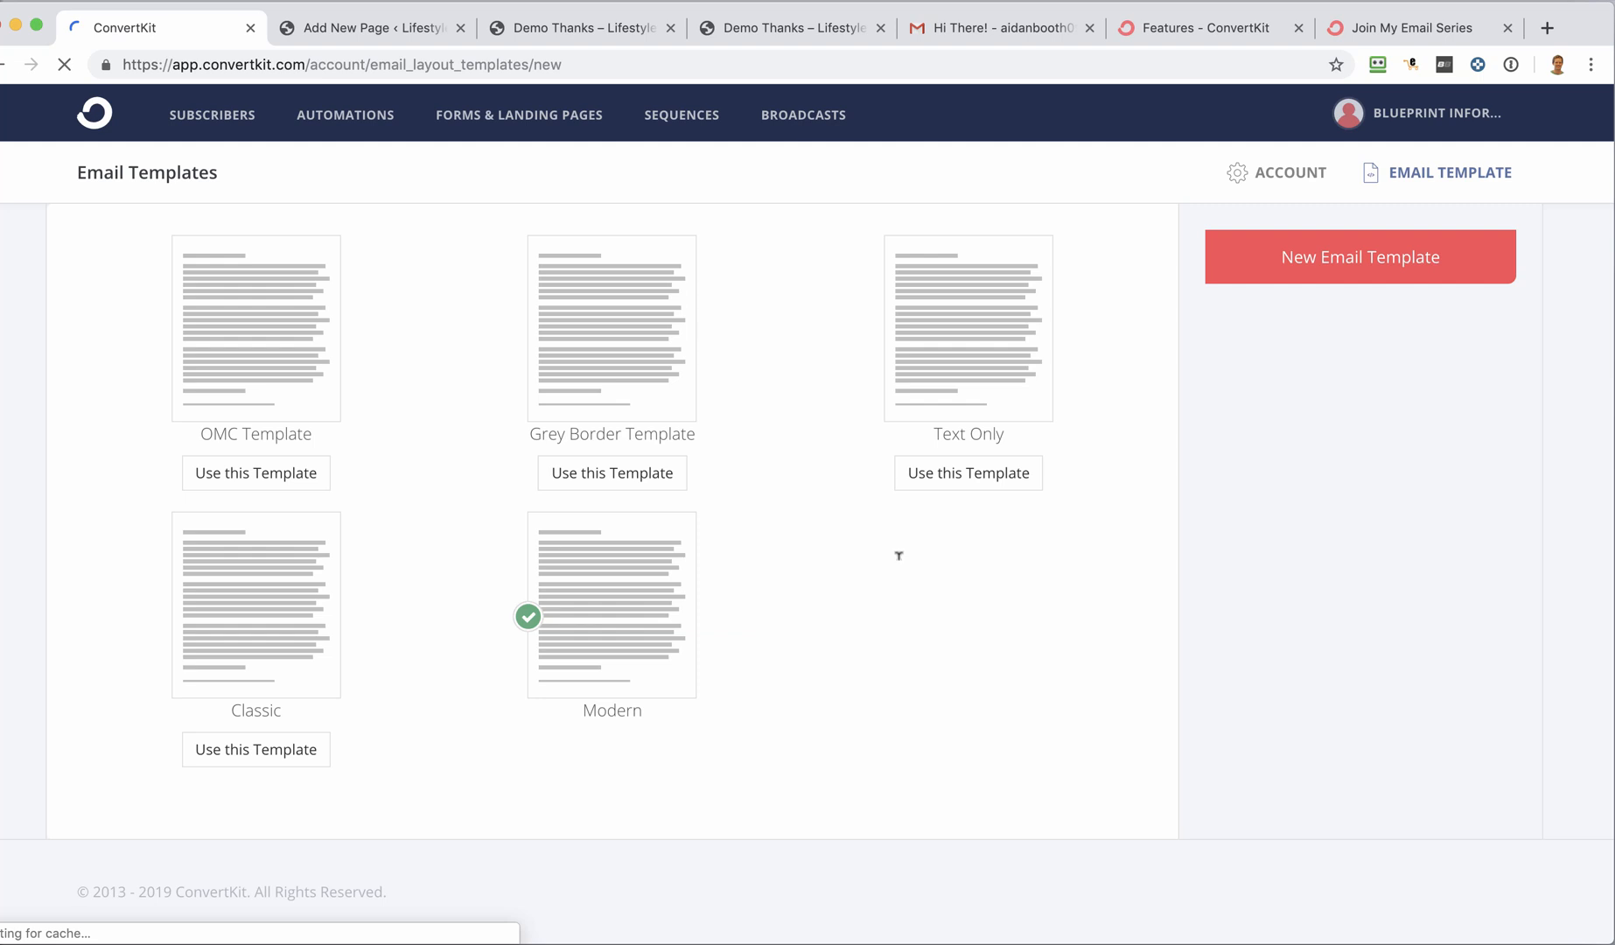
mouse_move(742, 512)
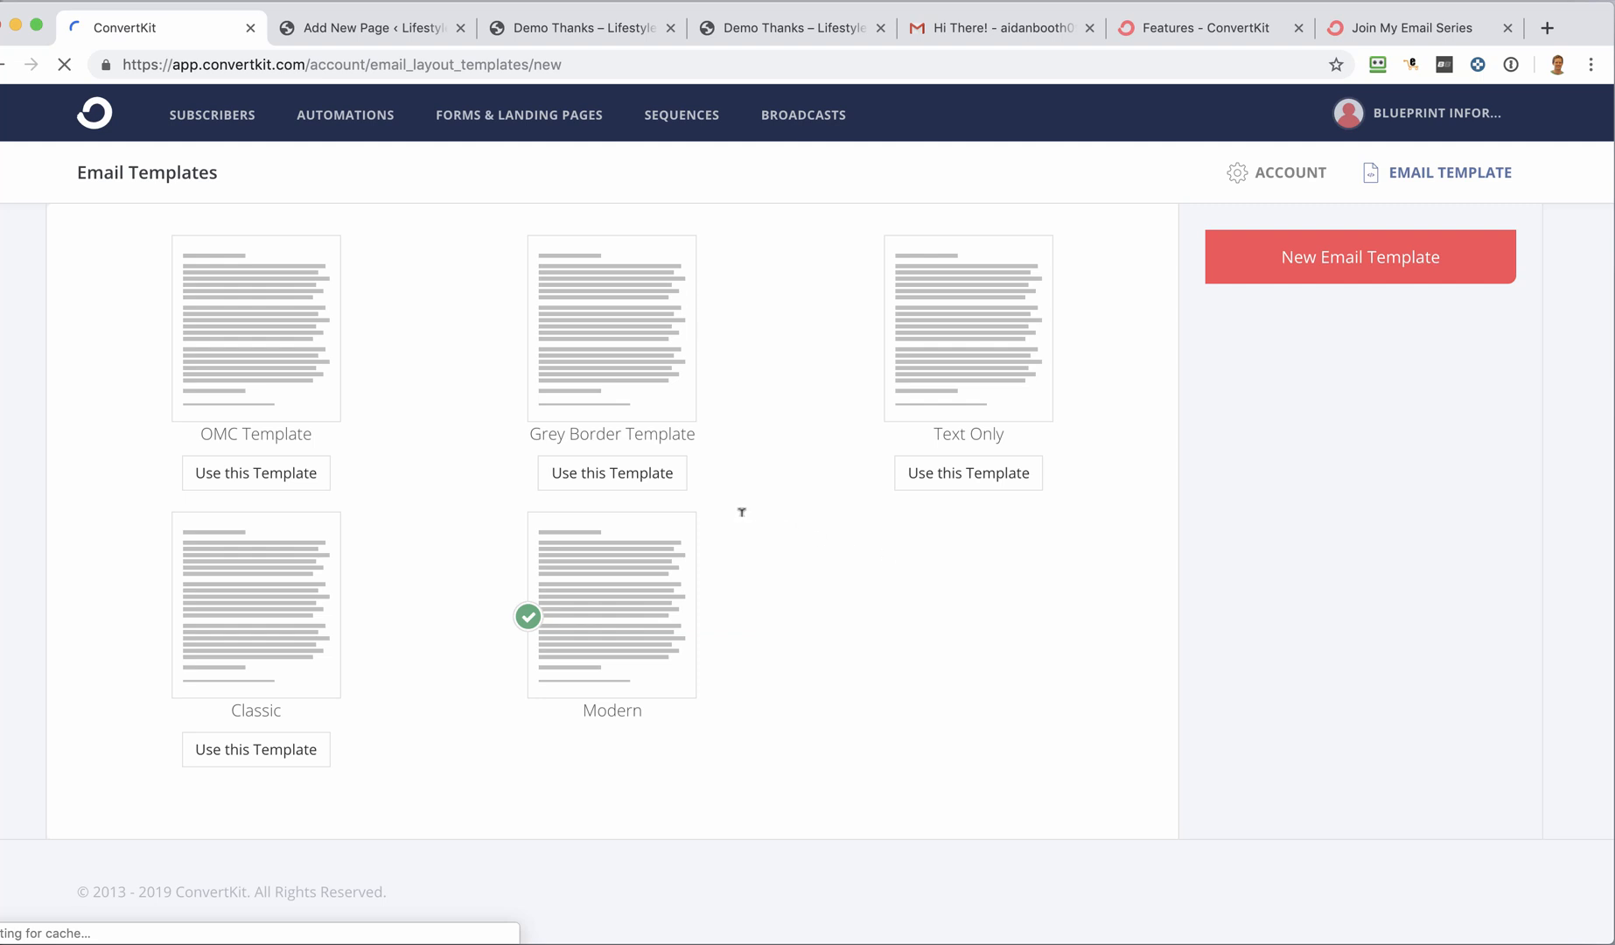
mouse_move(156, 311)
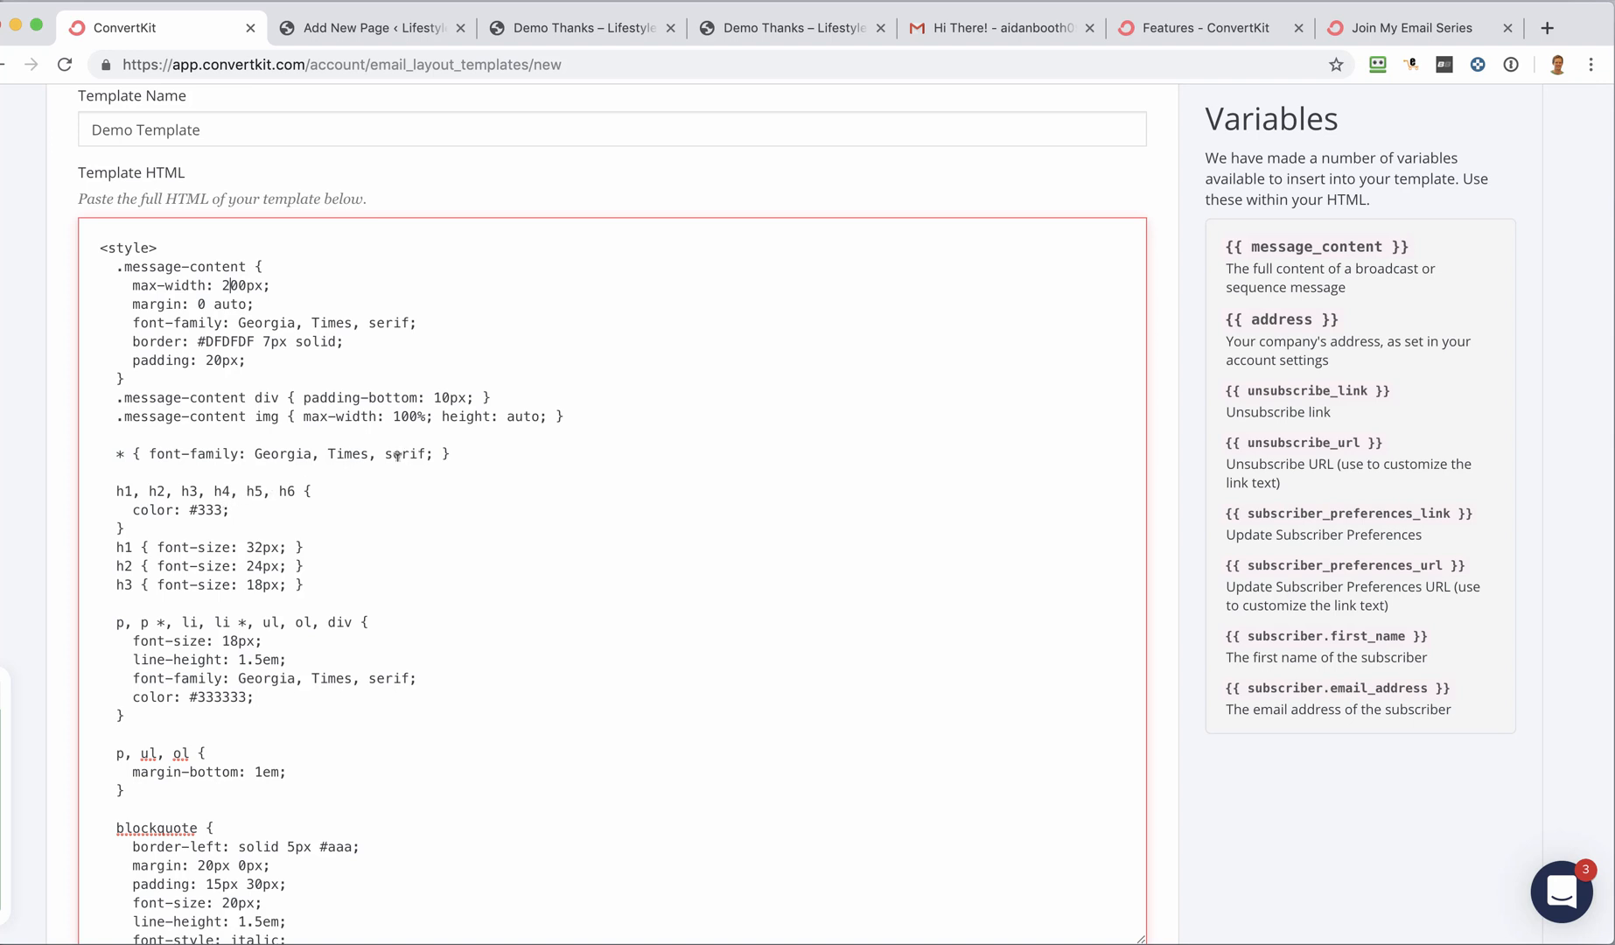
- Replace the #DFDFDF border colour in the message-content style with #0000
scroll(down, 3)
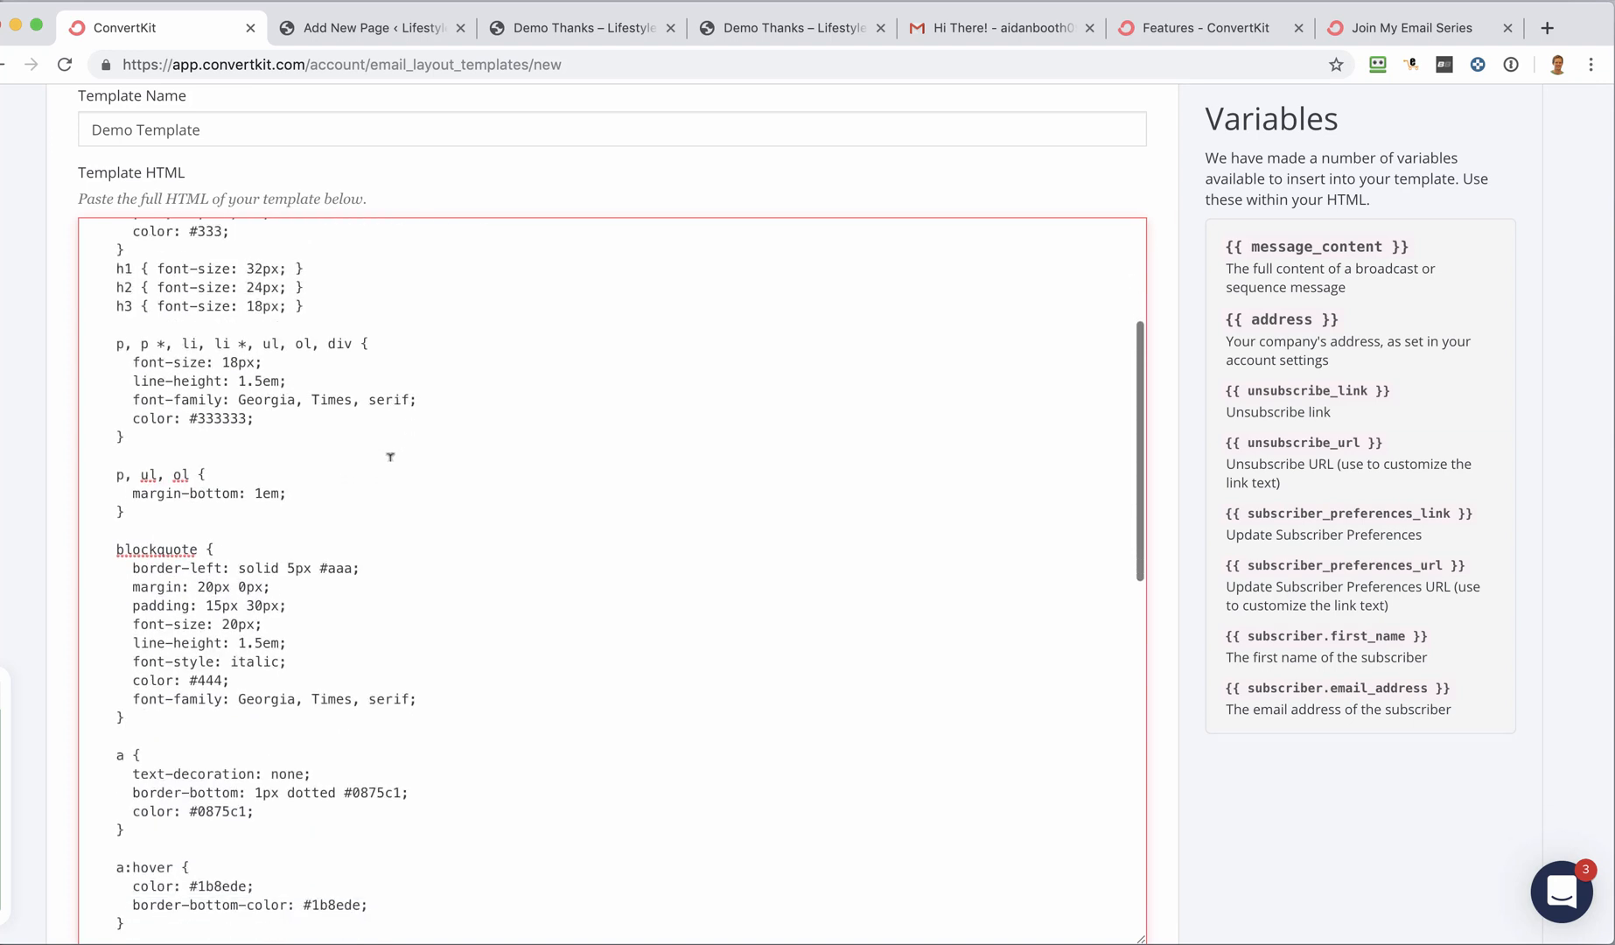
scroll(down, 3)
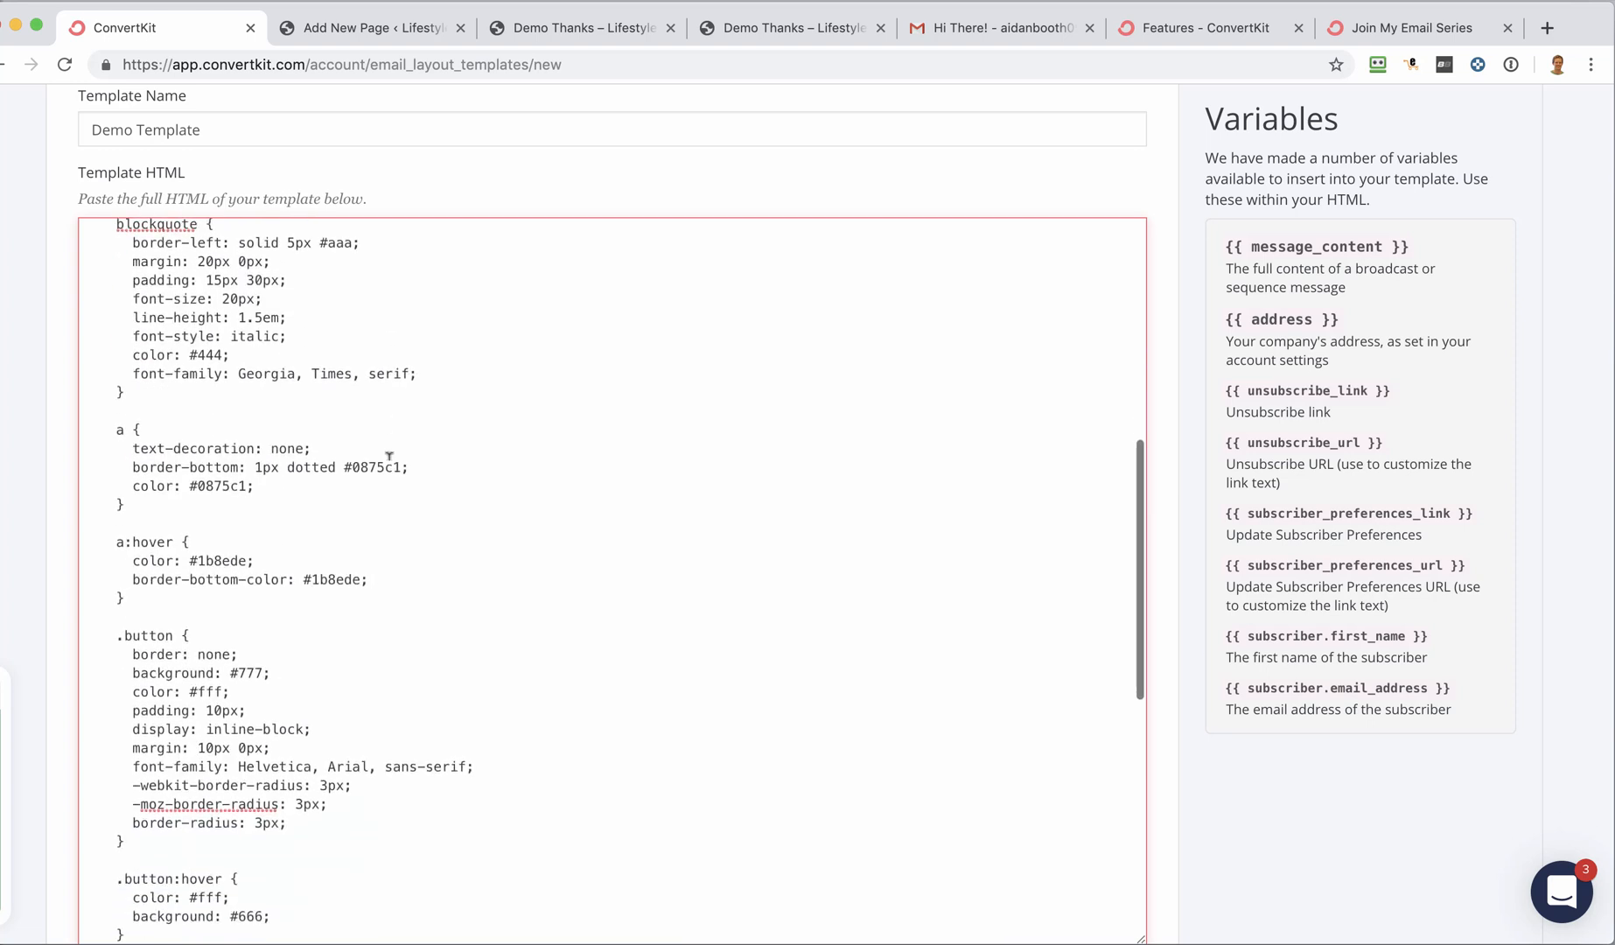
scroll(down, 3)
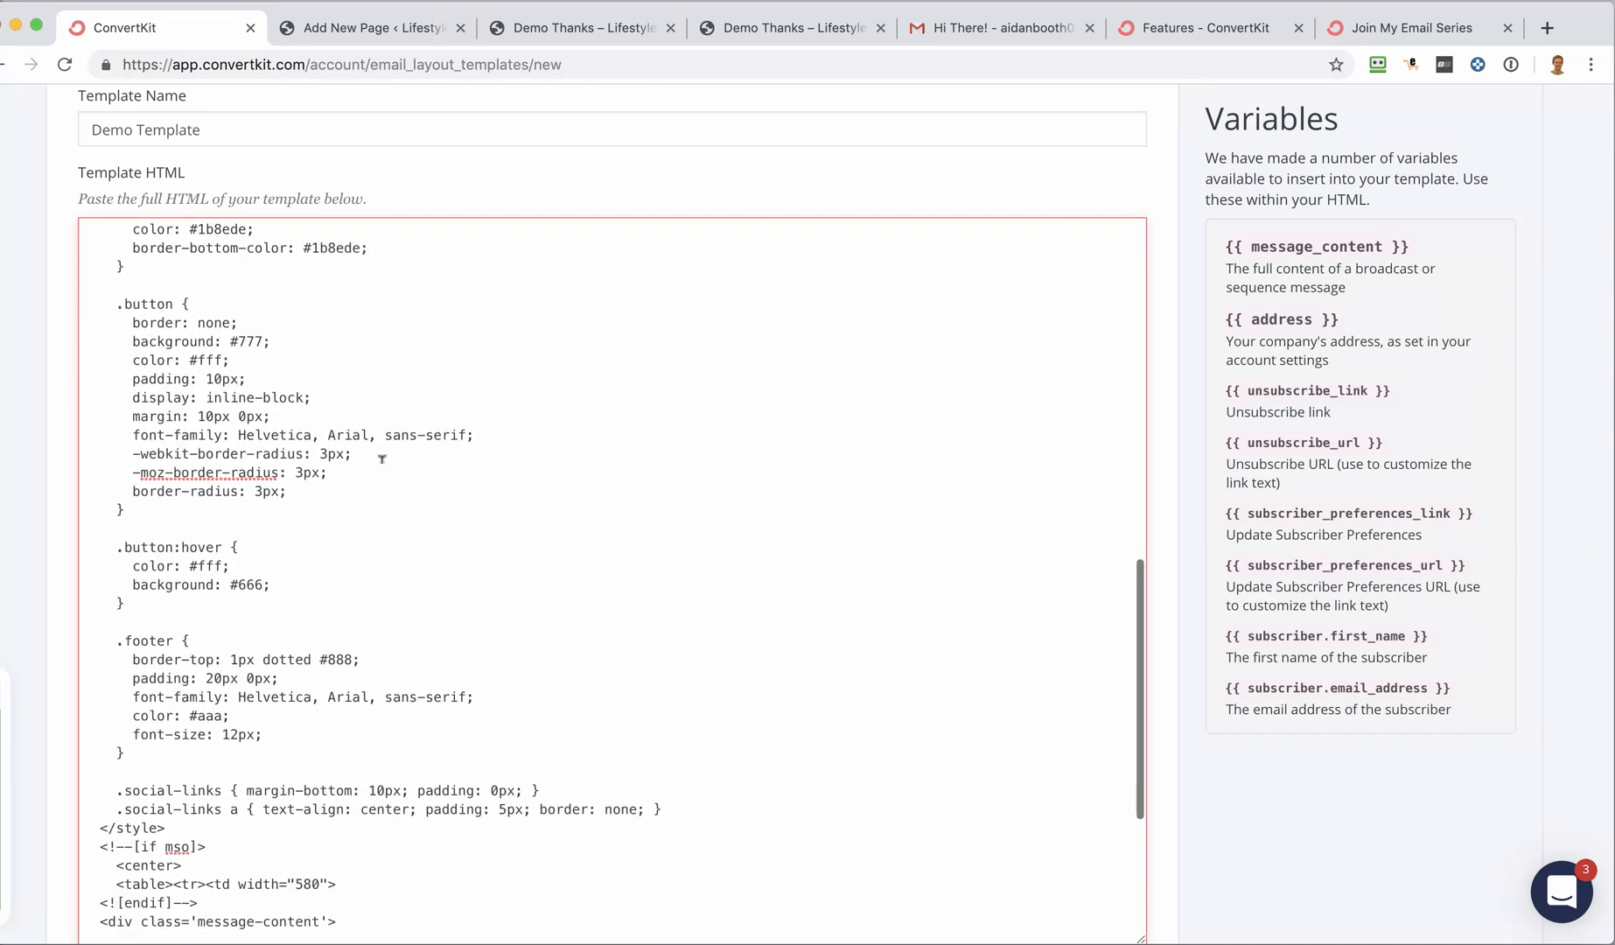
scroll(down, 3)
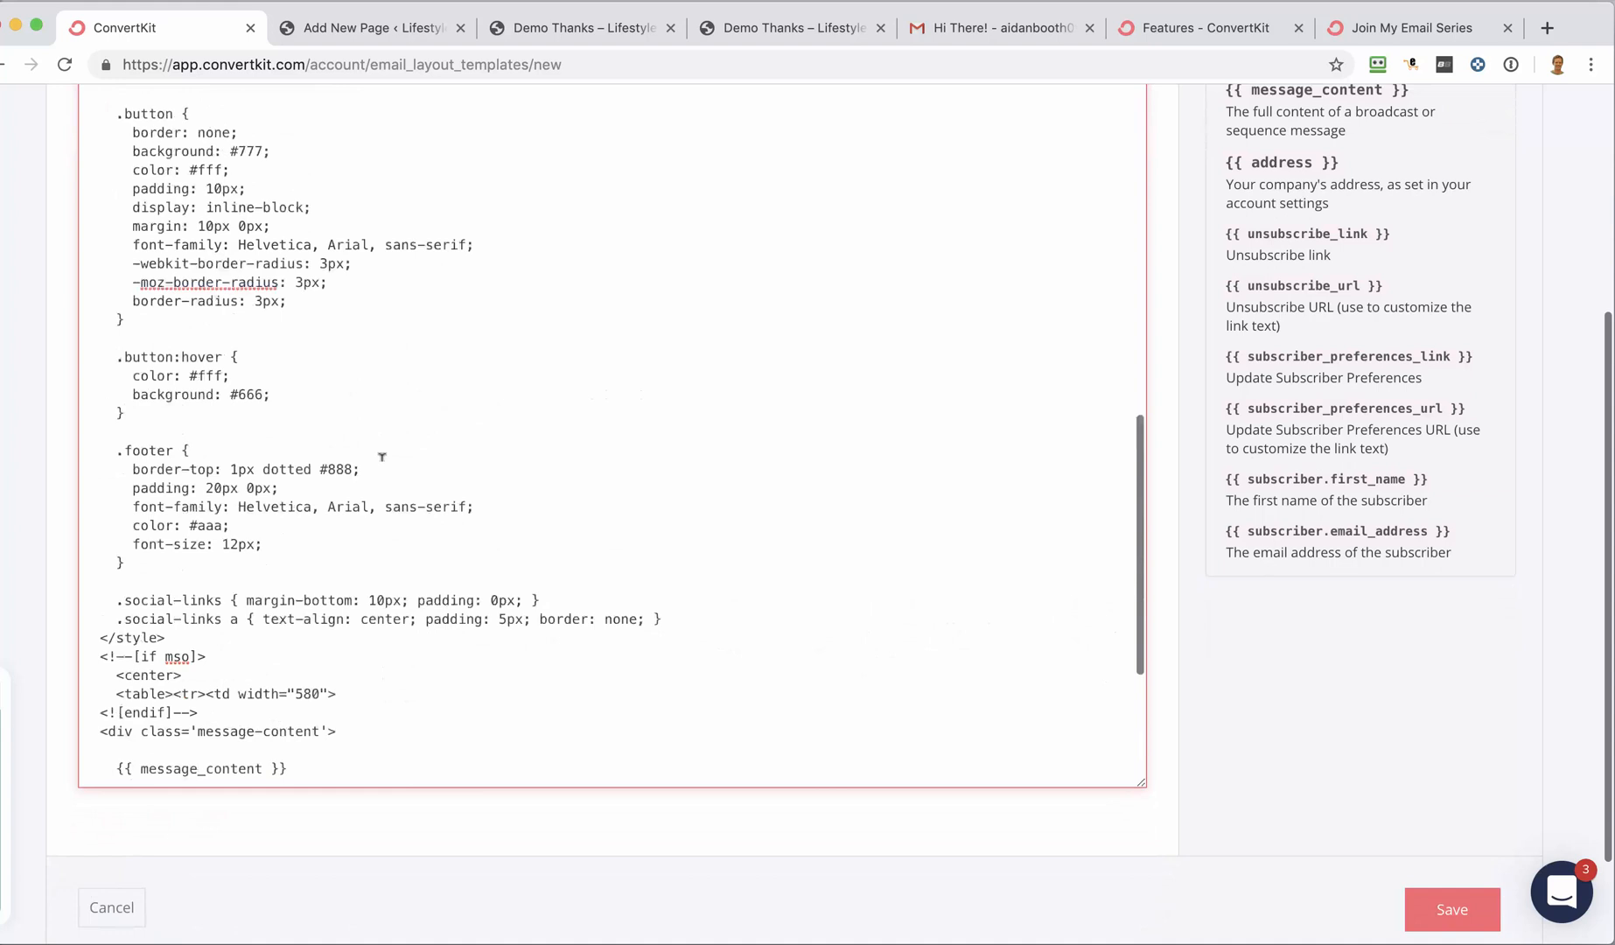
scroll(up, 3)
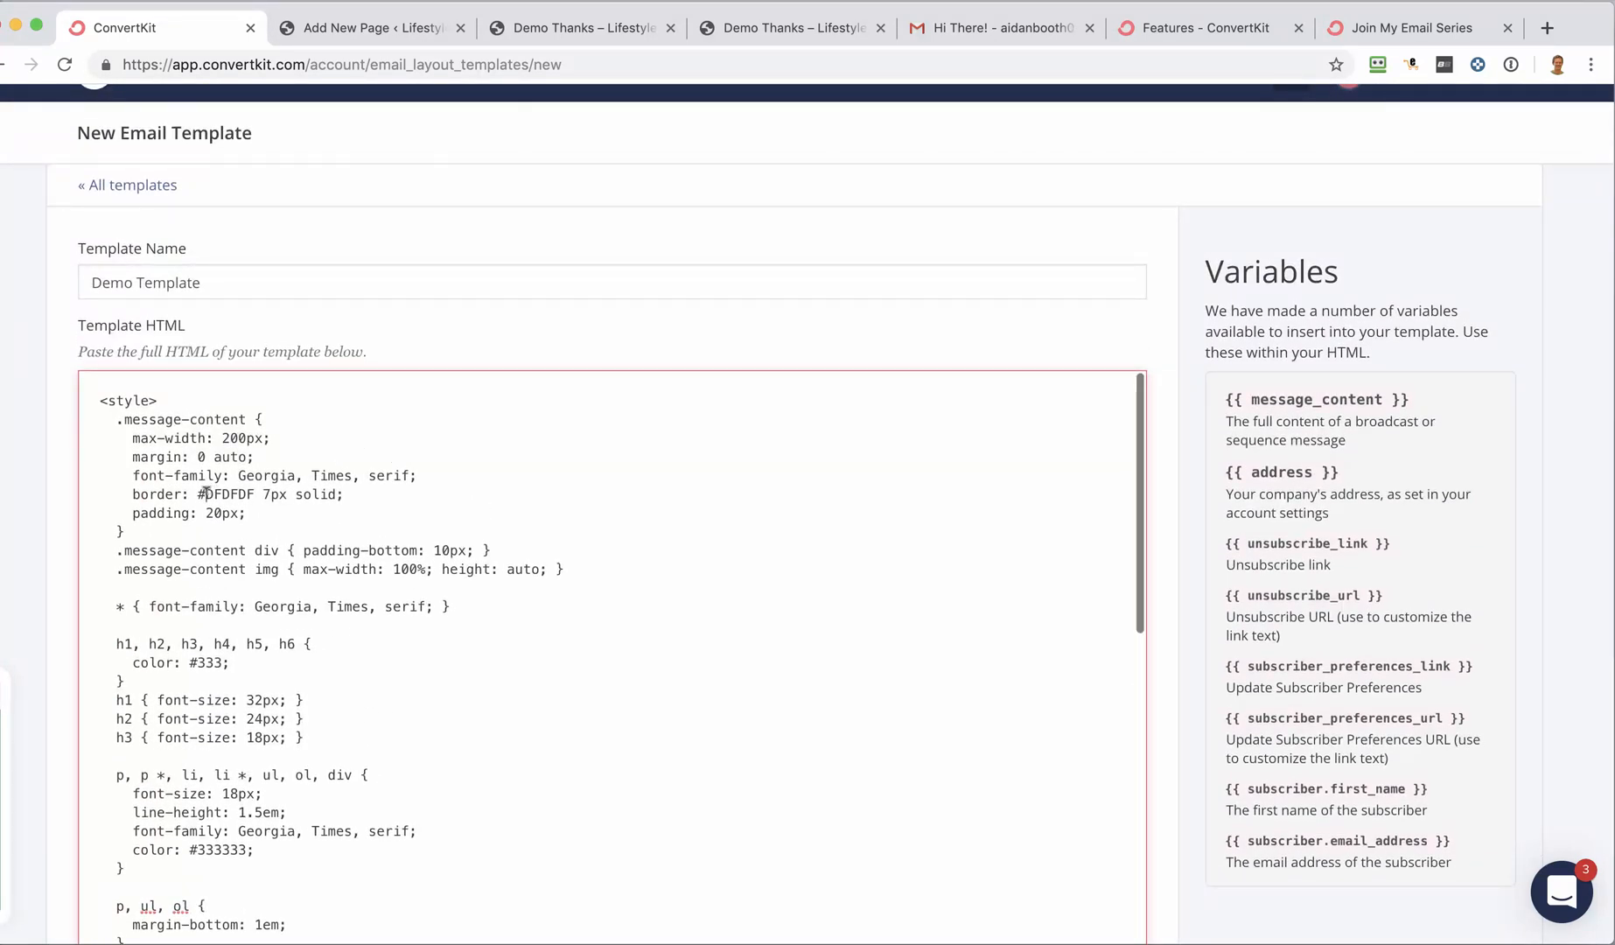
double_click(231, 494)
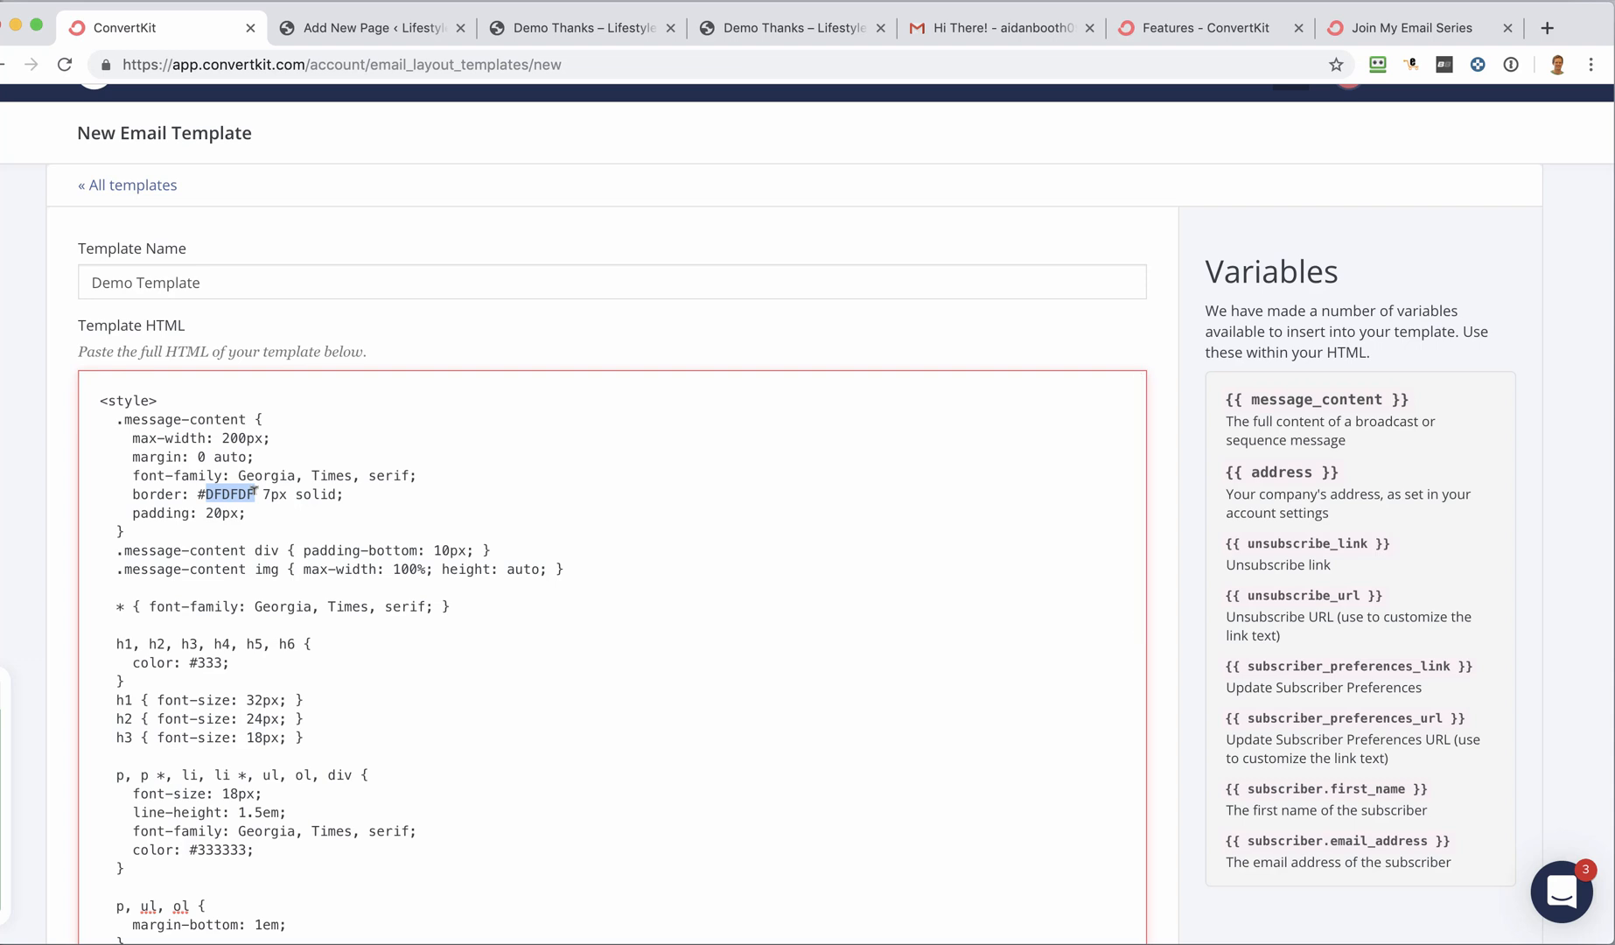
text(#0000)
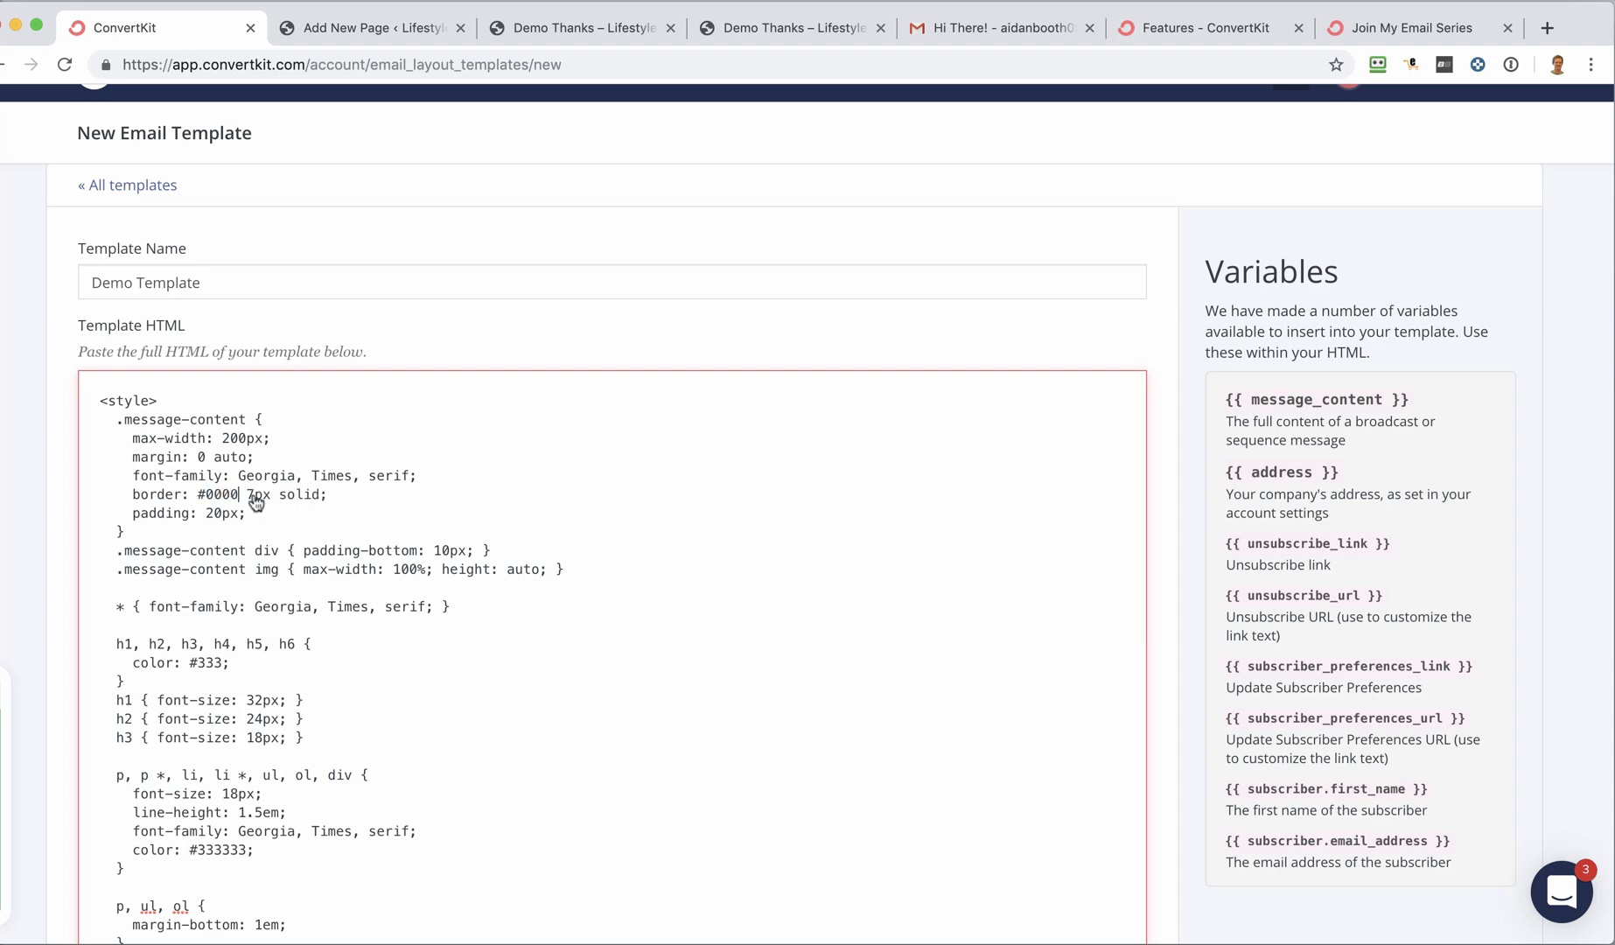
mouse_move(1186, 627)
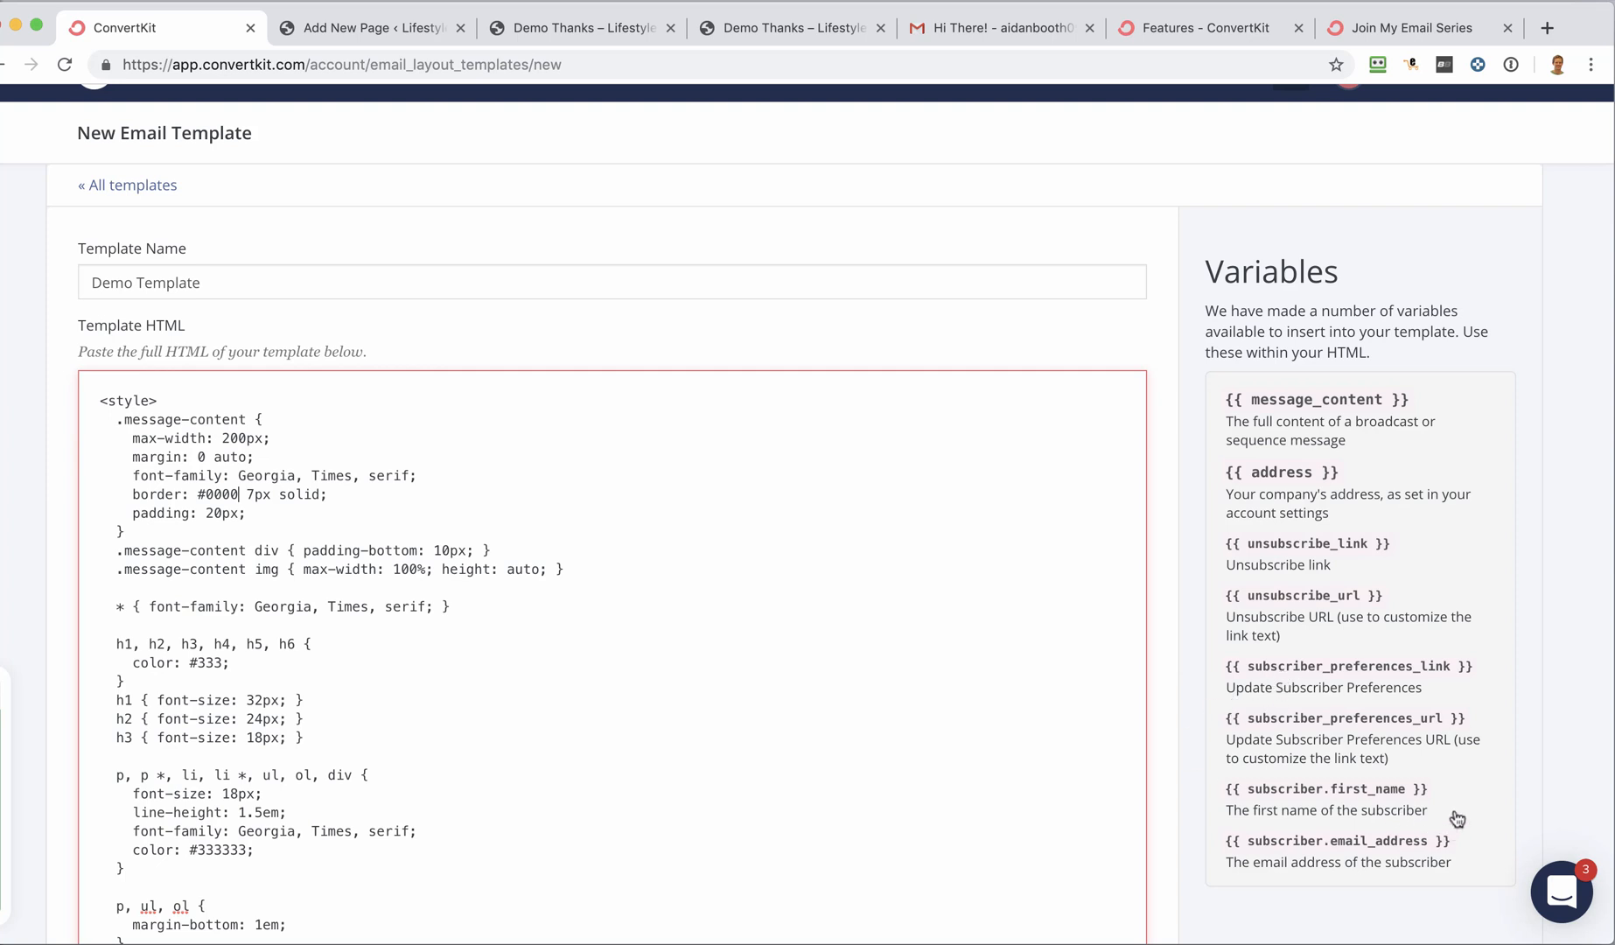
mouse_move(1456, 819)
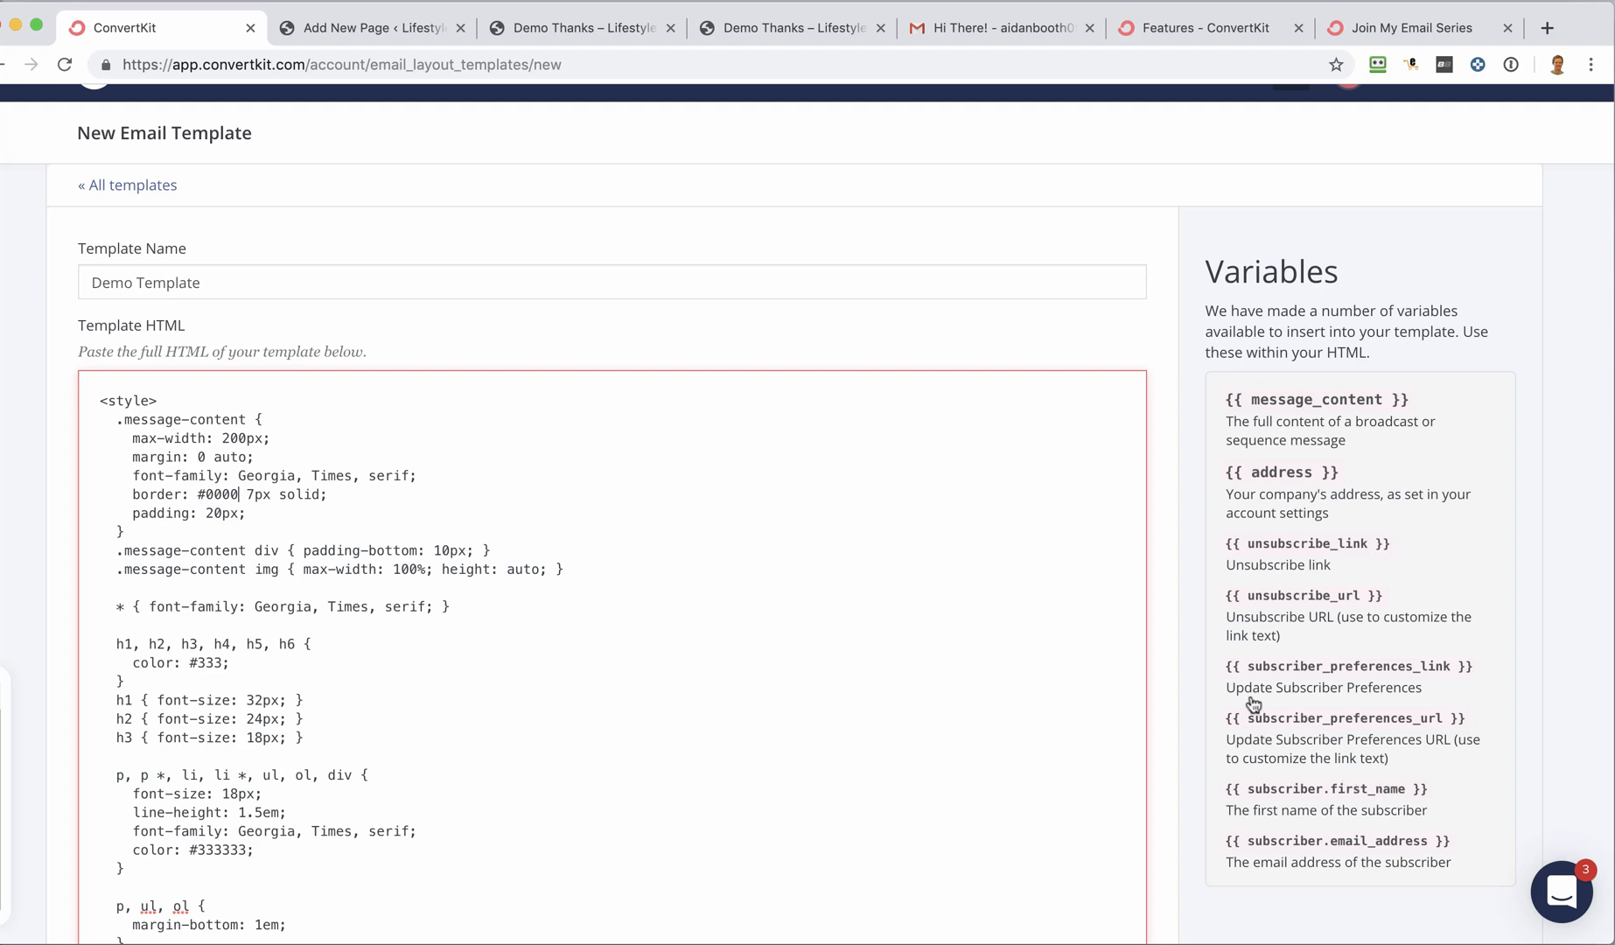
- Save Demo Template to the list, then reopen it for editing with its #0000FF border
click(126, 185)
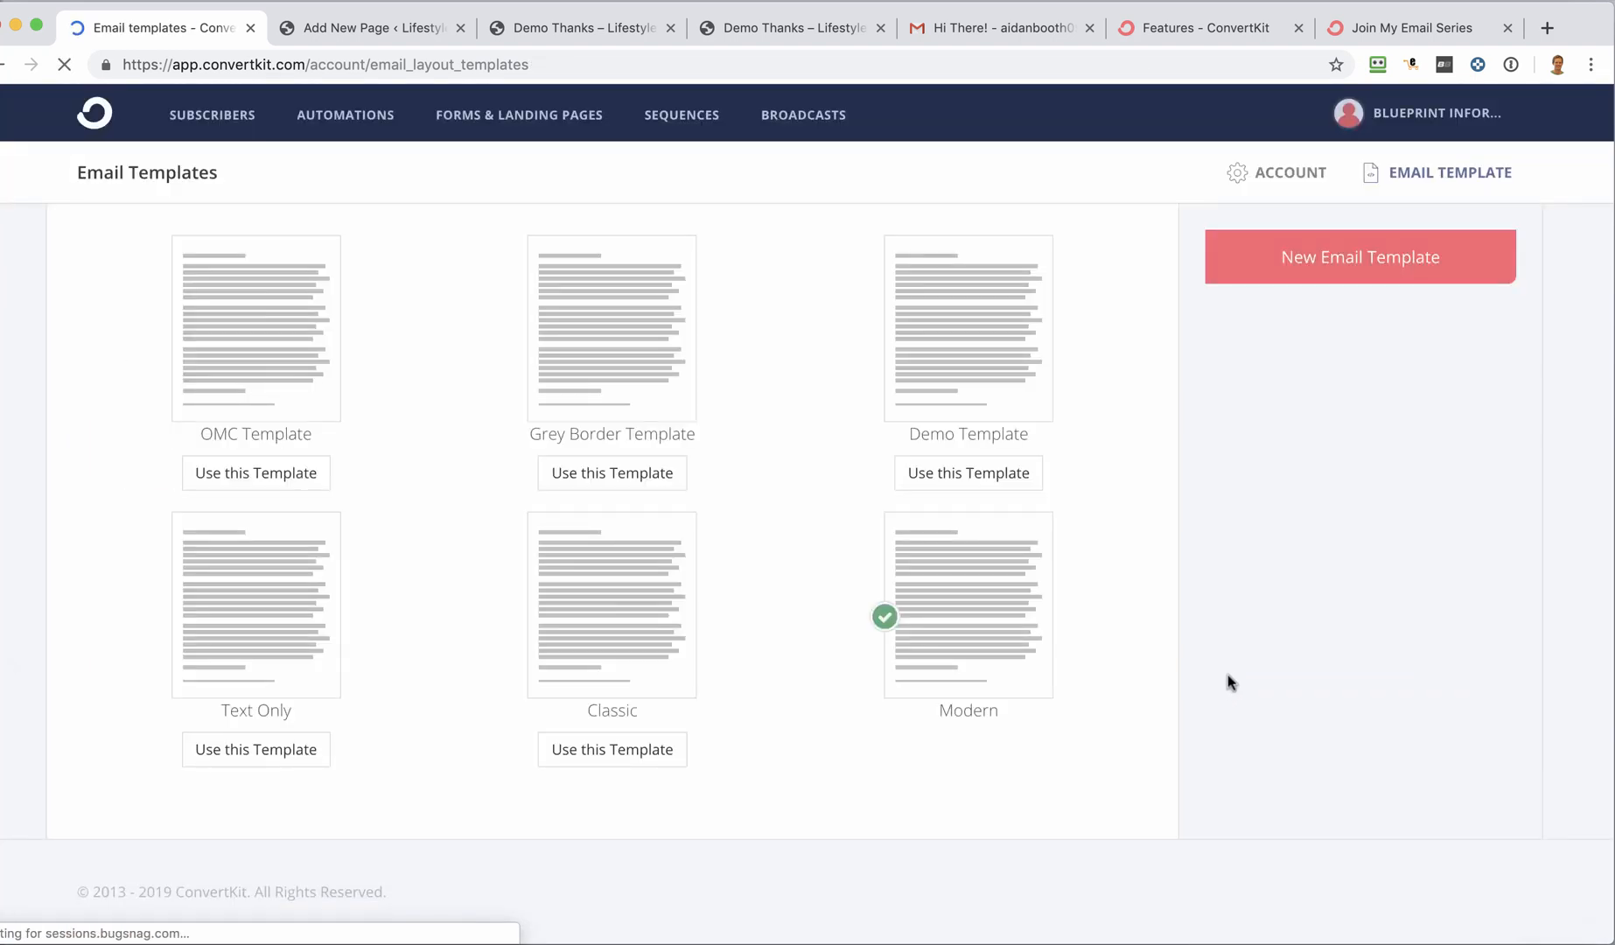
click(966, 605)
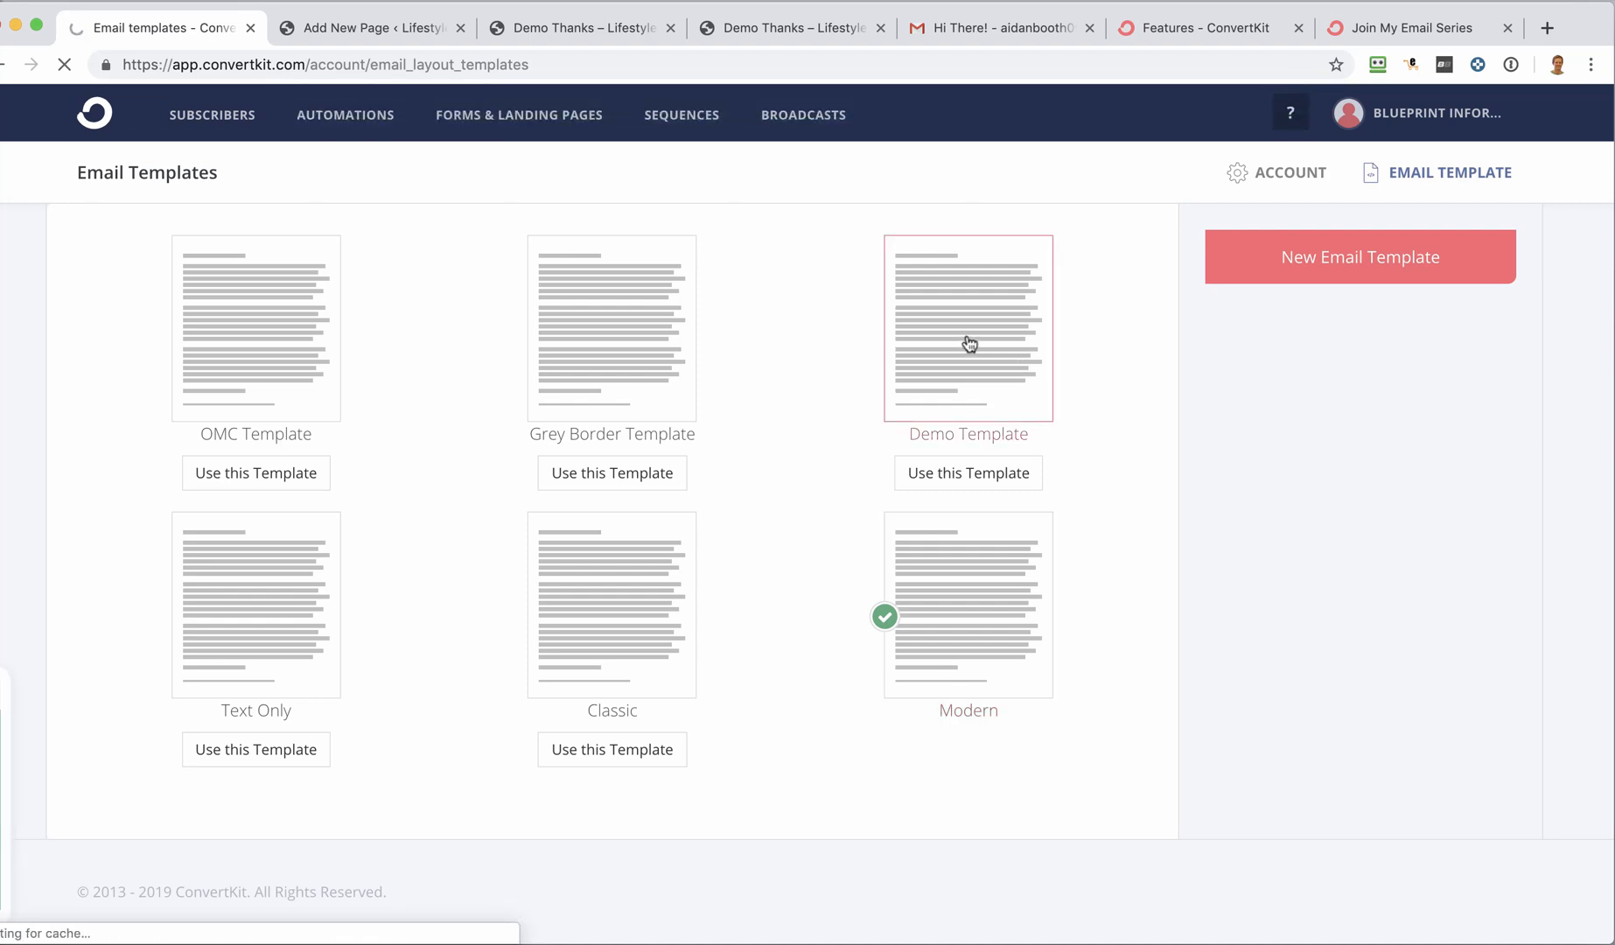
click(966, 327)
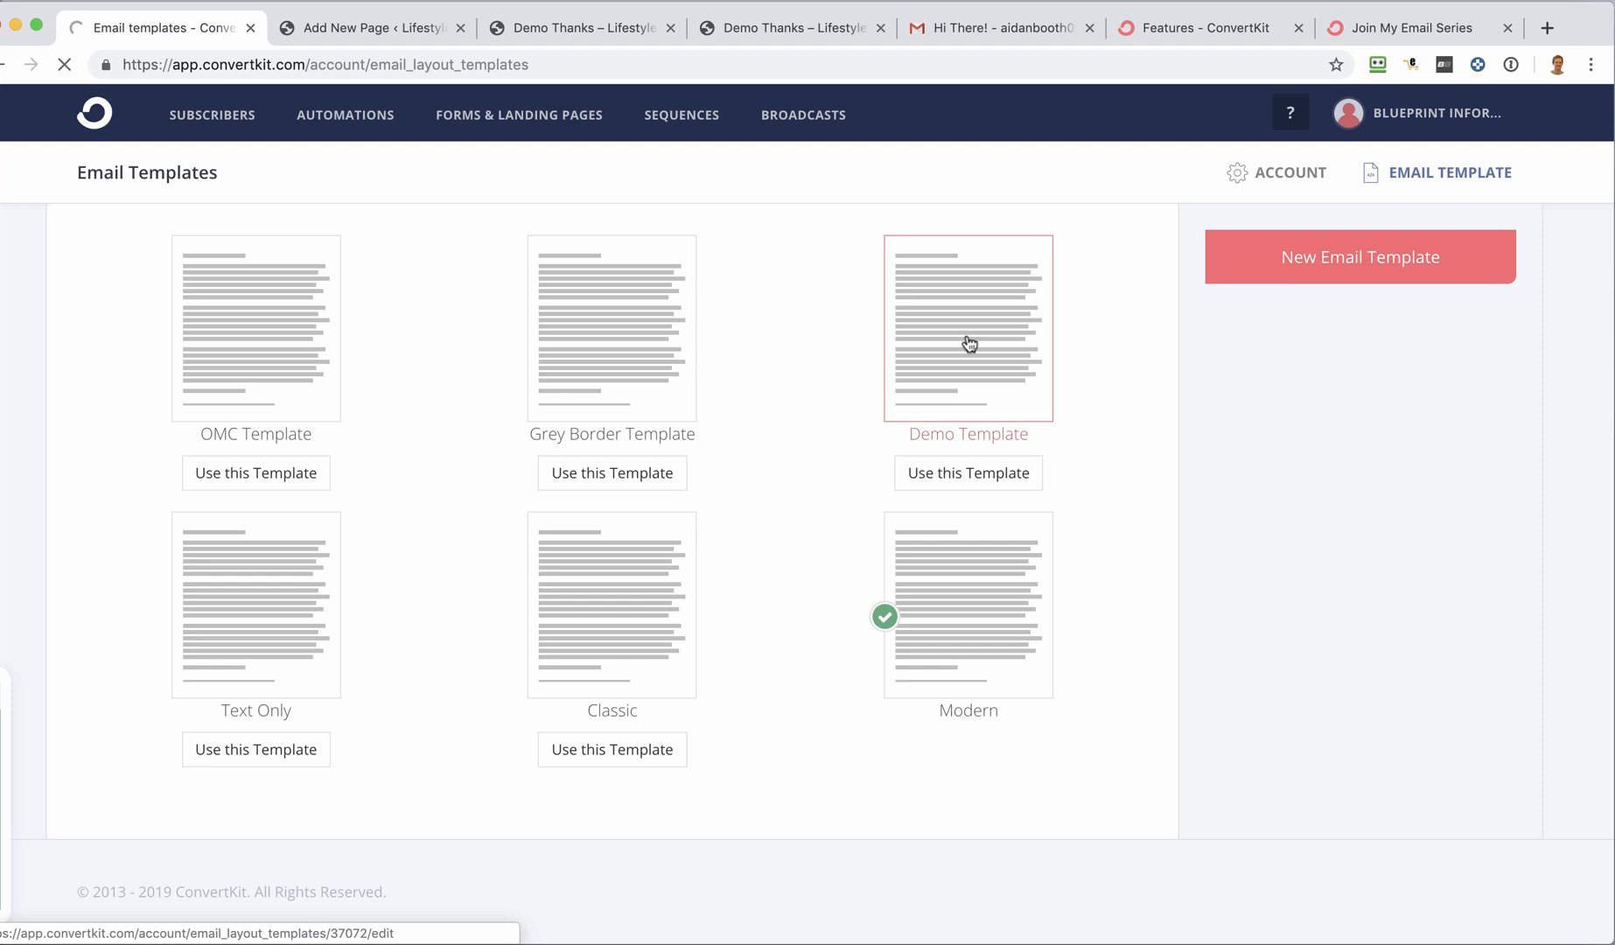
click(968, 328)
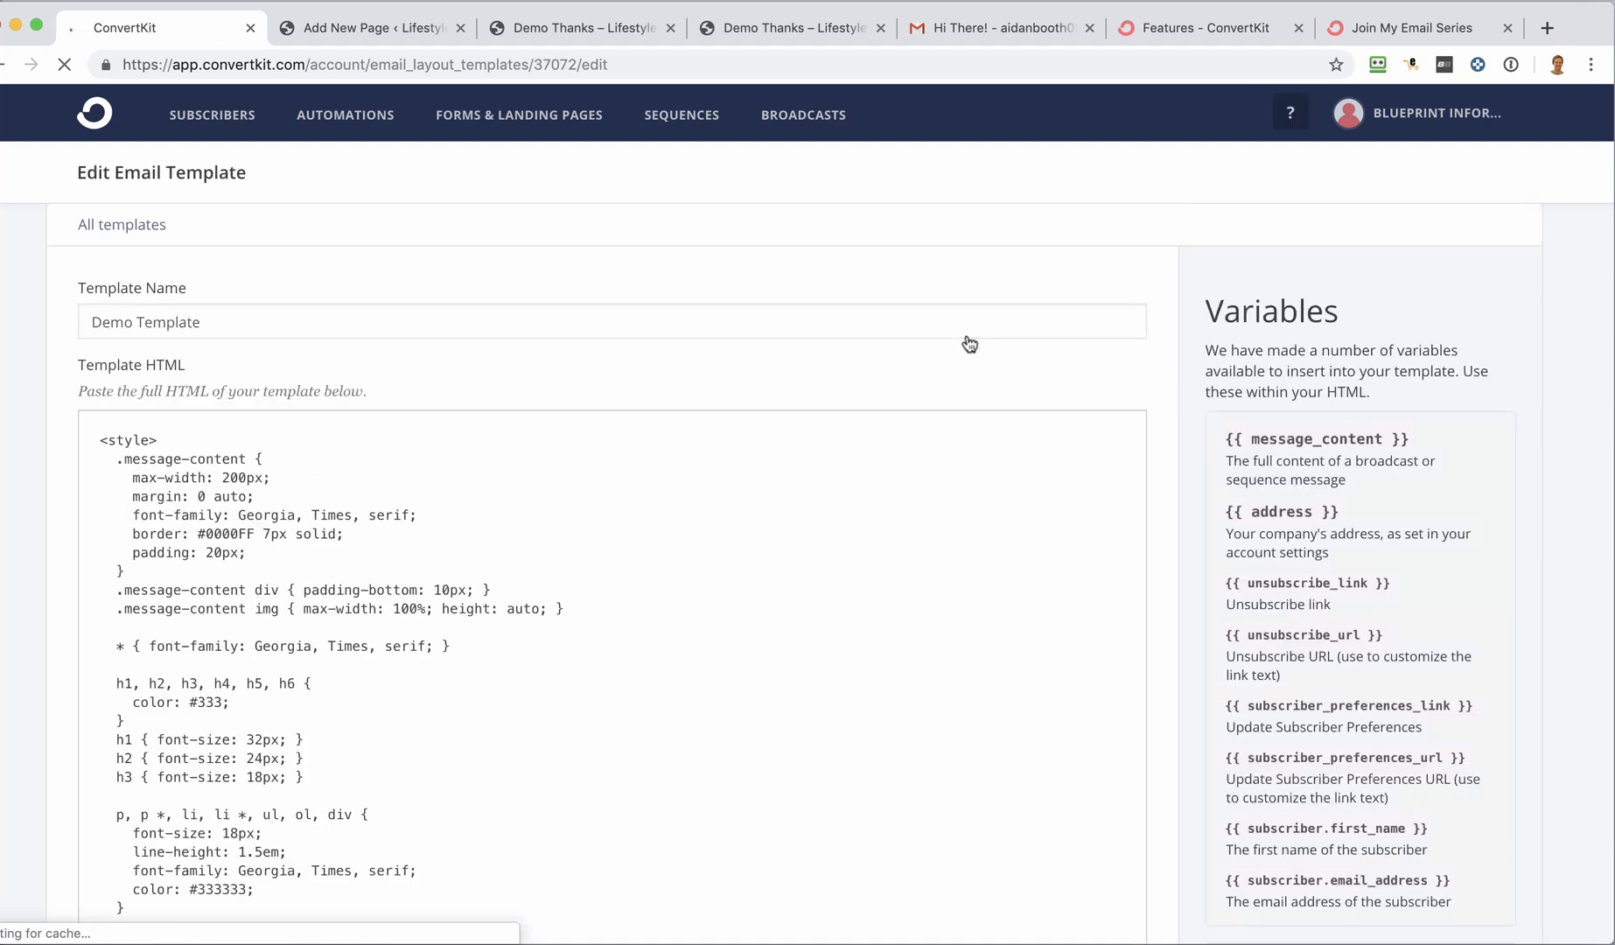
mouse_move(1176, 460)
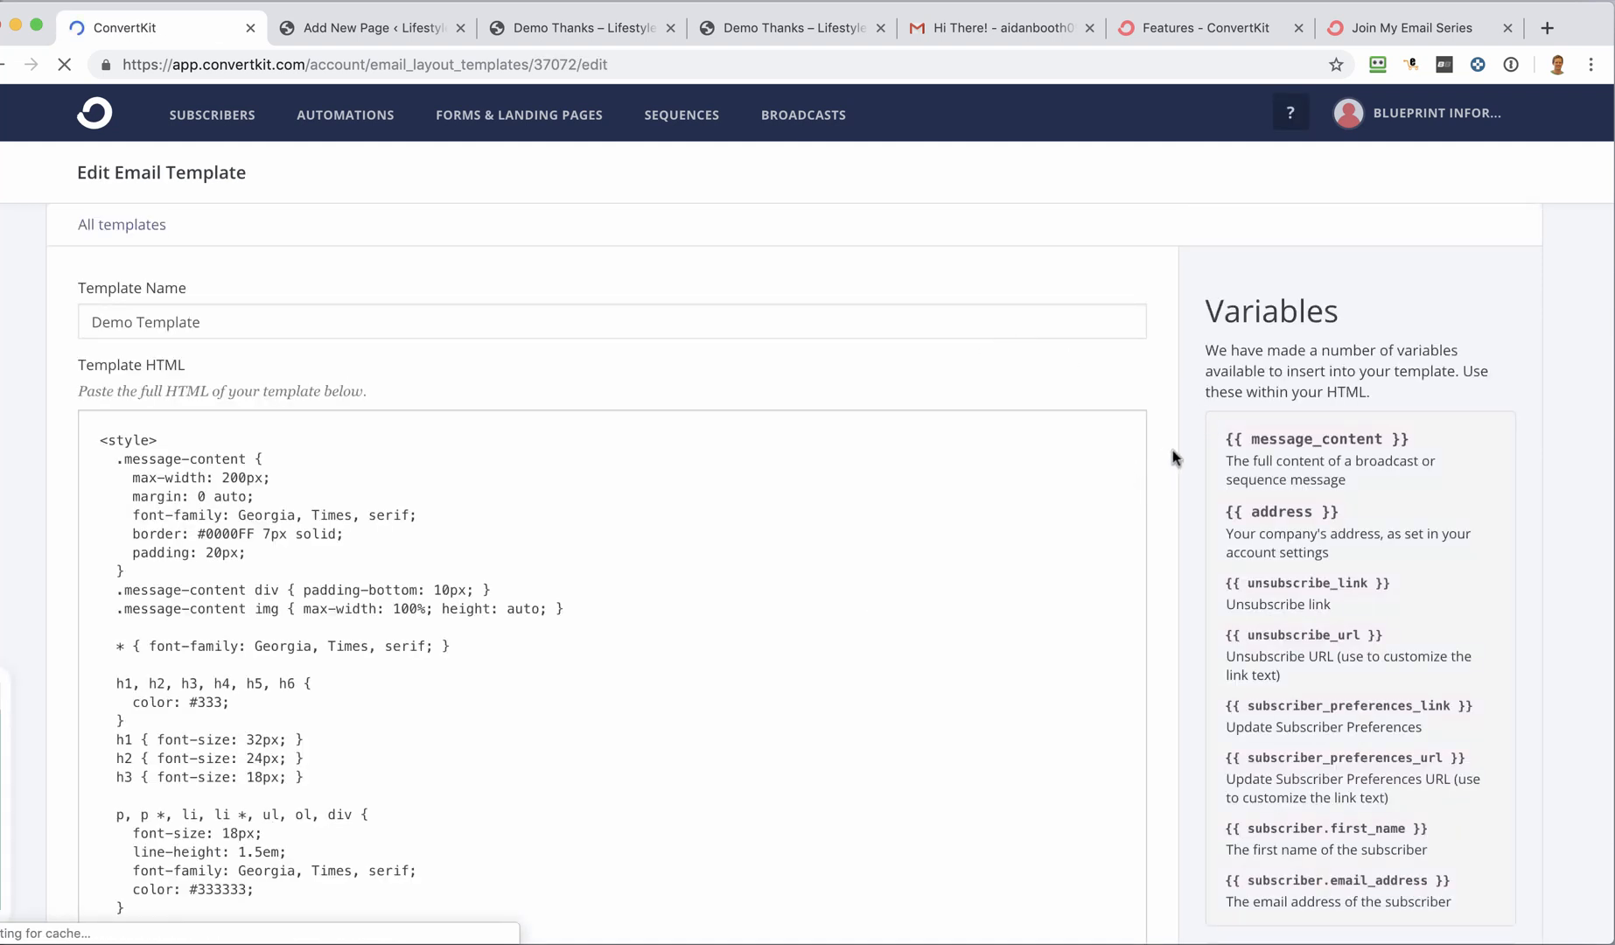
scroll(down, 3)
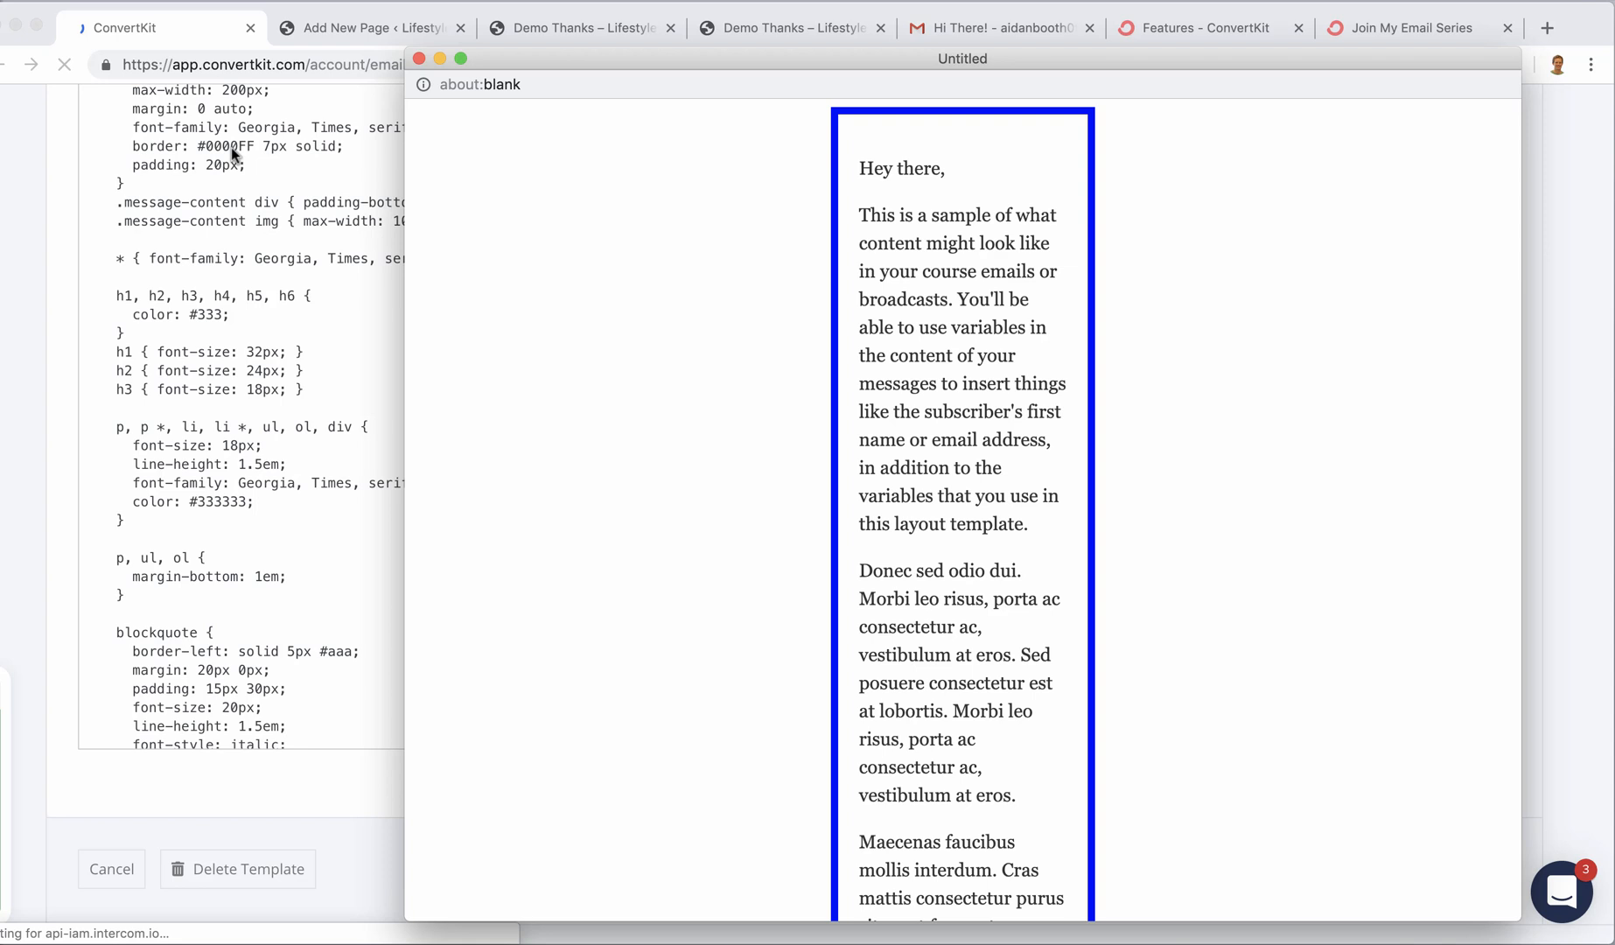
mouse_move(863, 116)
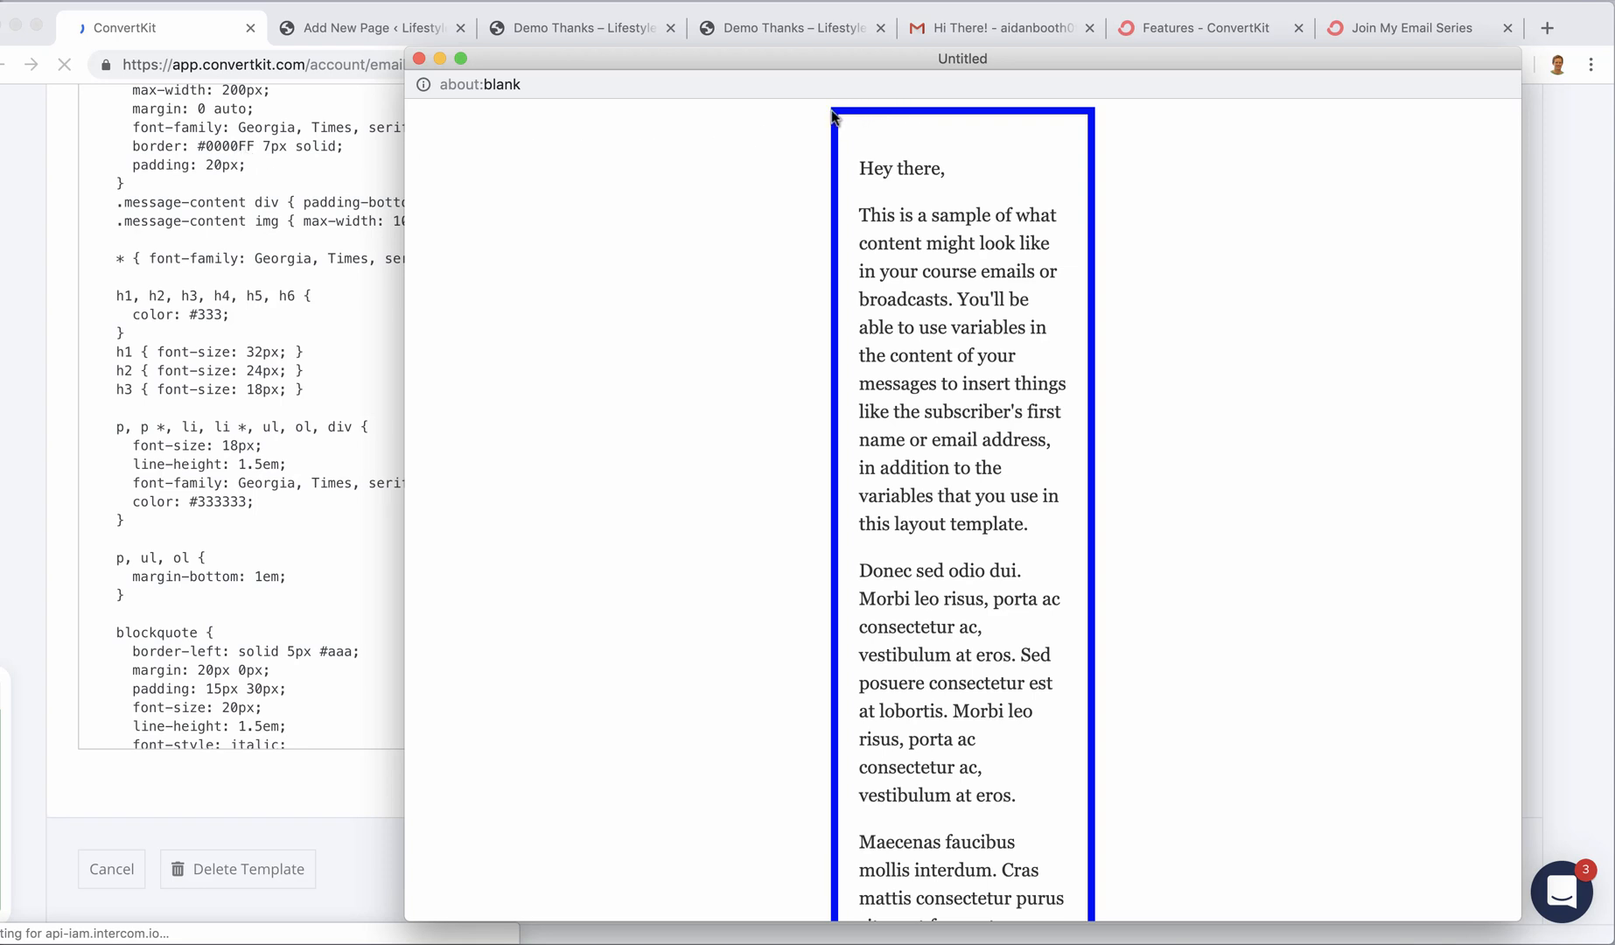
mouse_move(835, 140)
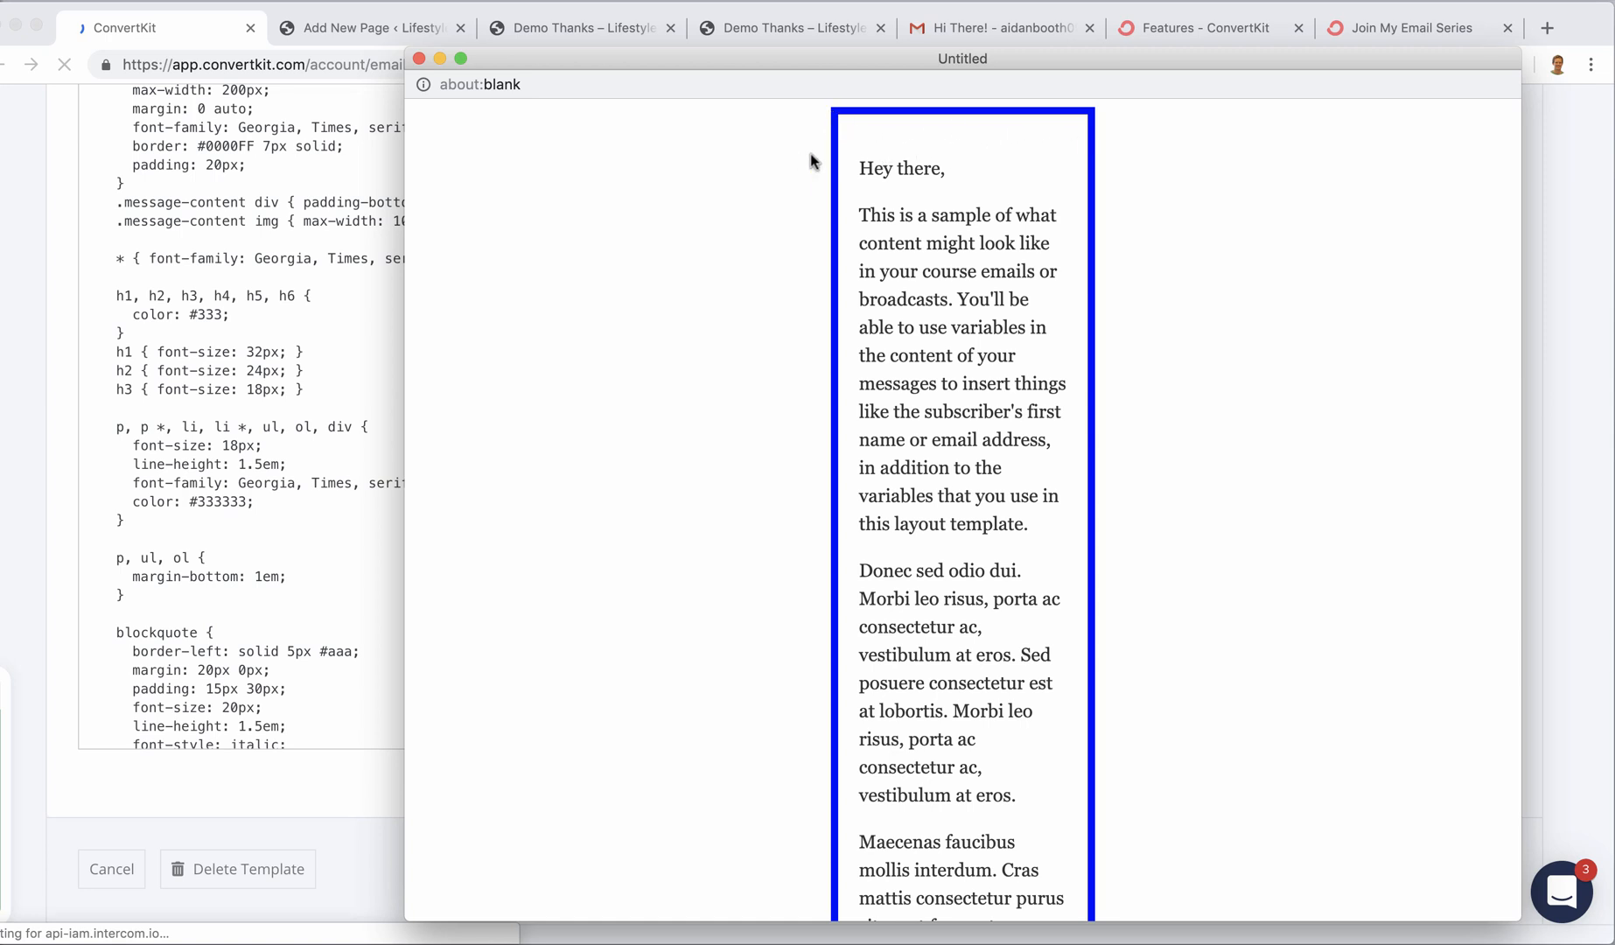
mouse_move(329, 183)
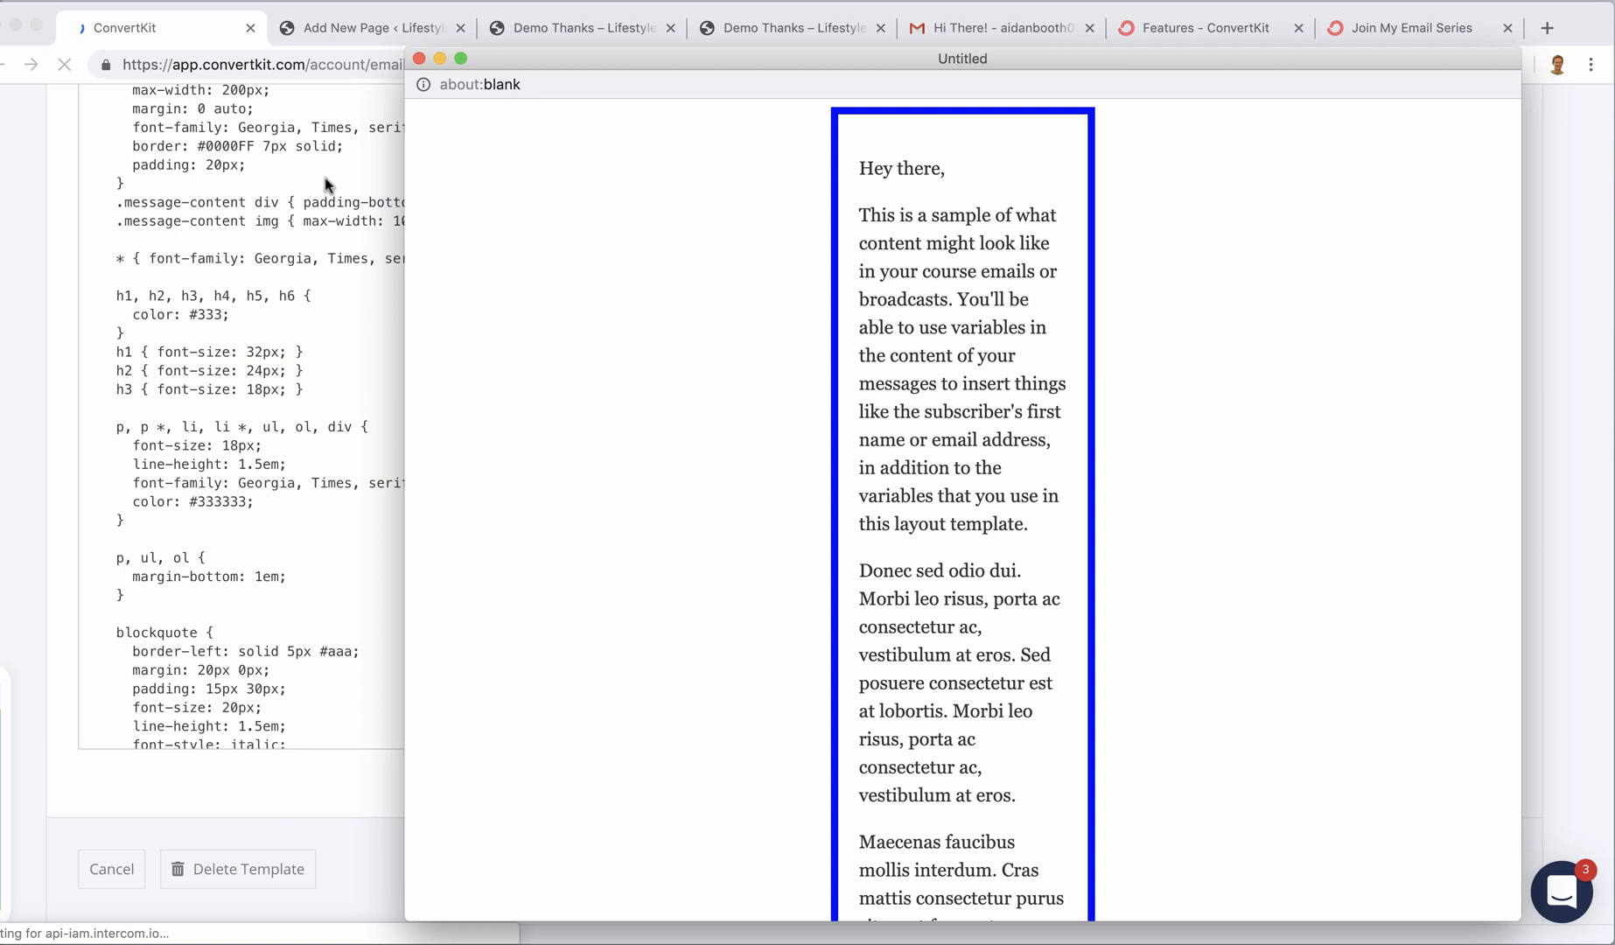
mouse_move(792, 193)
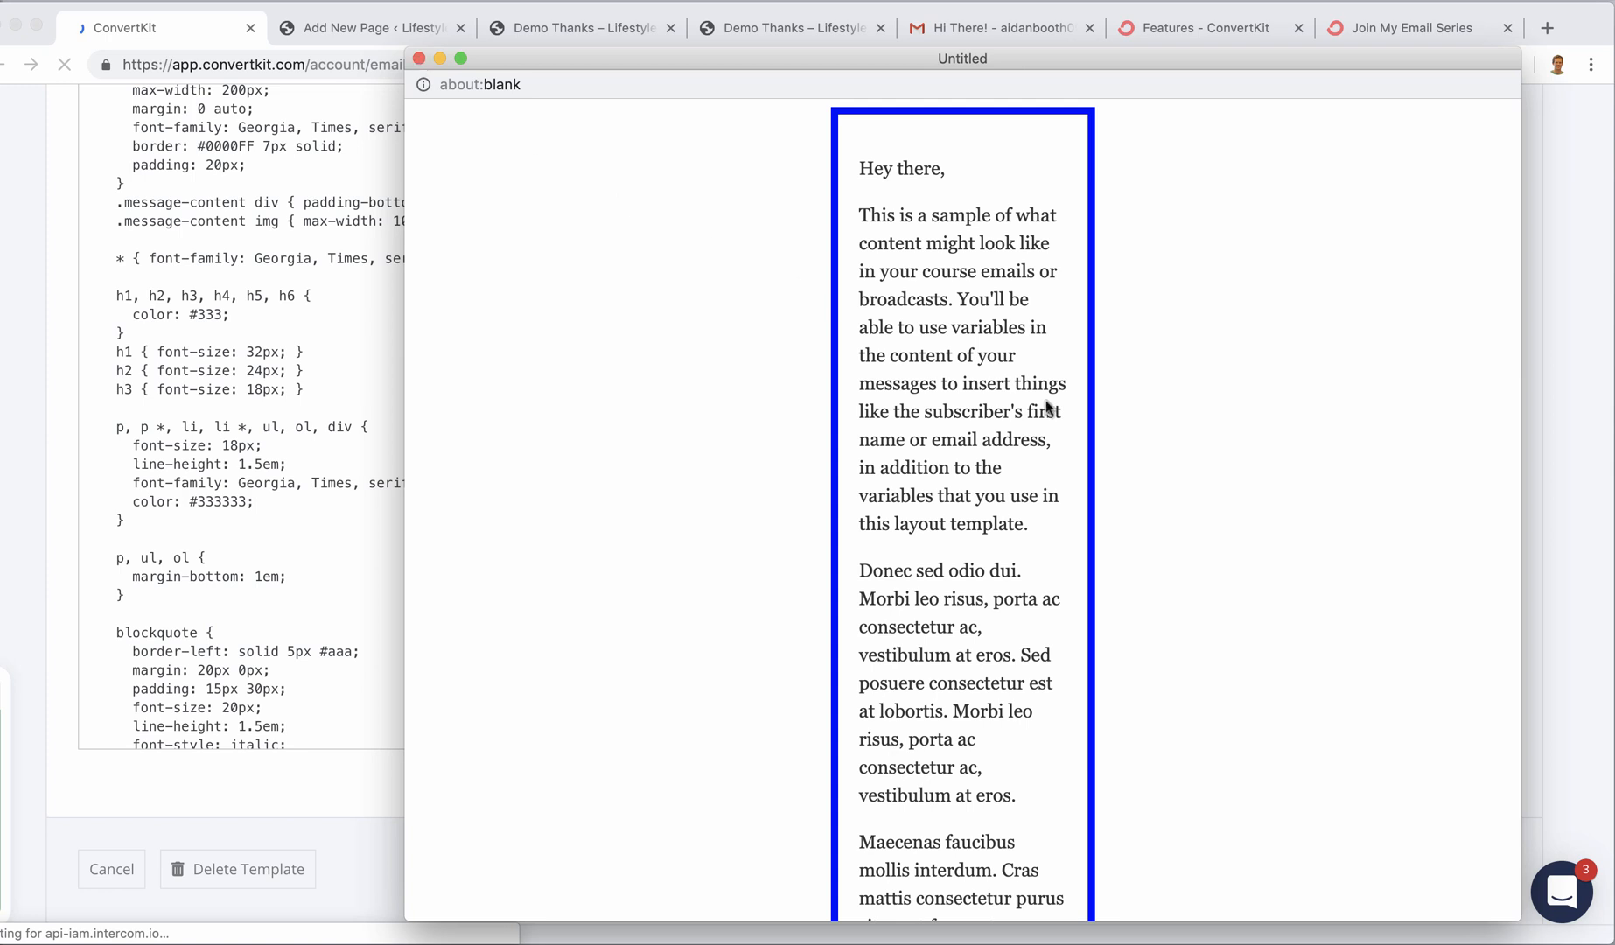
mouse_move(231, 900)
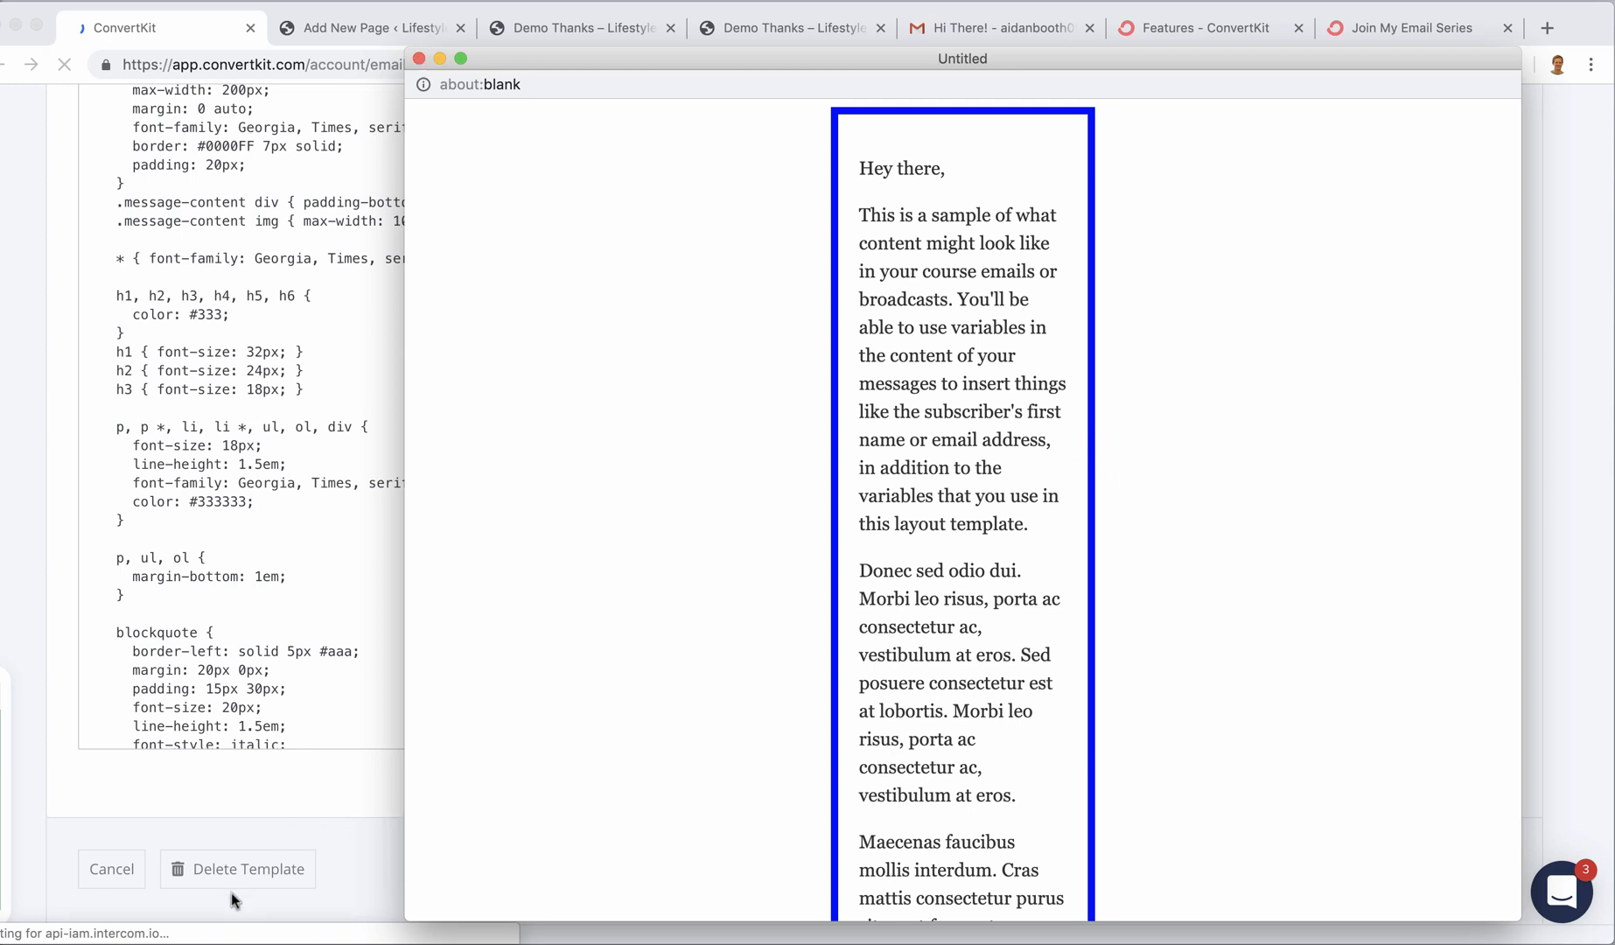
mouse_move(926, 611)
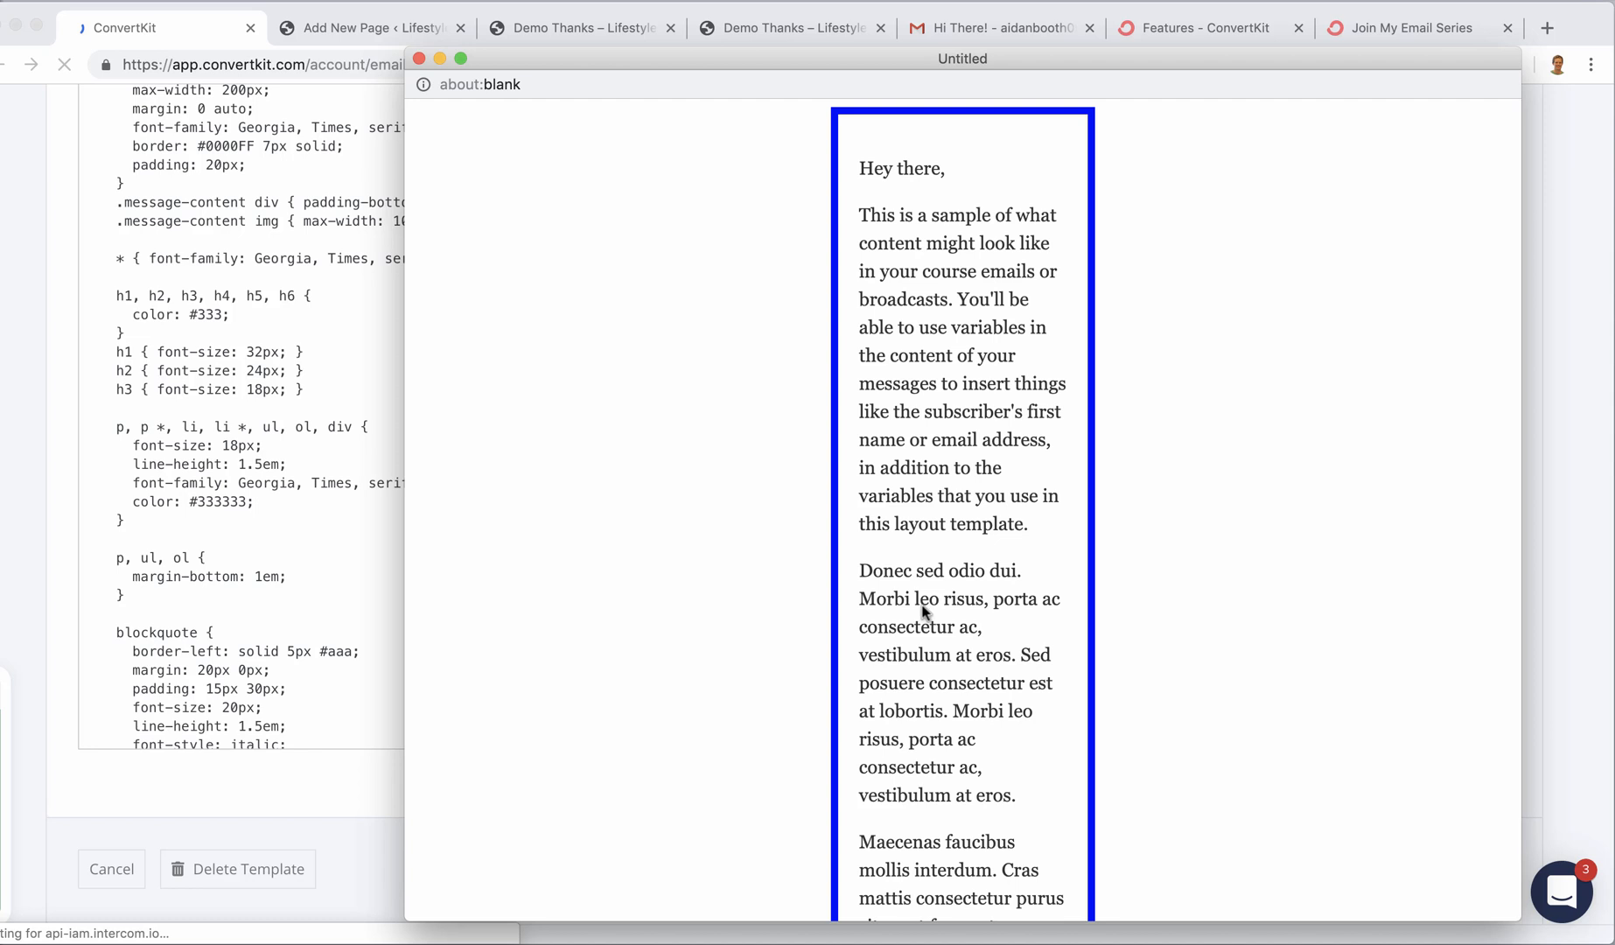
mouse_move(618, 338)
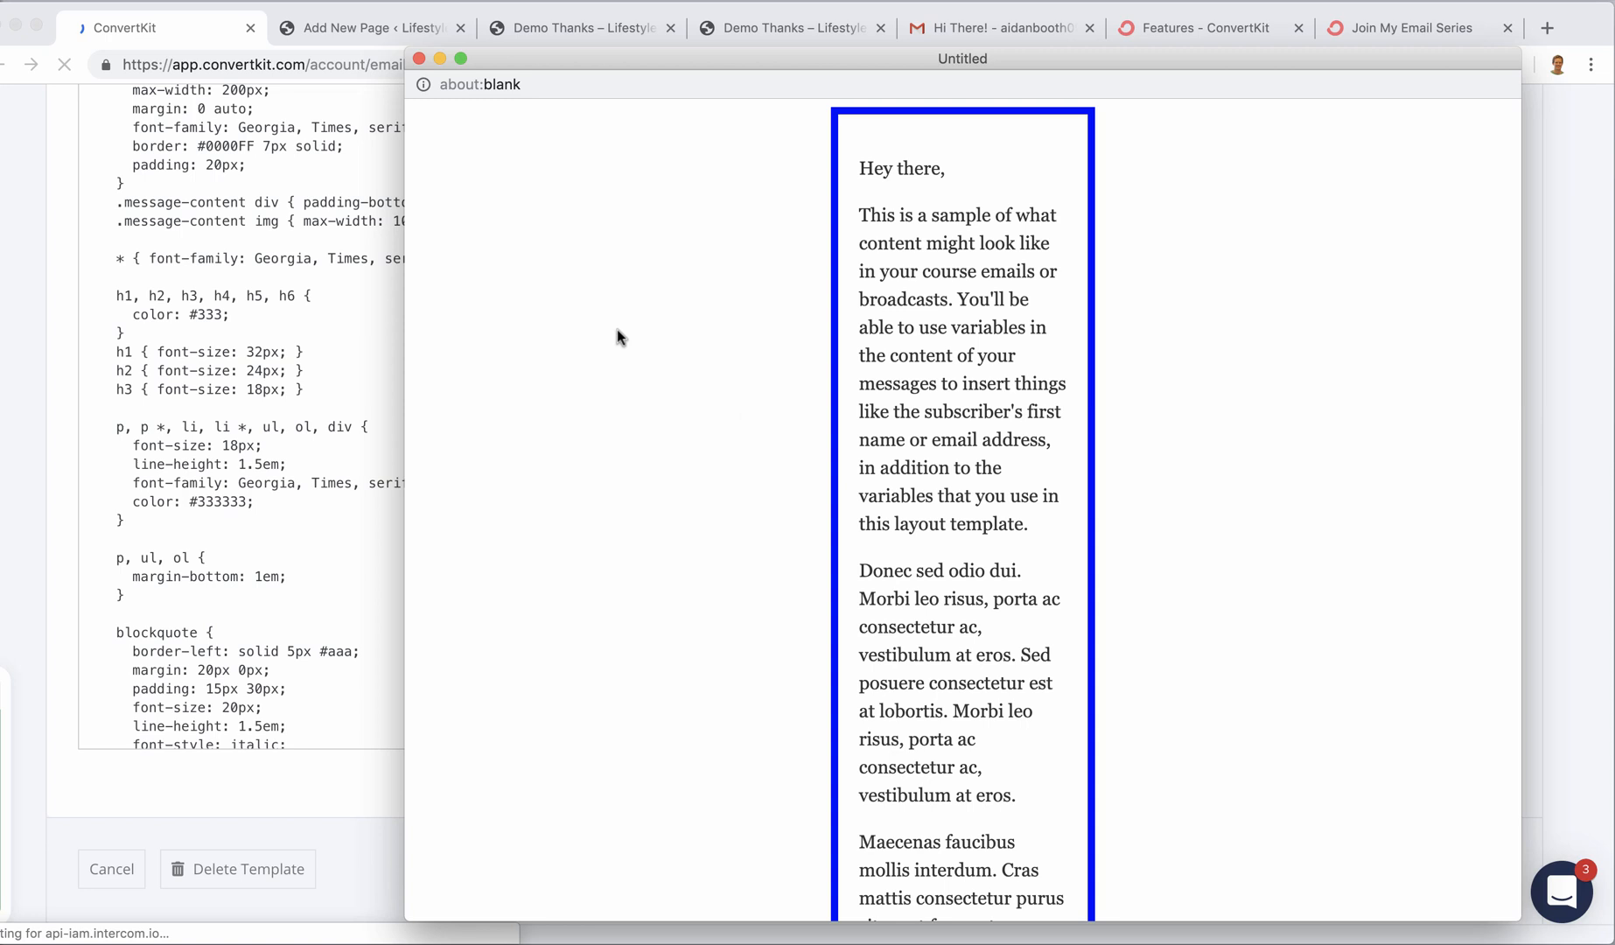
mouse_move(1178, 606)
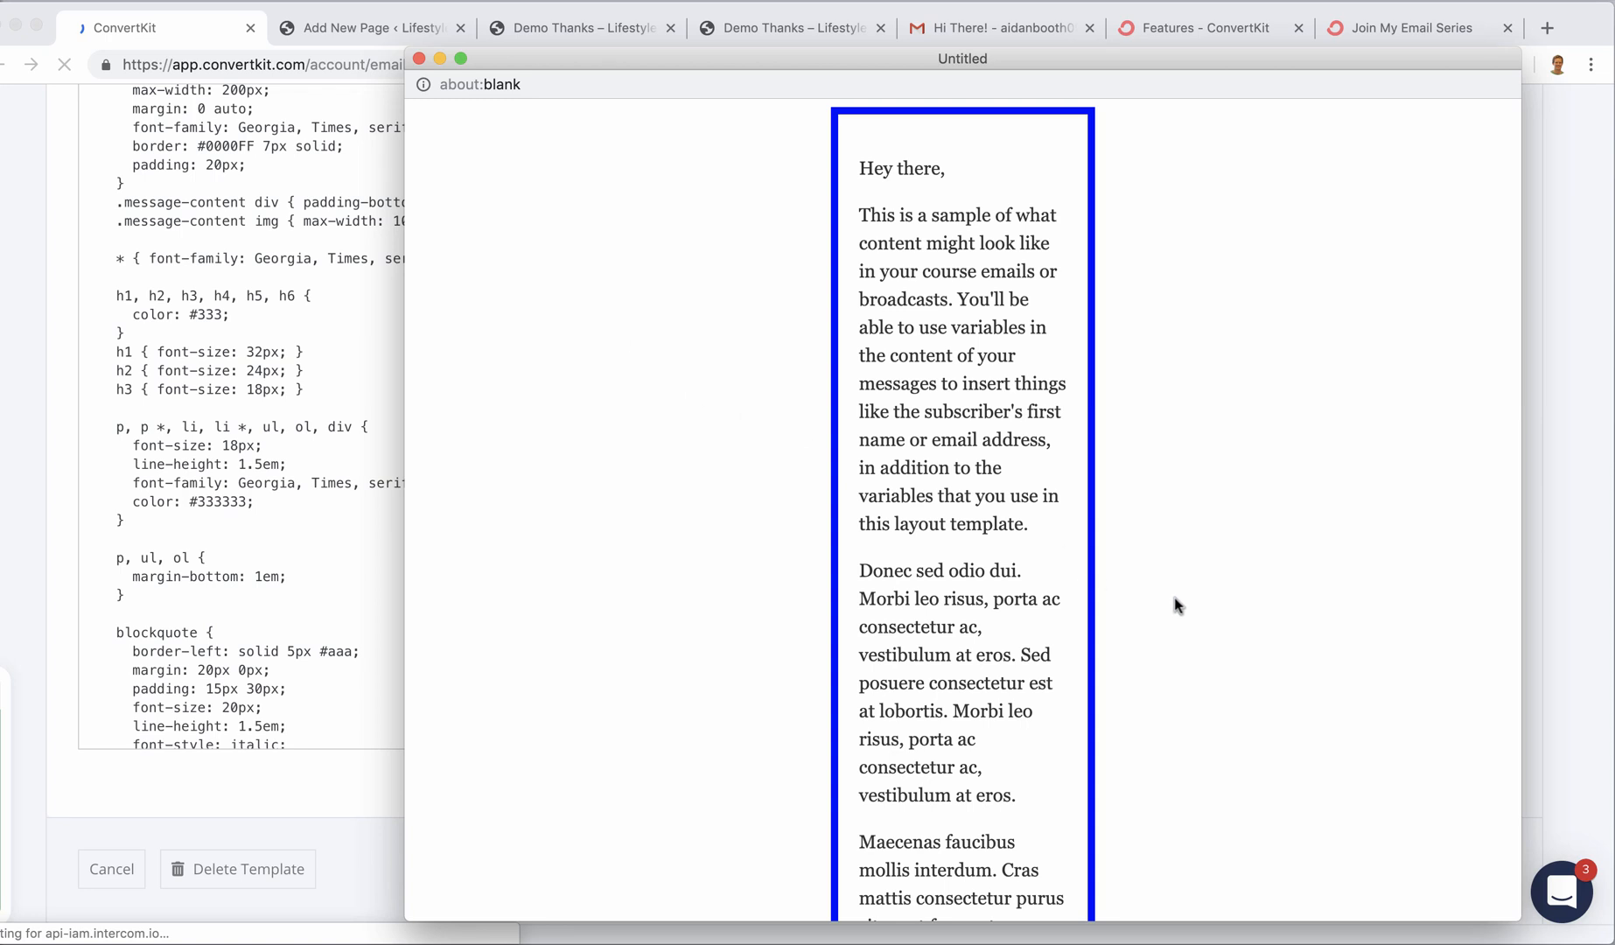
mouse_move(1355, 506)
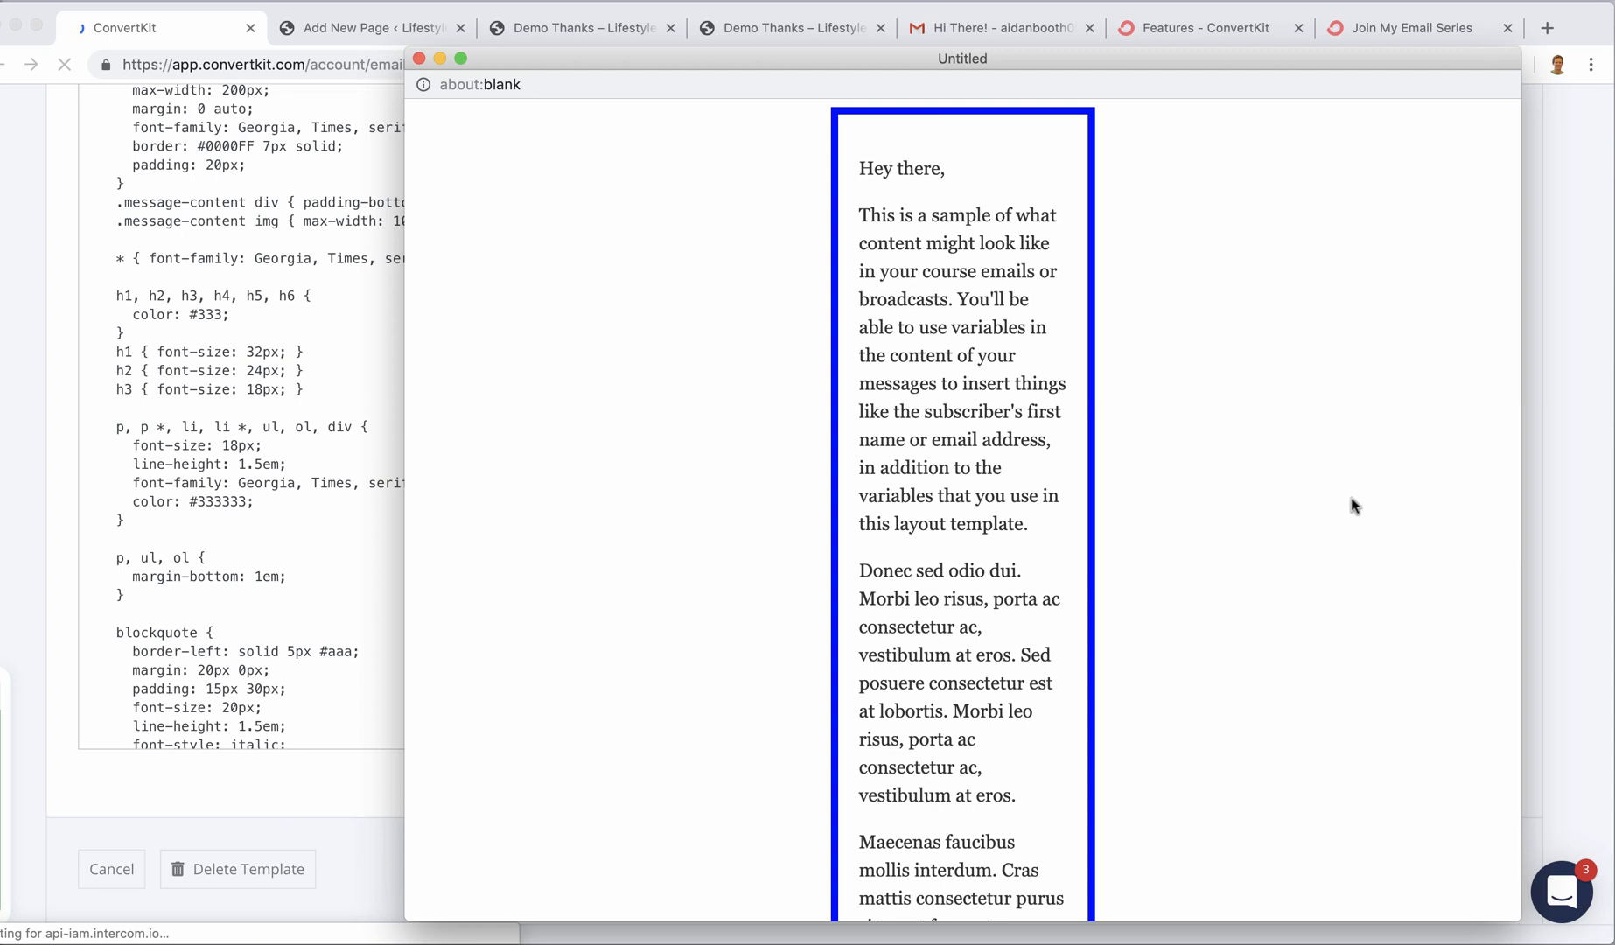
mouse_move(1083, 436)
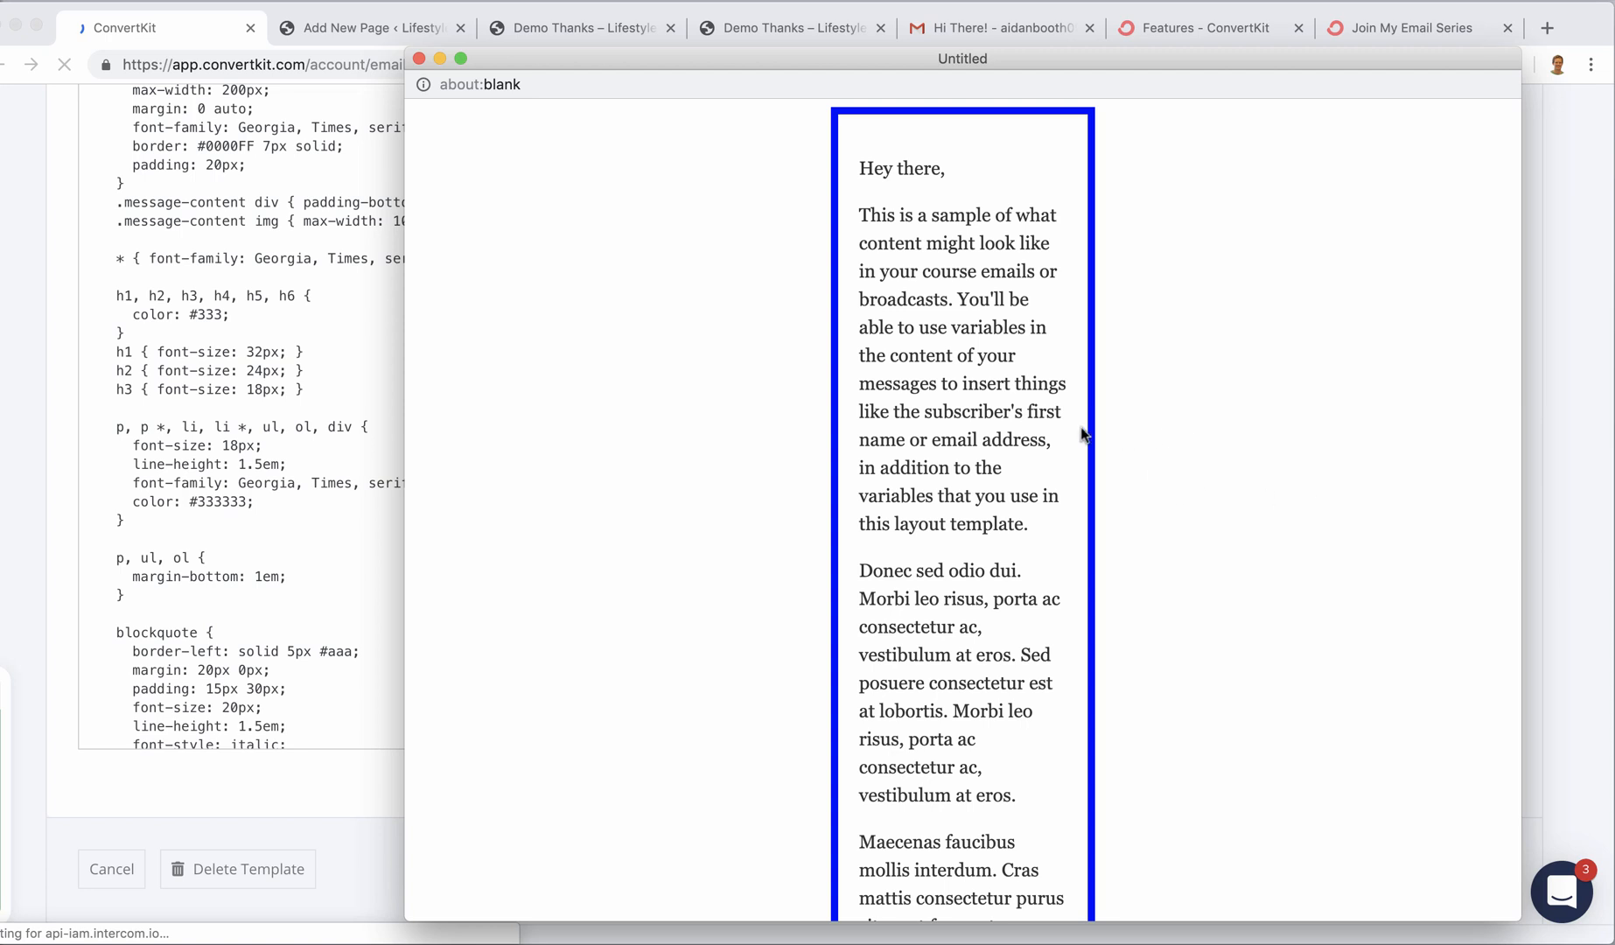
mouse_move(1169, 443)
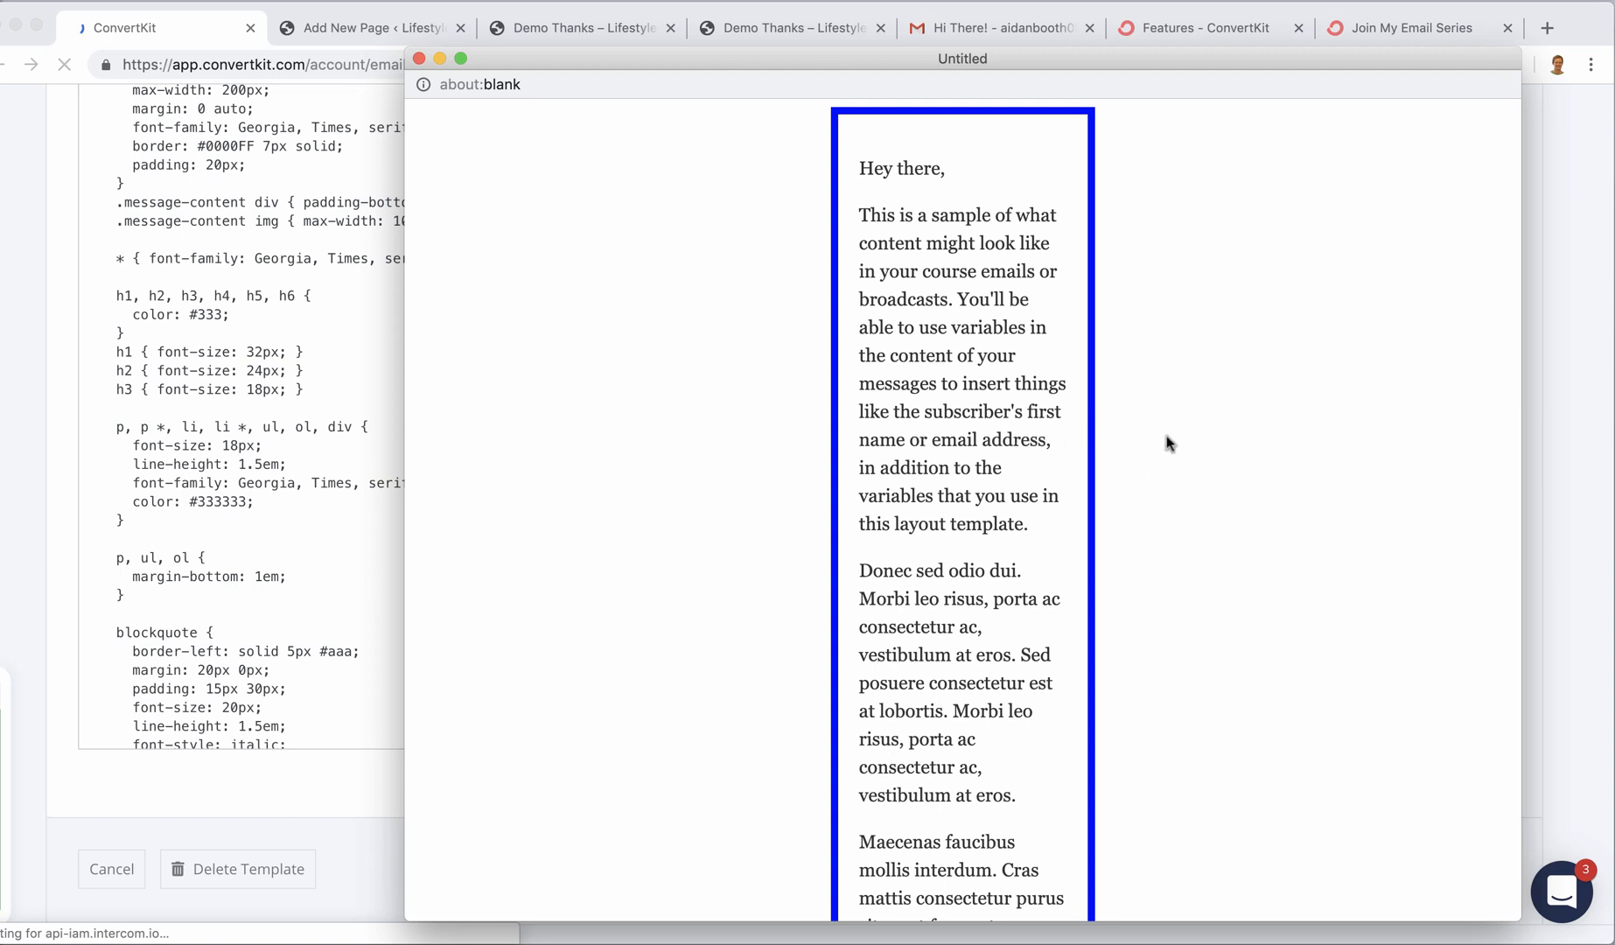
mouse_move(812, 434)
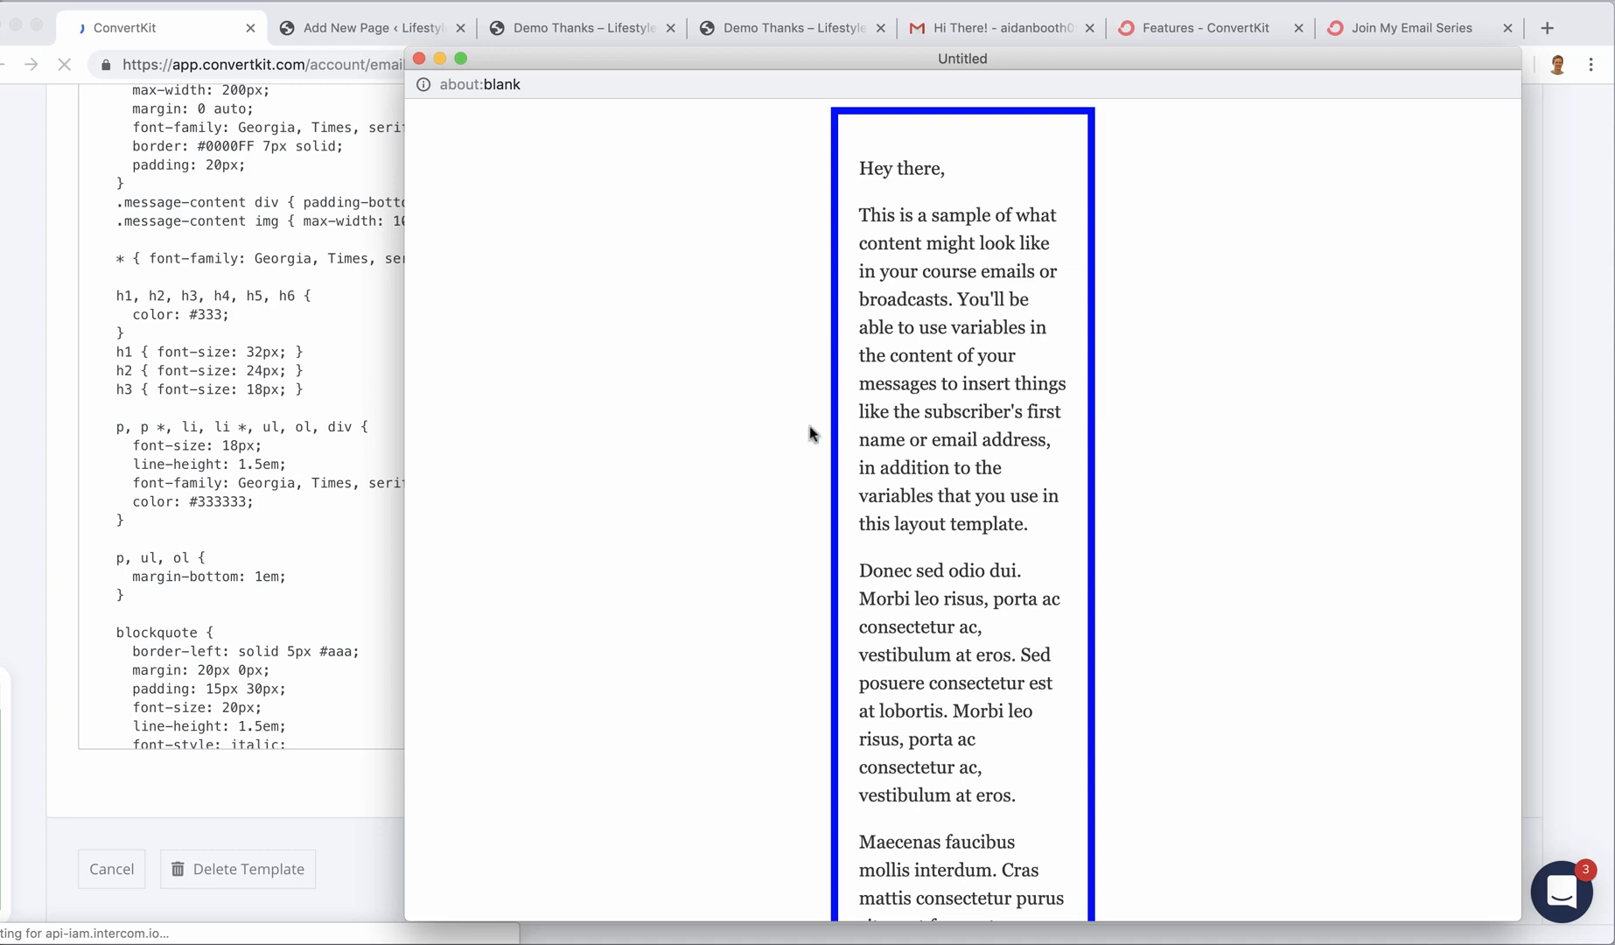
mouse_move(1394, 441)
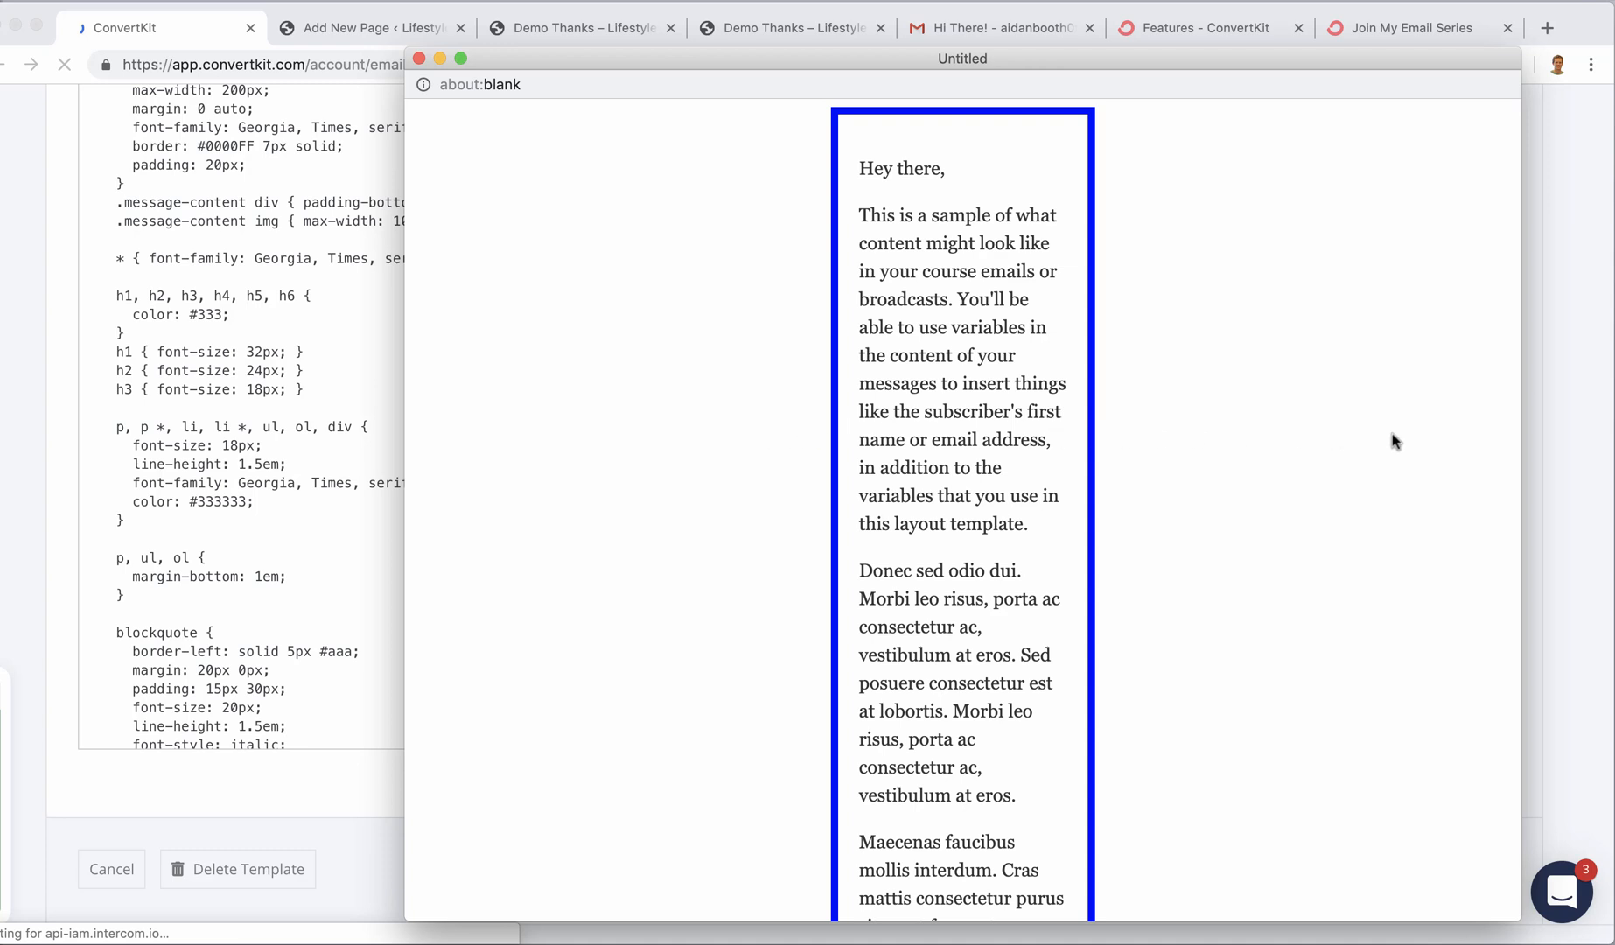
mouse_move(657, 250)
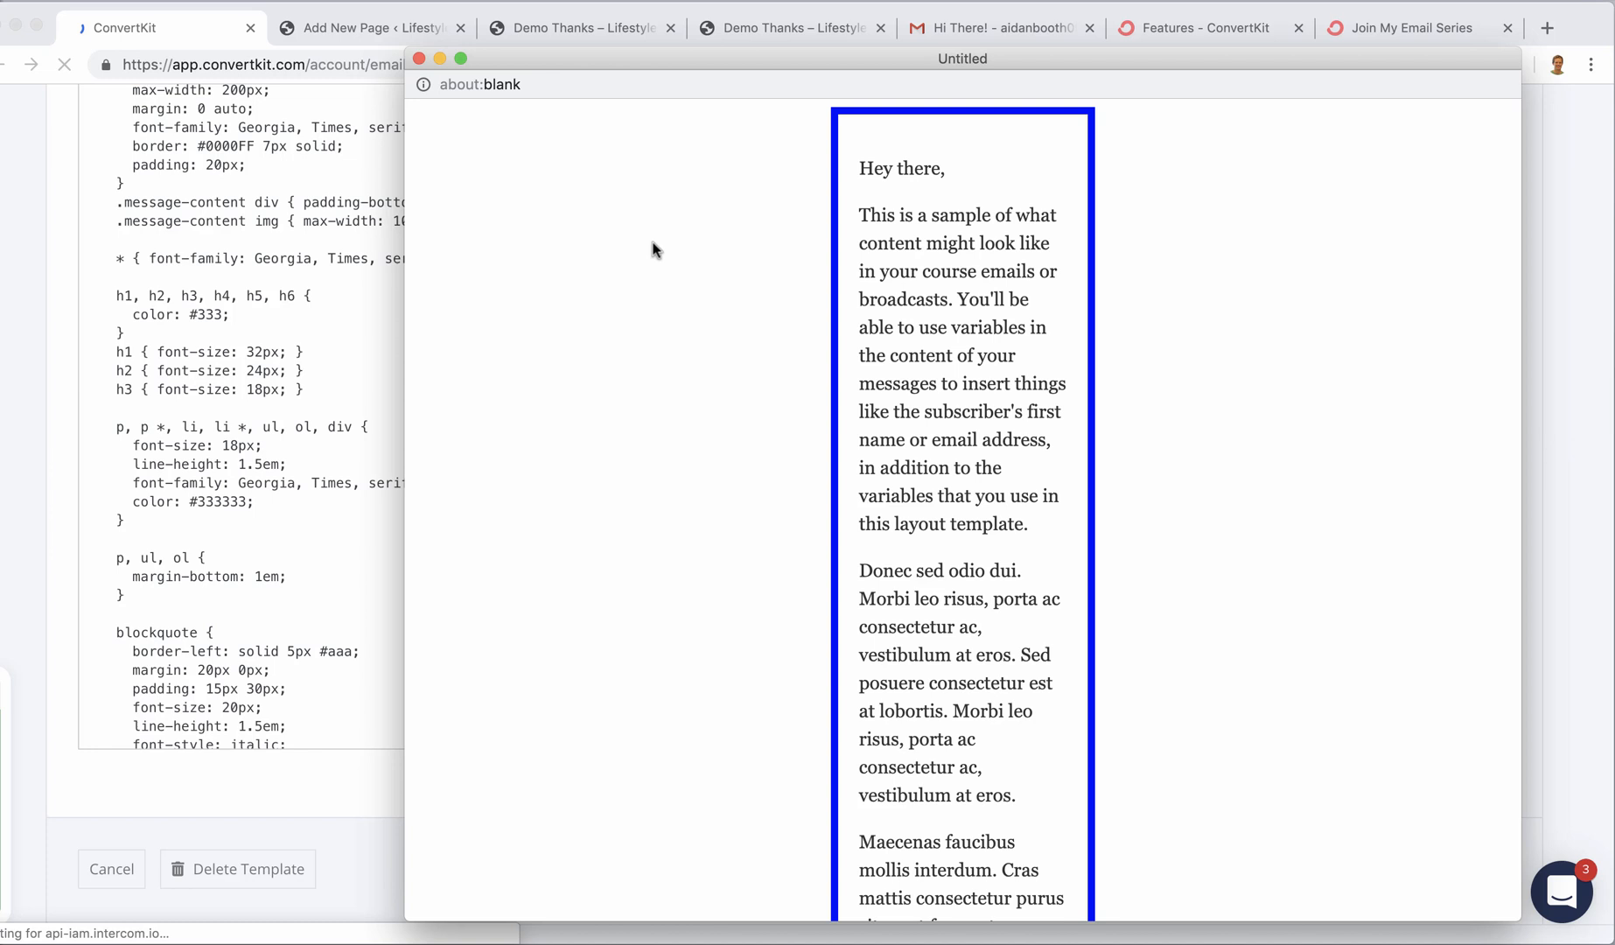
mouse_move(1403, 209)
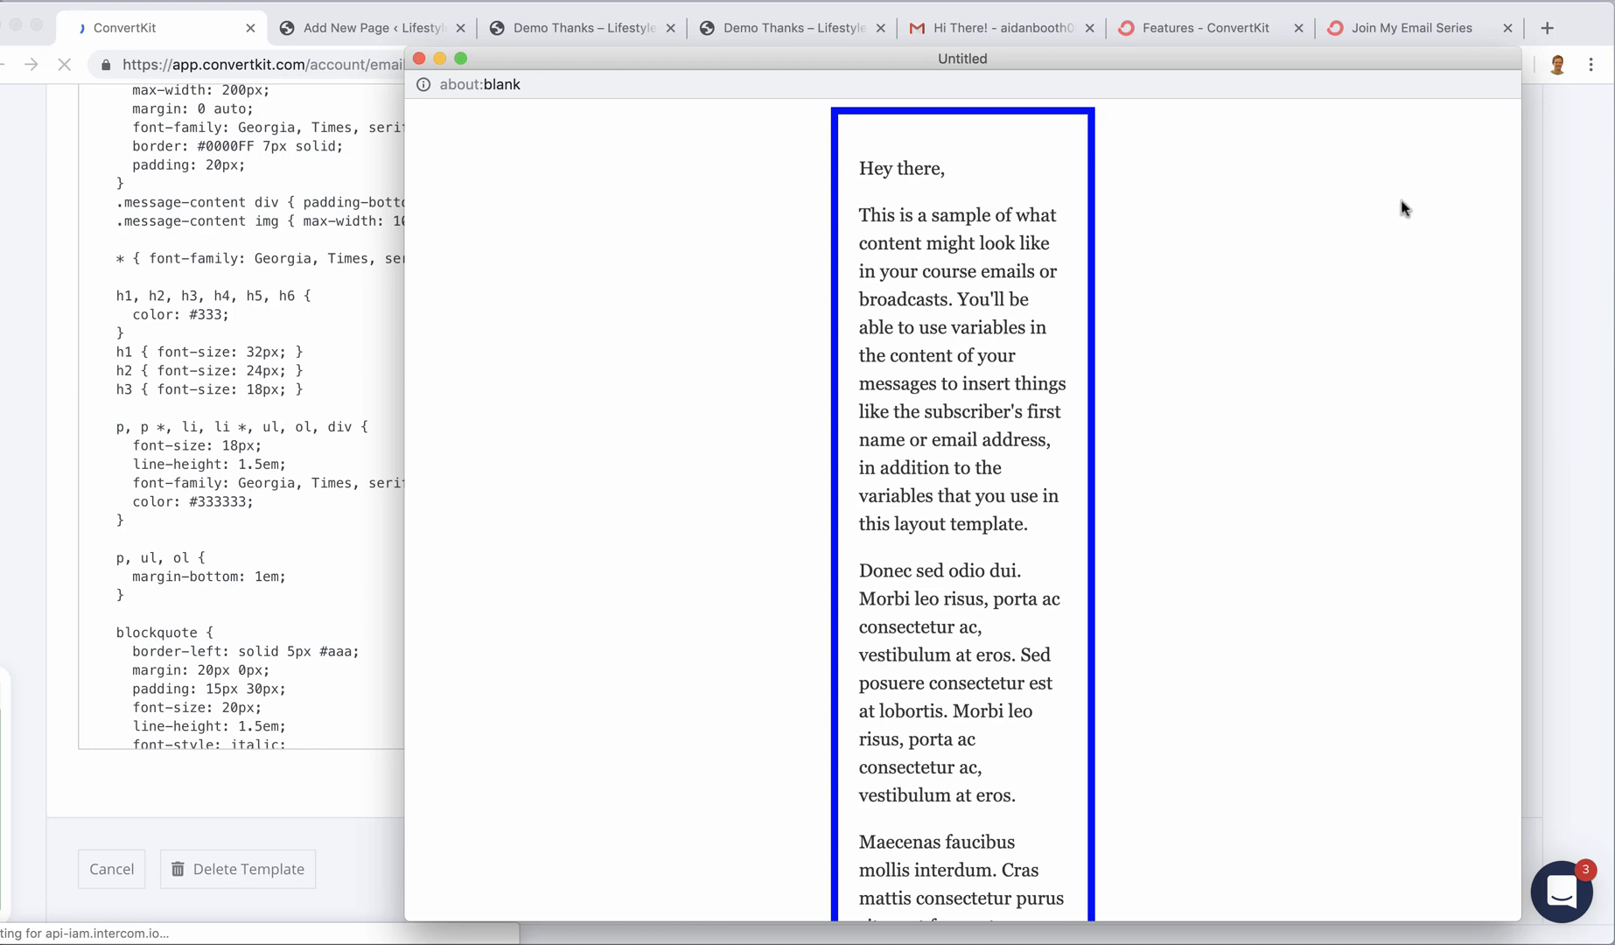
mouse_move(1032, 230)
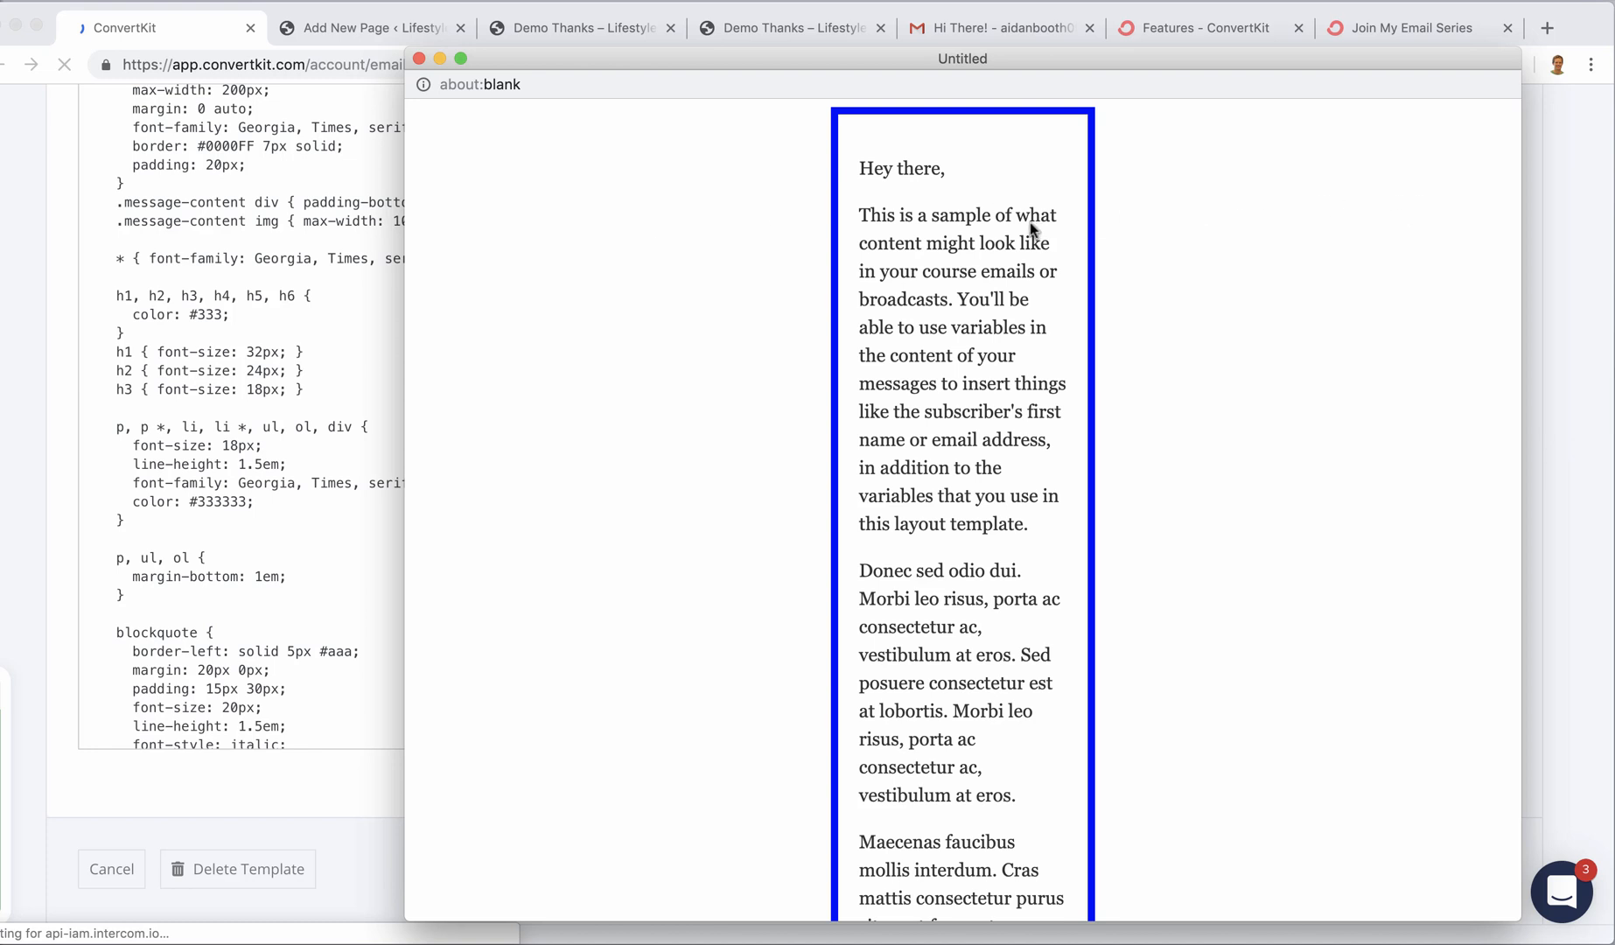
mouse_move(1355, 213)
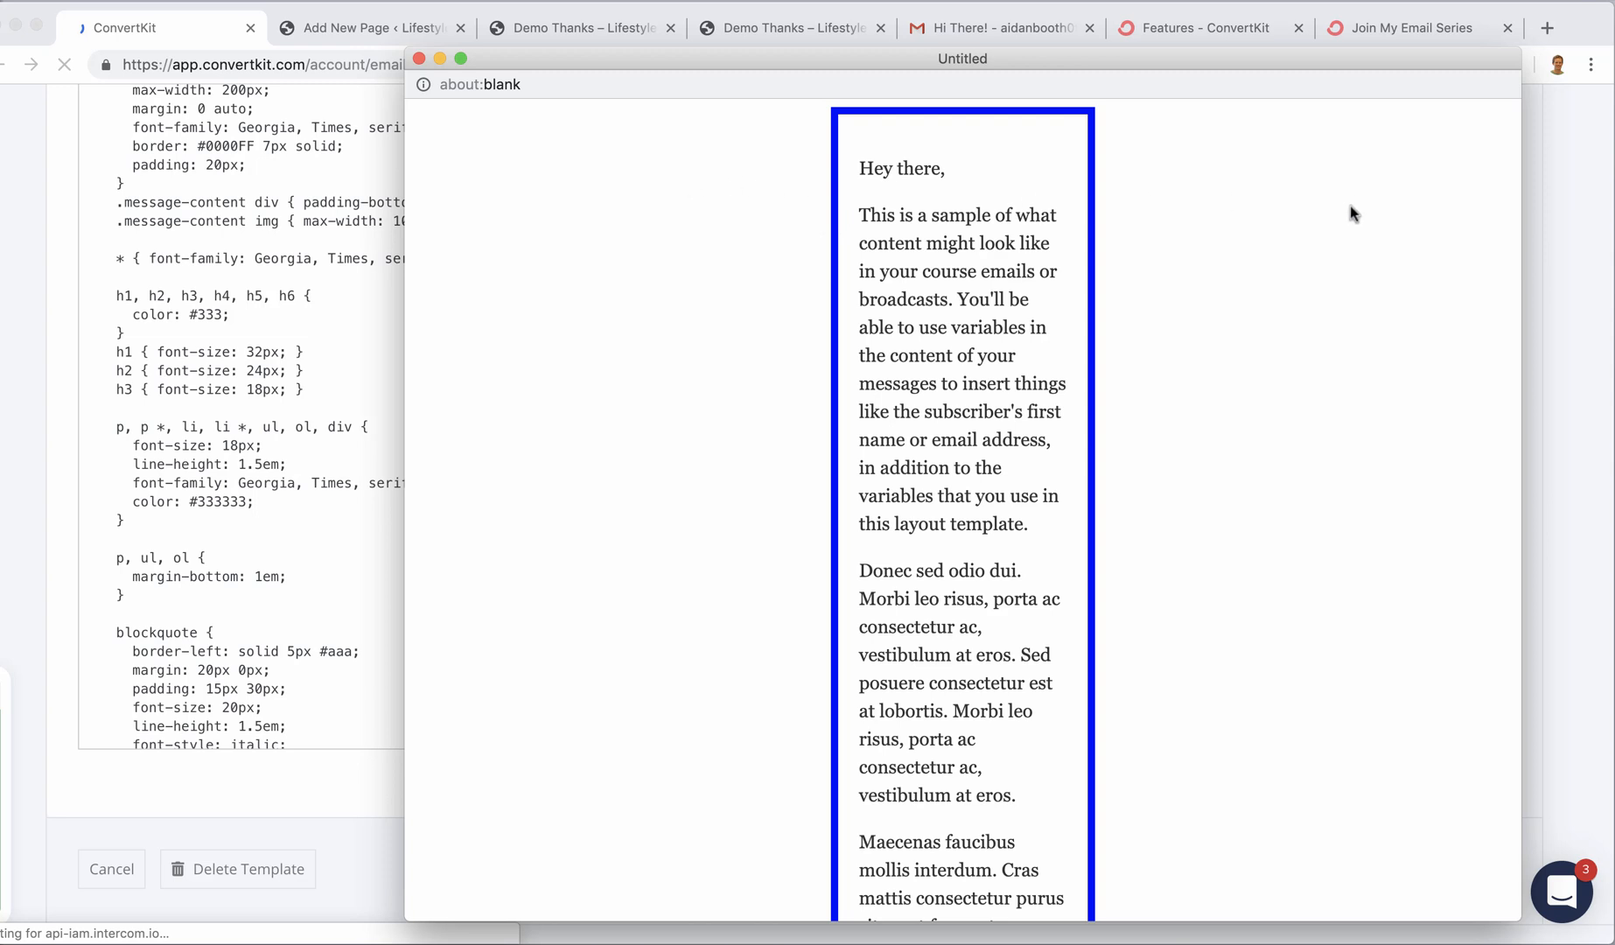
mouse_move(921, 457)
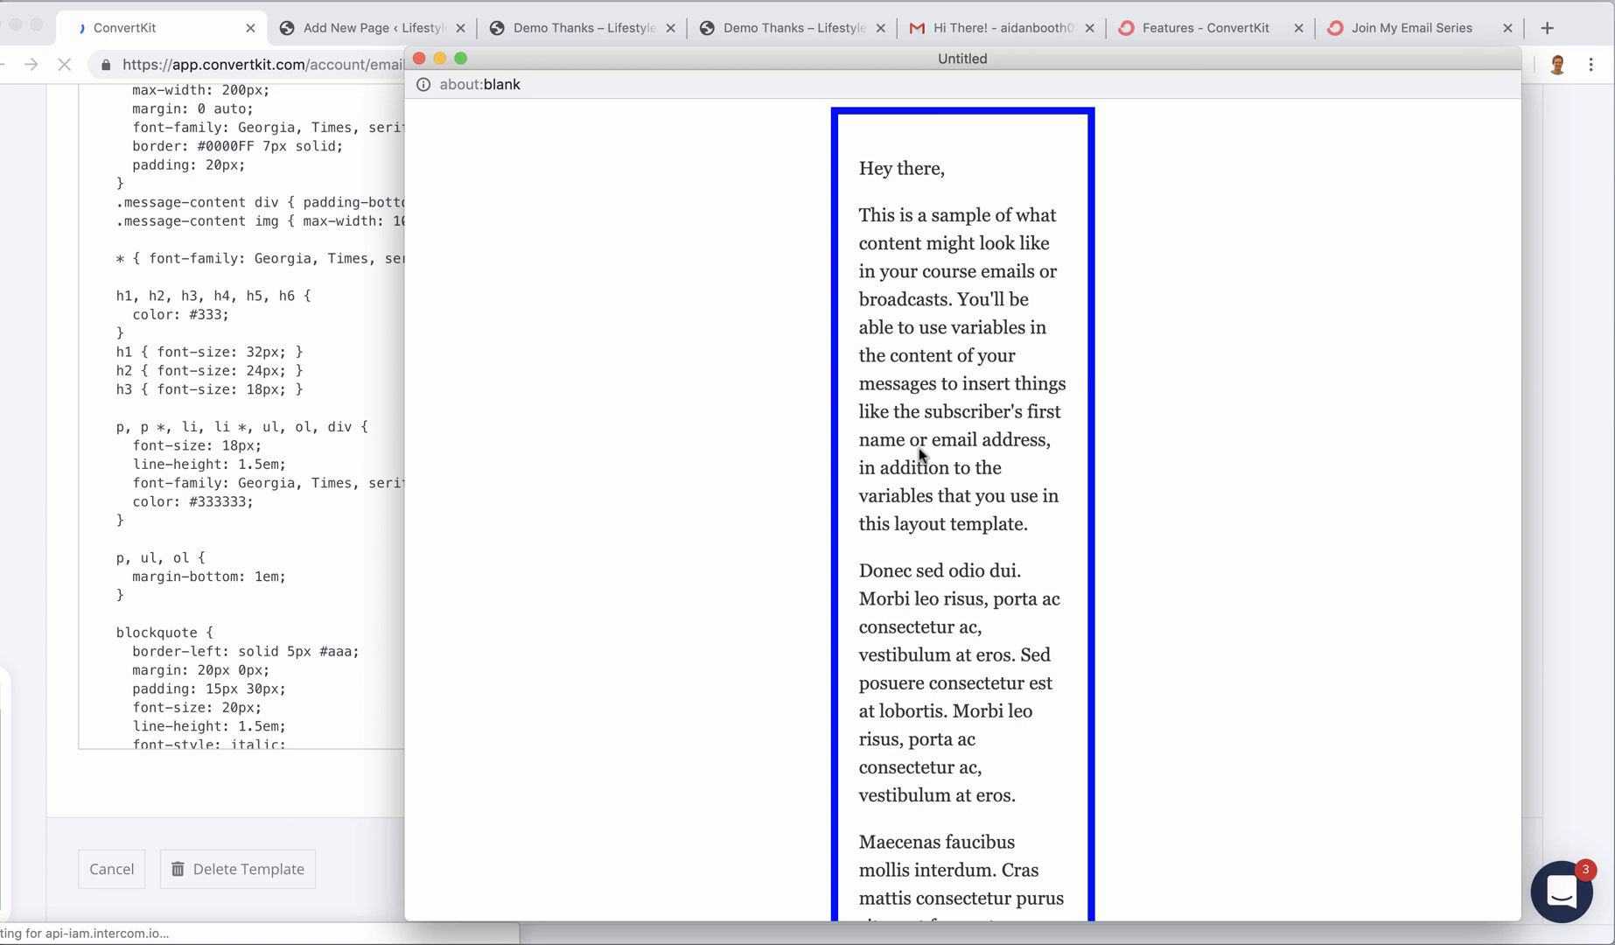
mouse_move(688, 247)
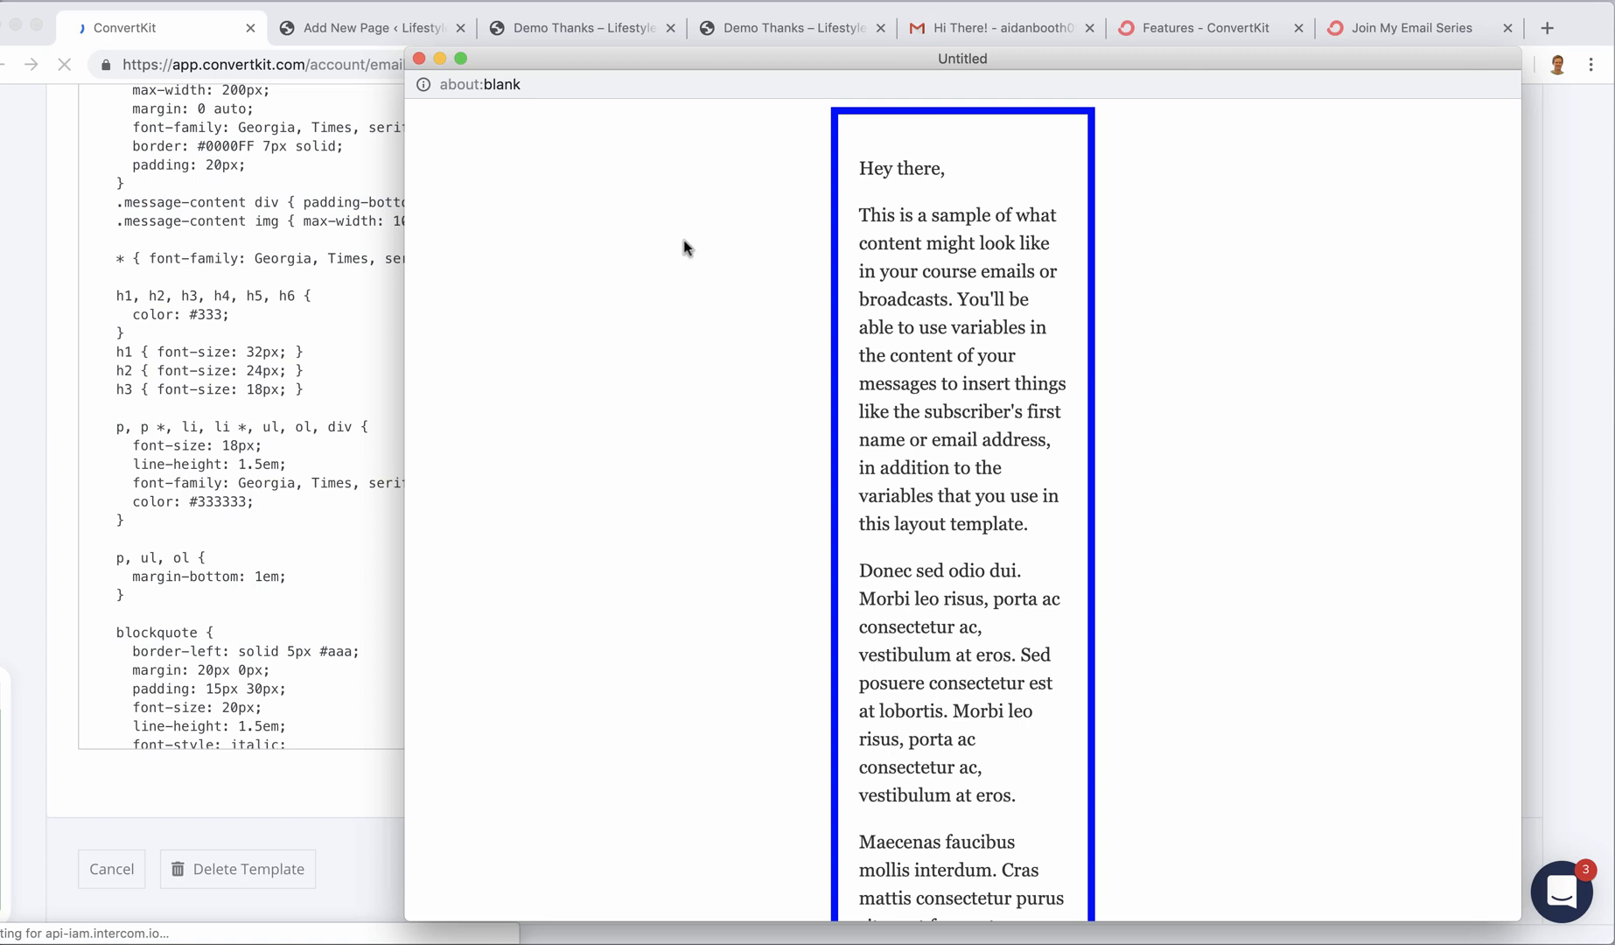
mouse_move(648, 156)
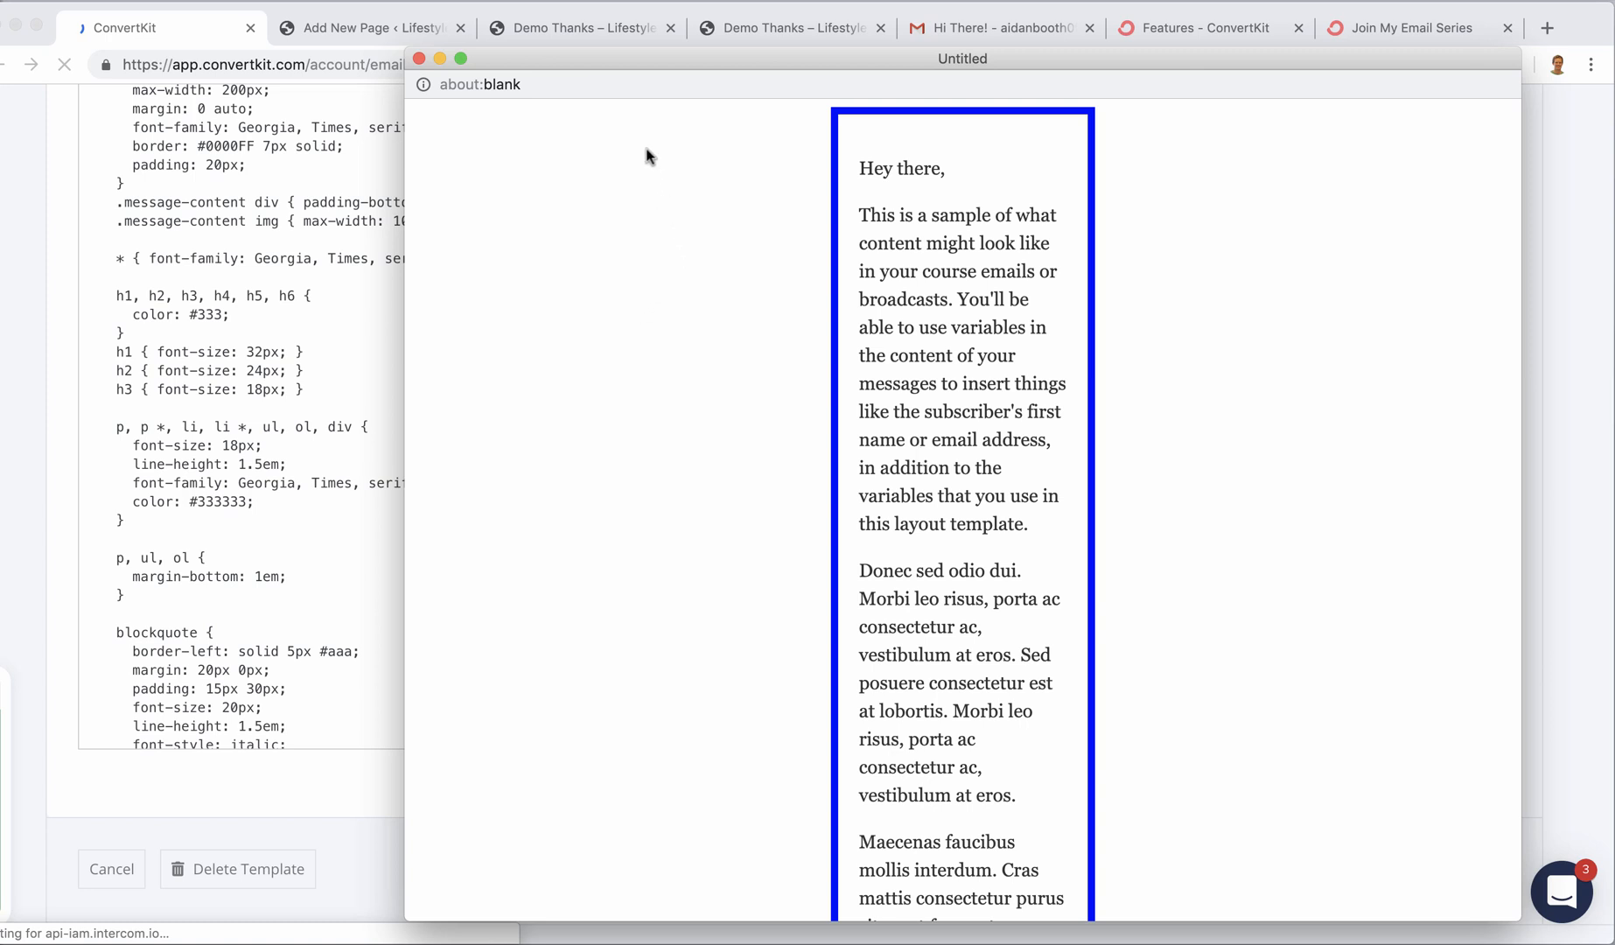
mouse_move(680, 165)
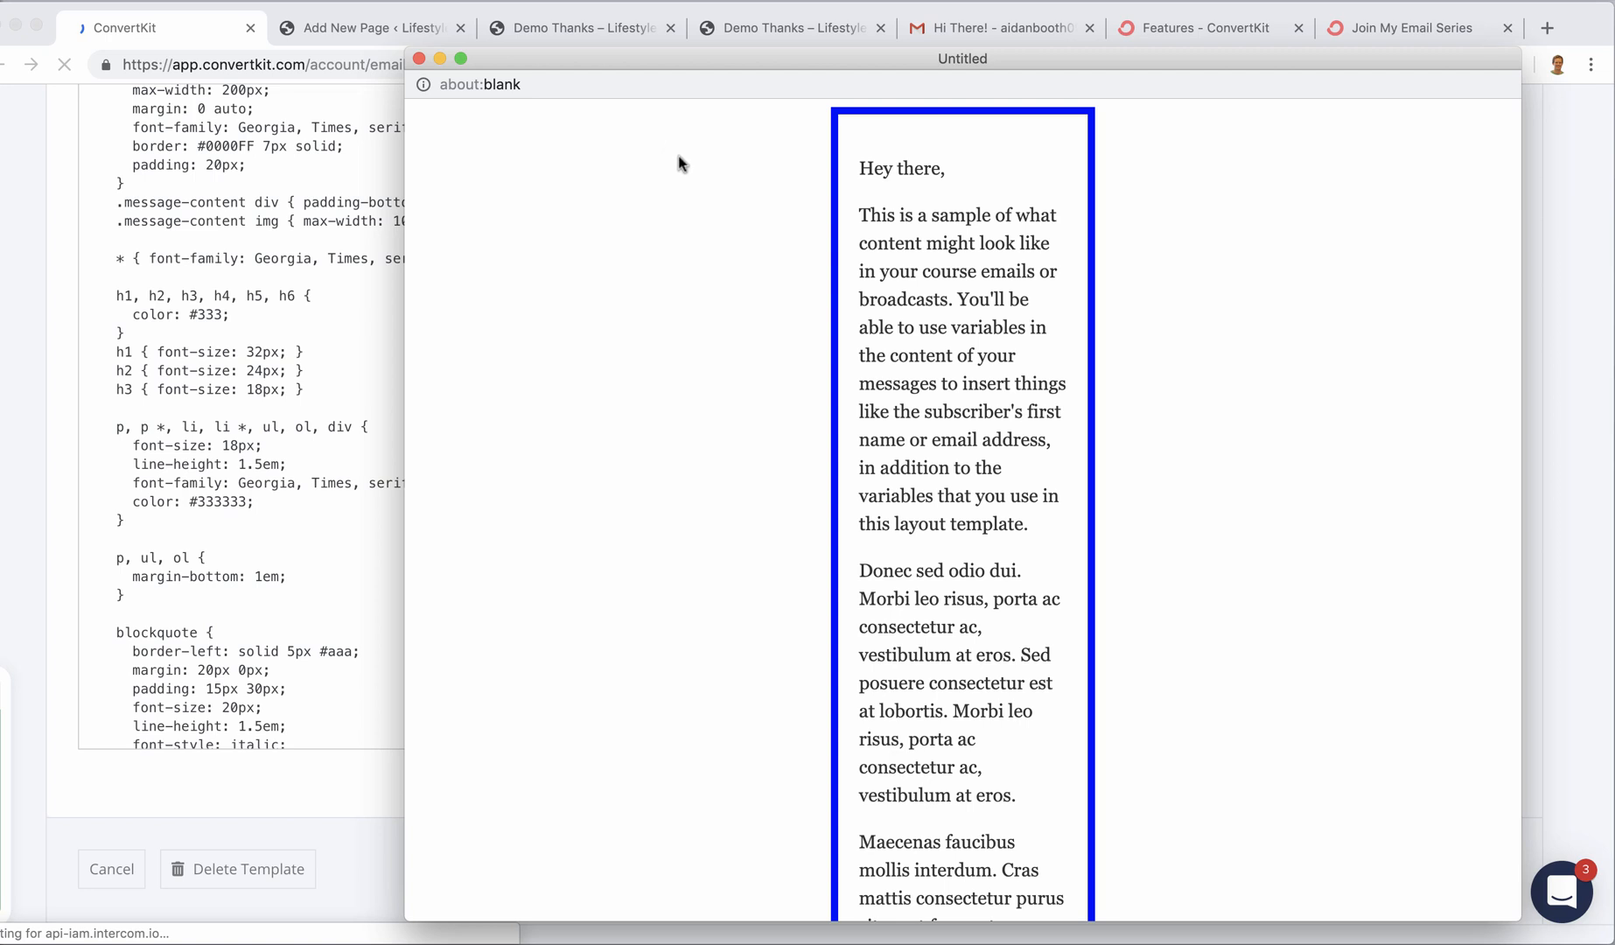
mouse_move(1111, 259)
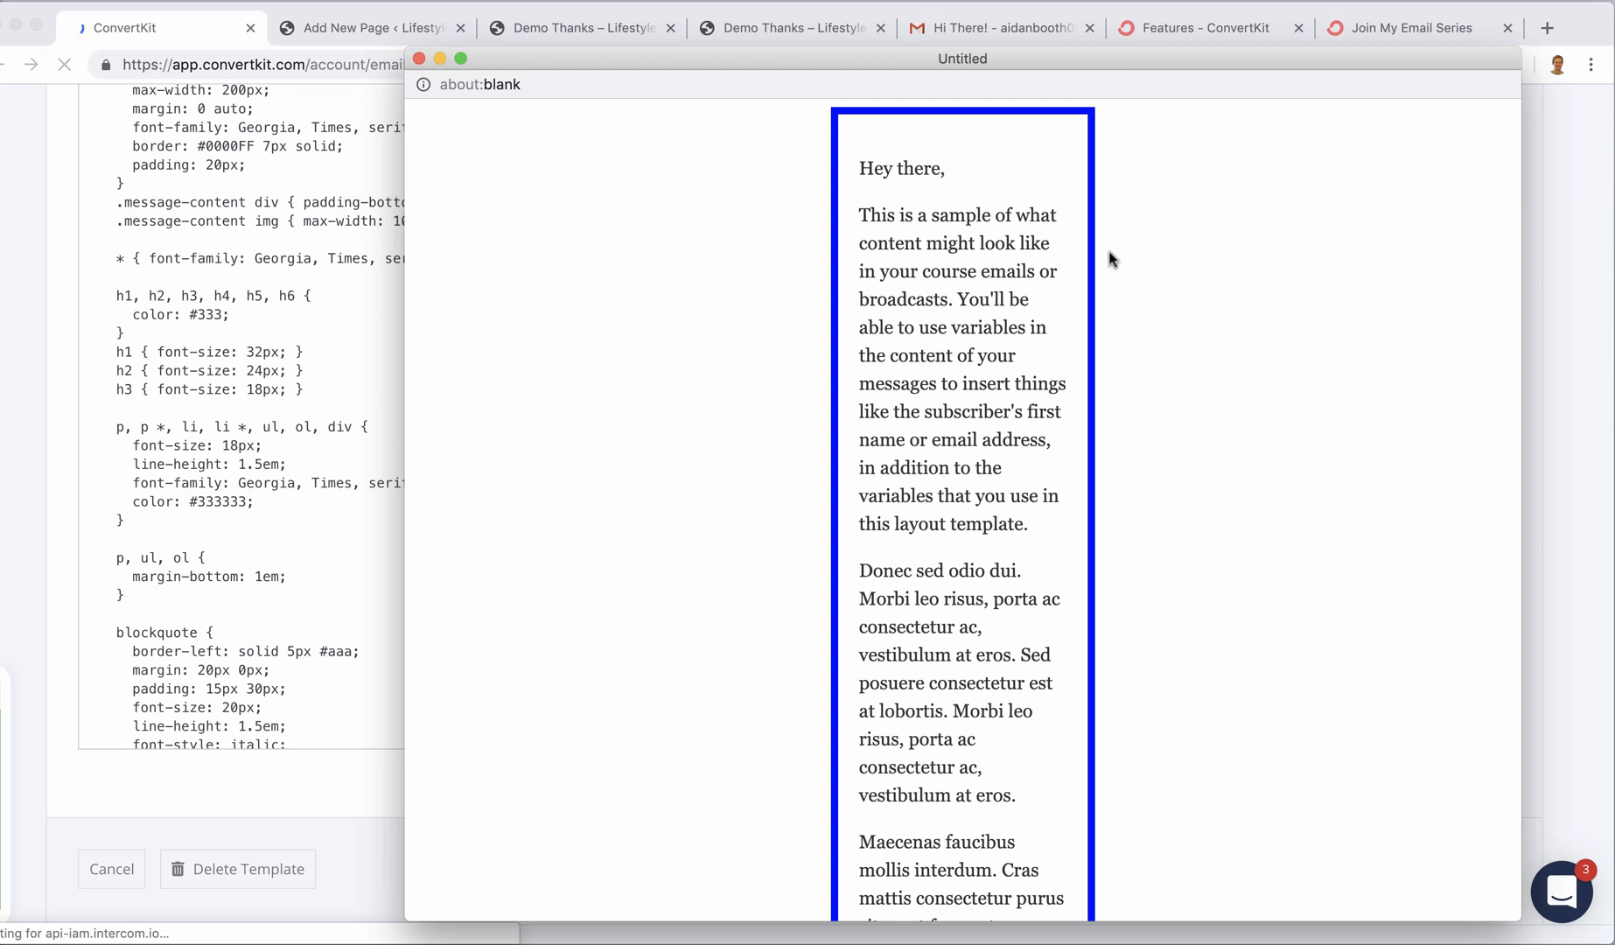
mouse_move(626, 214)
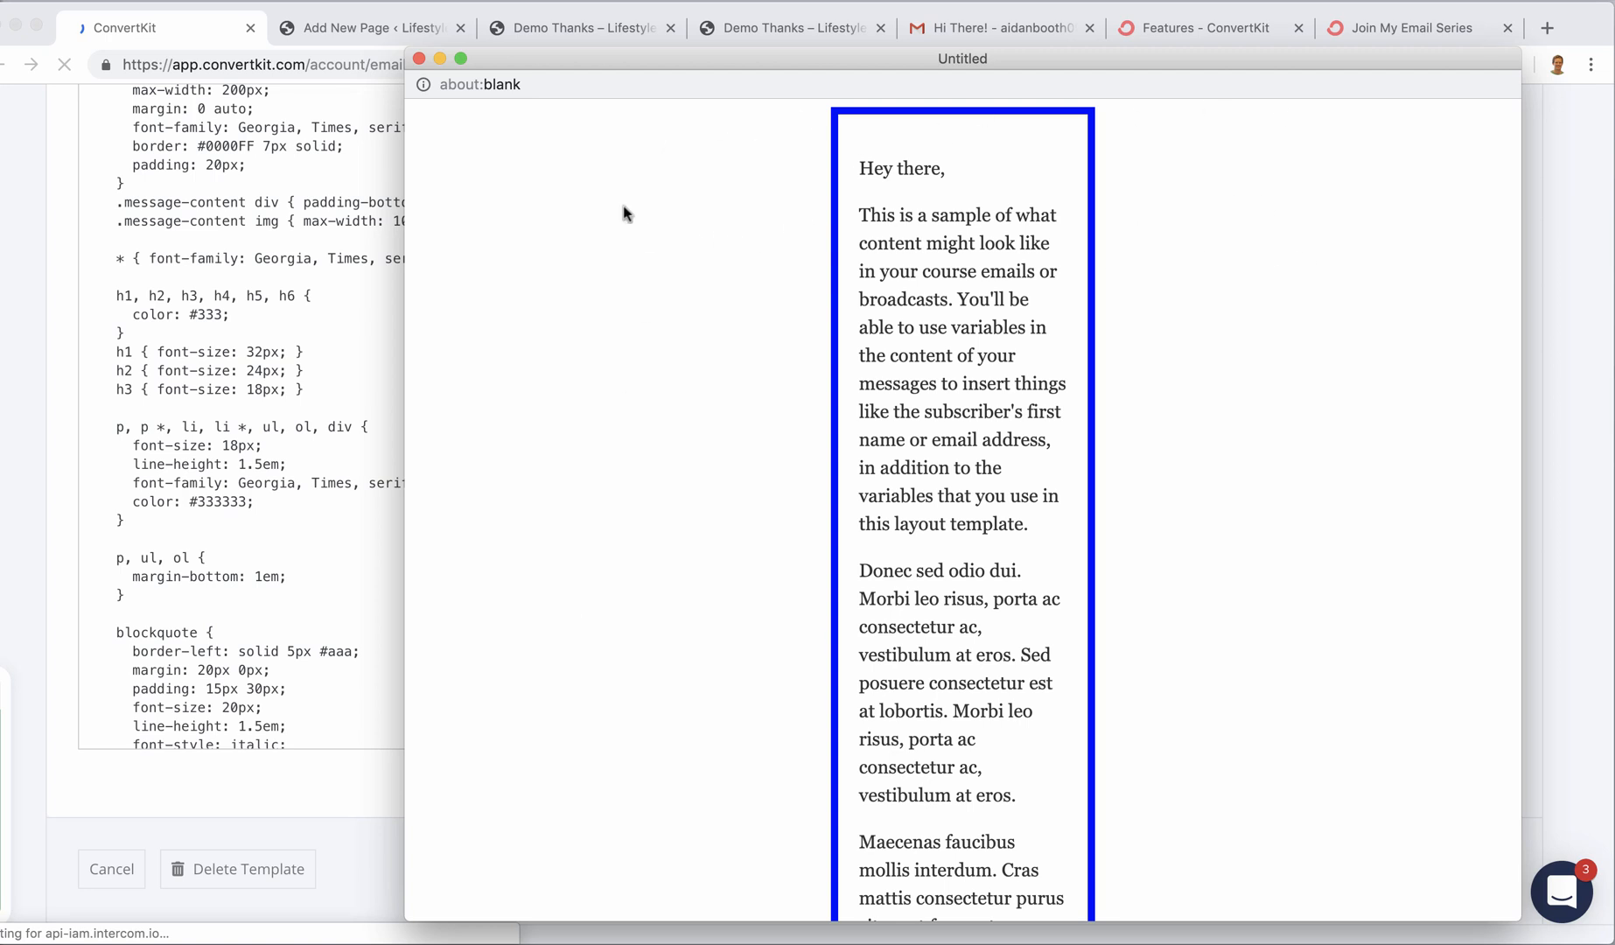
mouse_move(1328, 187)
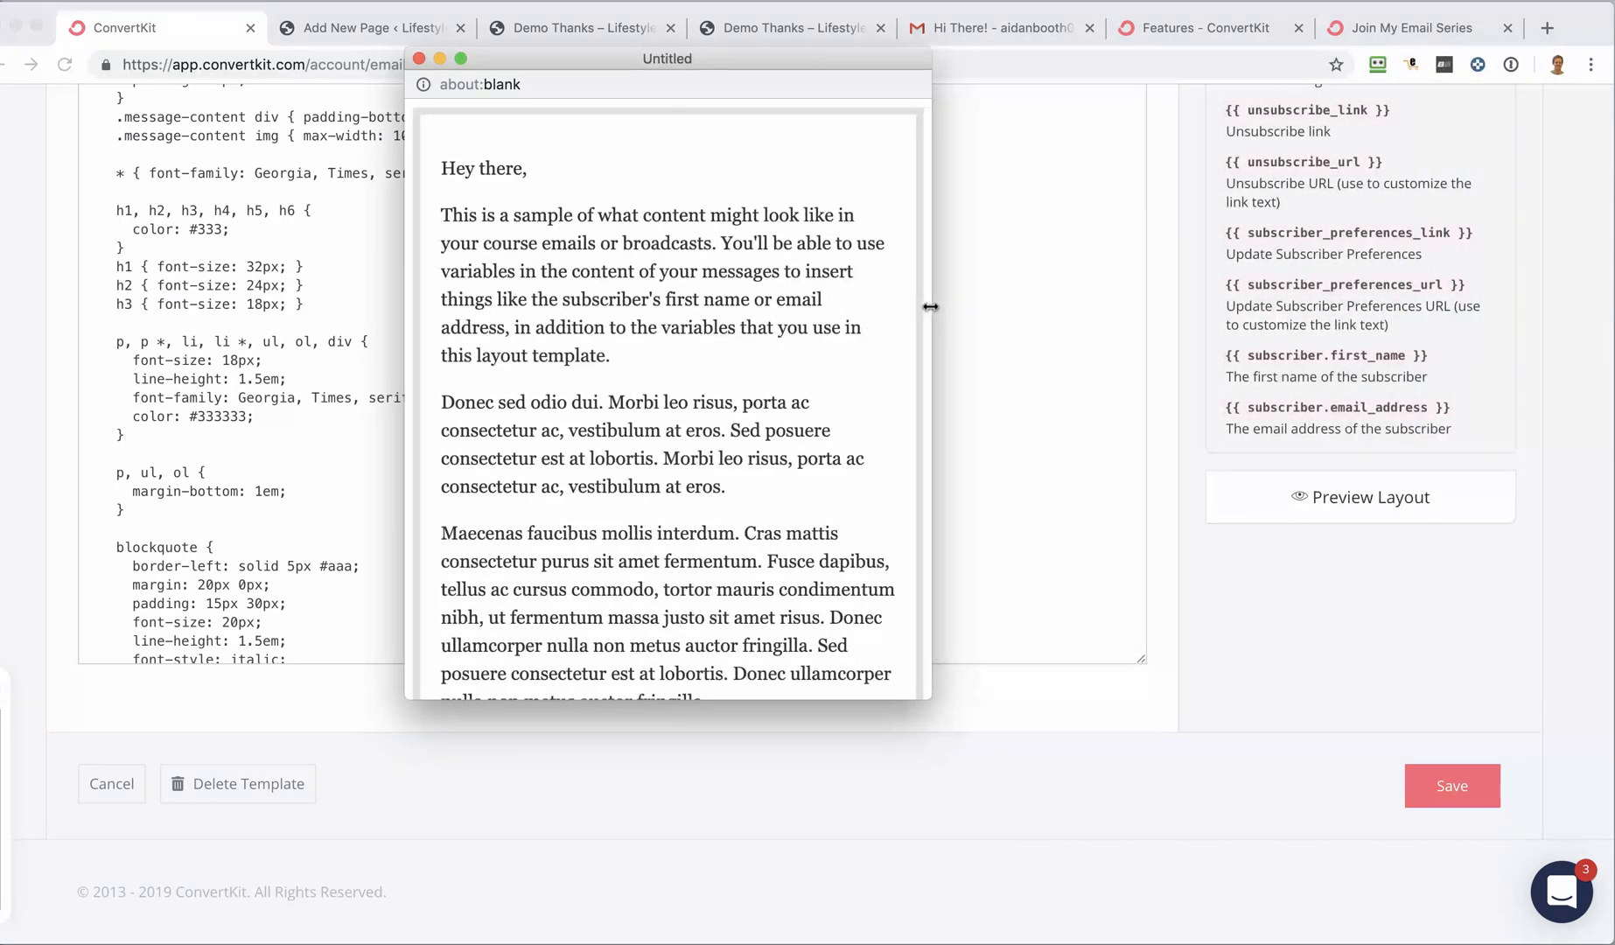
- Widen the preview popup to see the email, then close it back to the CSS editor
drag(931, 306, 1003, 327)
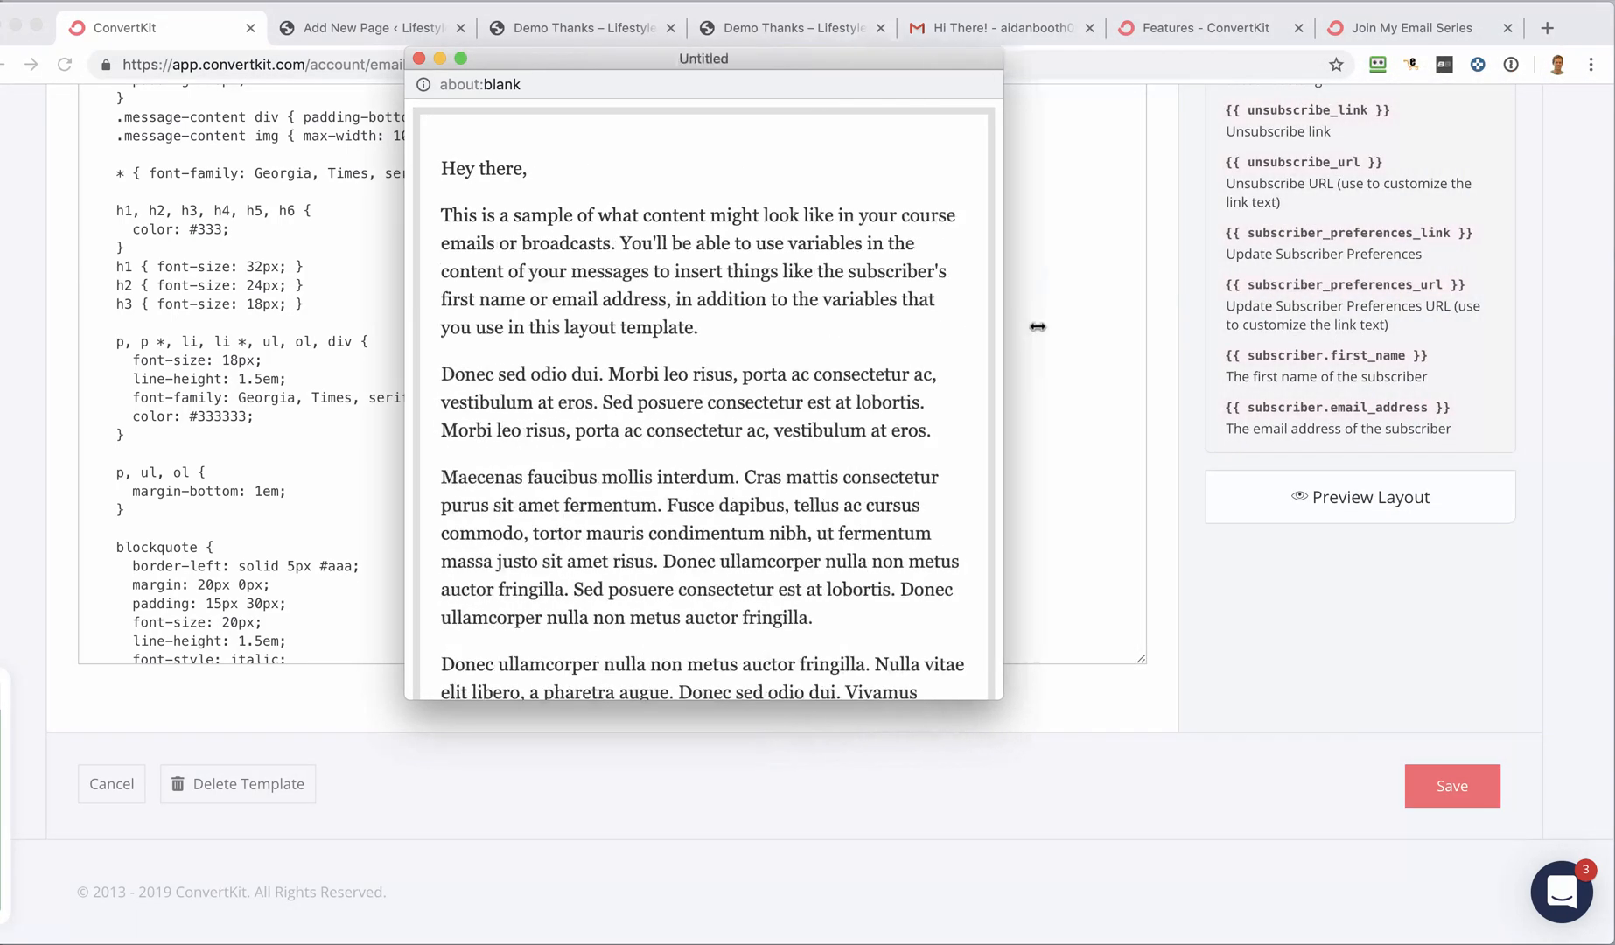
click(1360, 497)
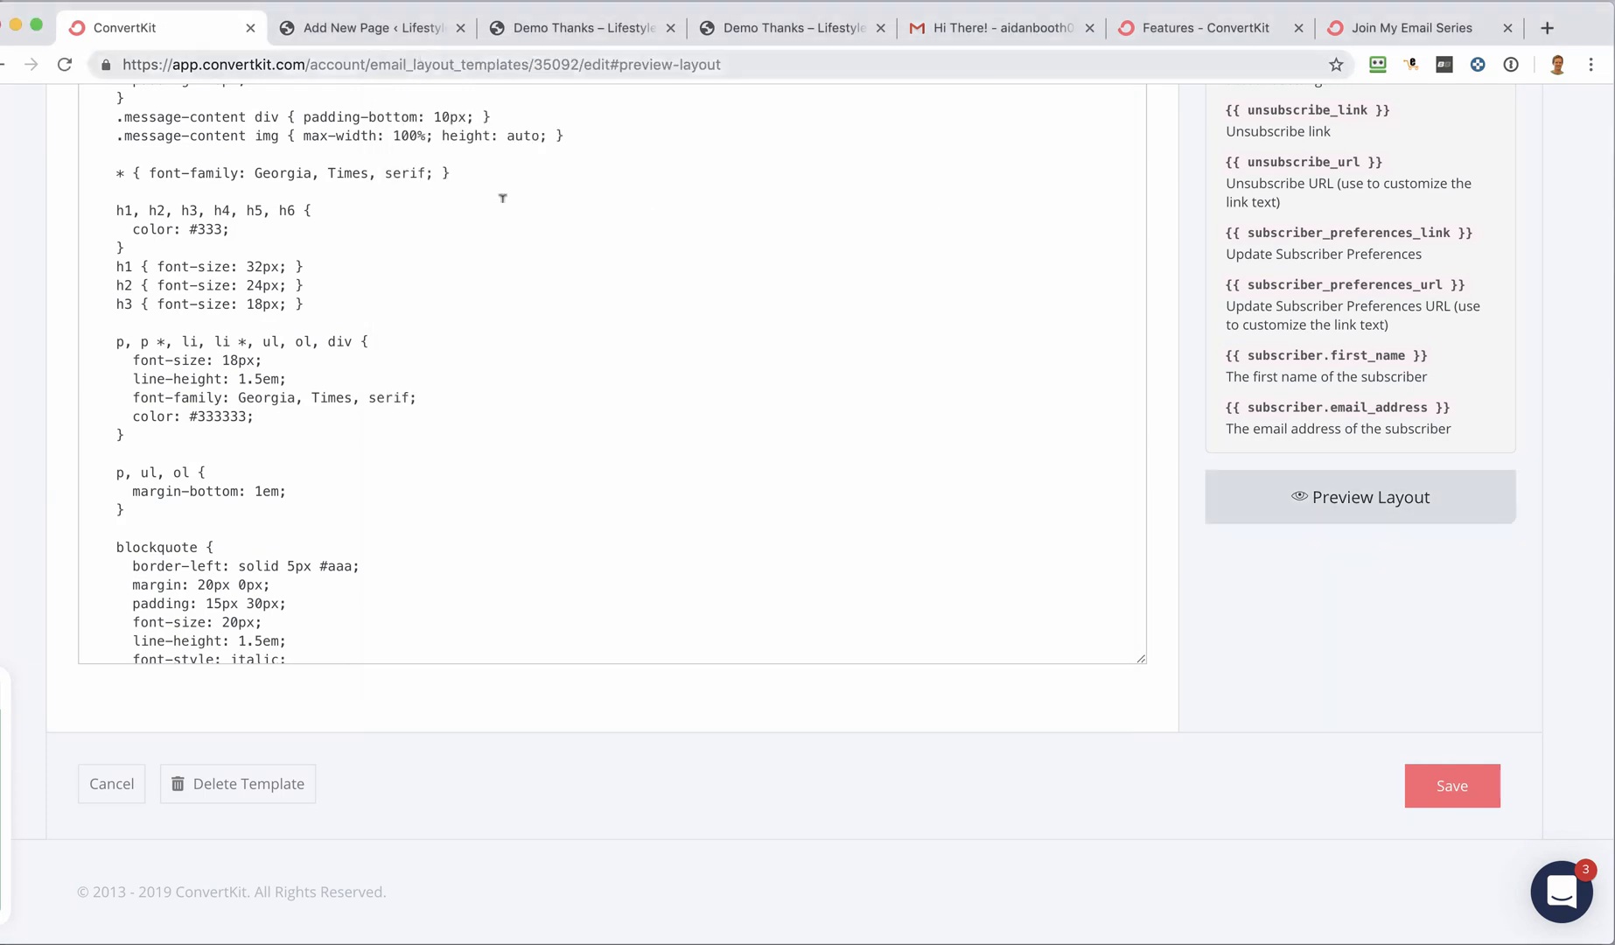